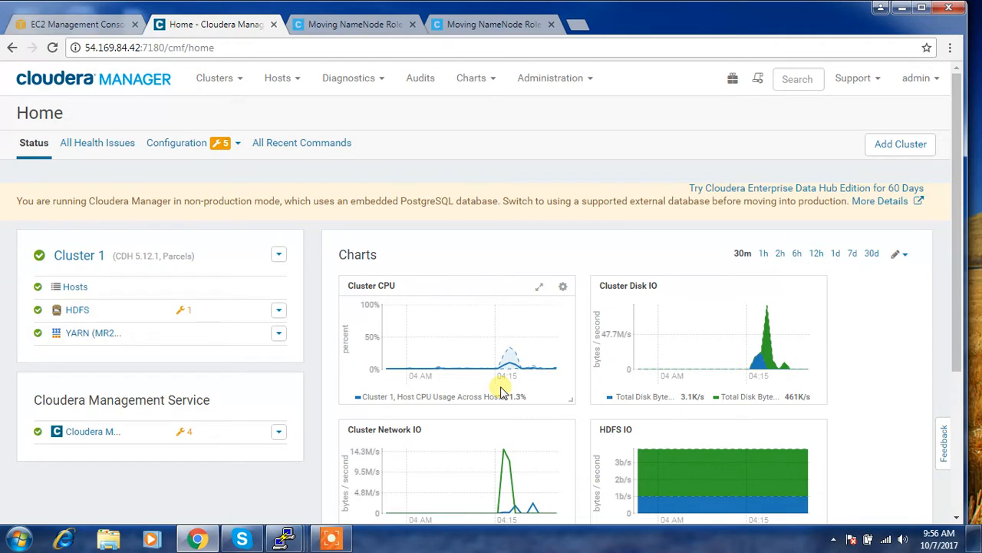
mouse_move(75, 447)
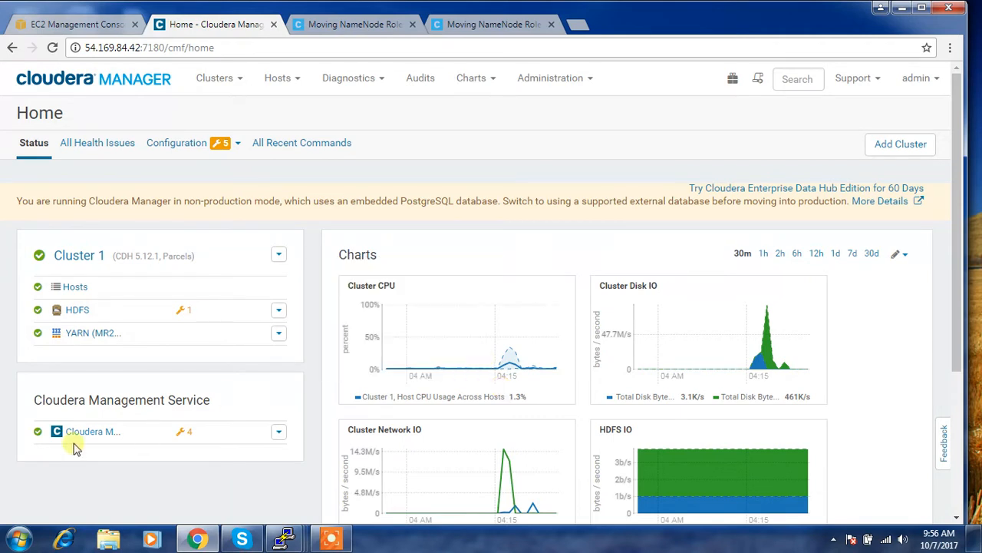
Step: Open the HDFS Instances list and toggle the NameNode (Active) row checkbox on and off
click(77, 309)
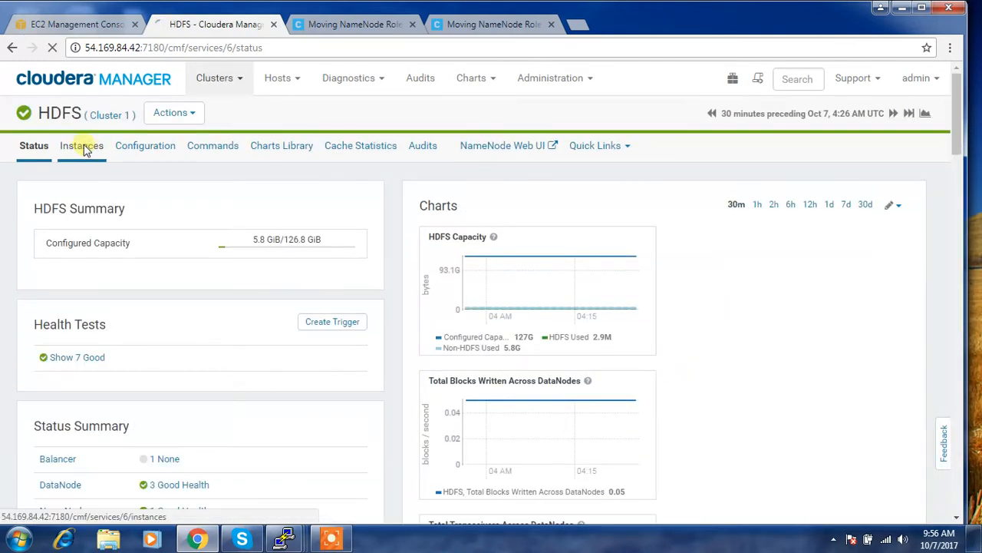
click(81, 145)
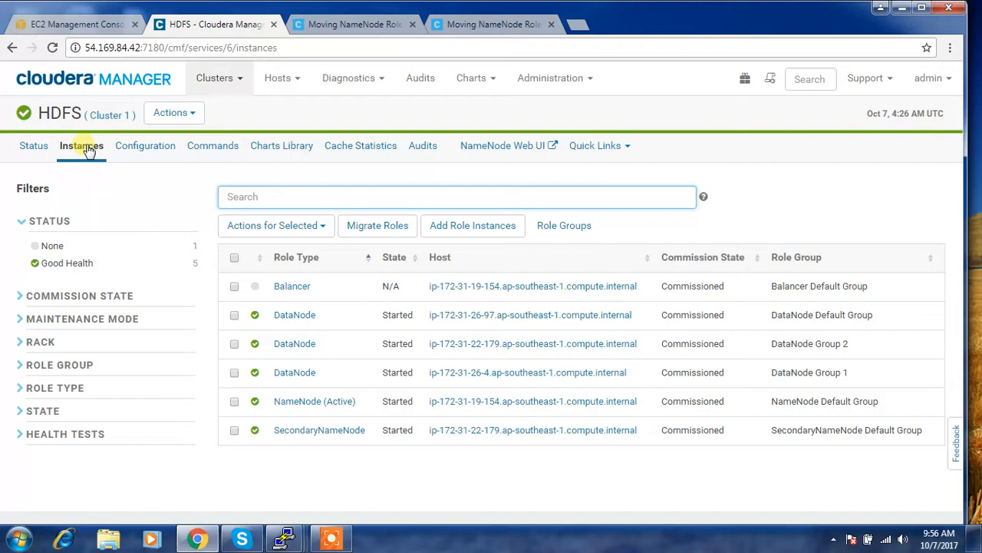
click(457, 196)
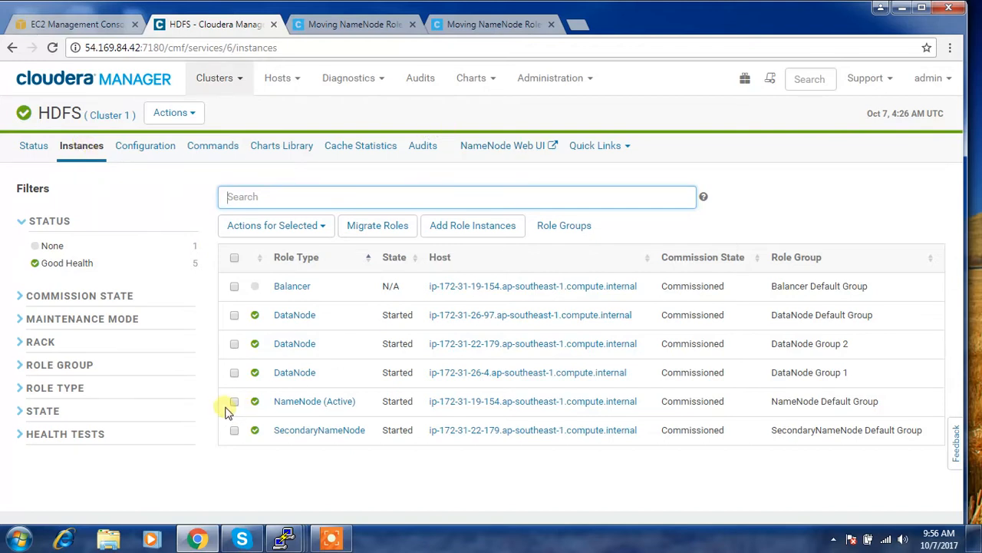
click(234, 401)
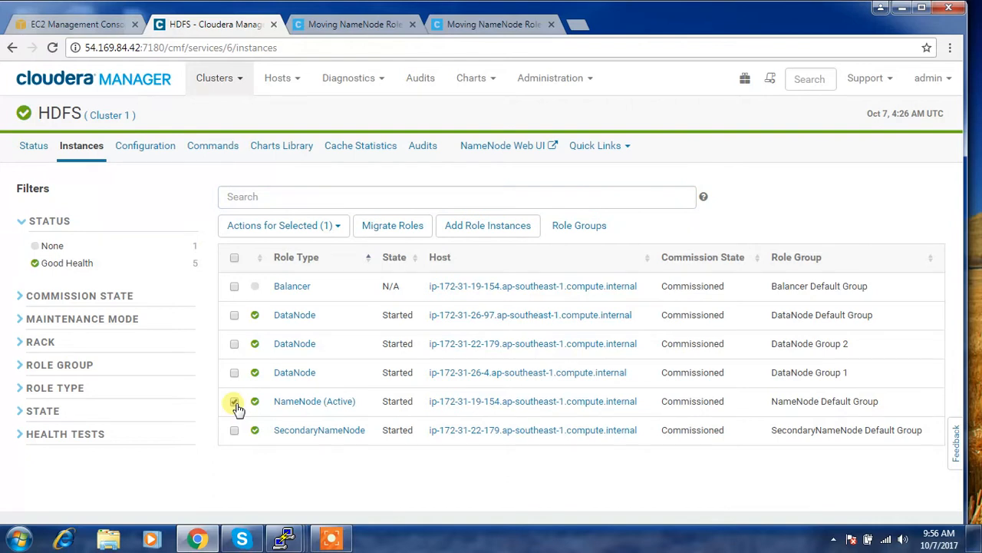
click(234, 401)
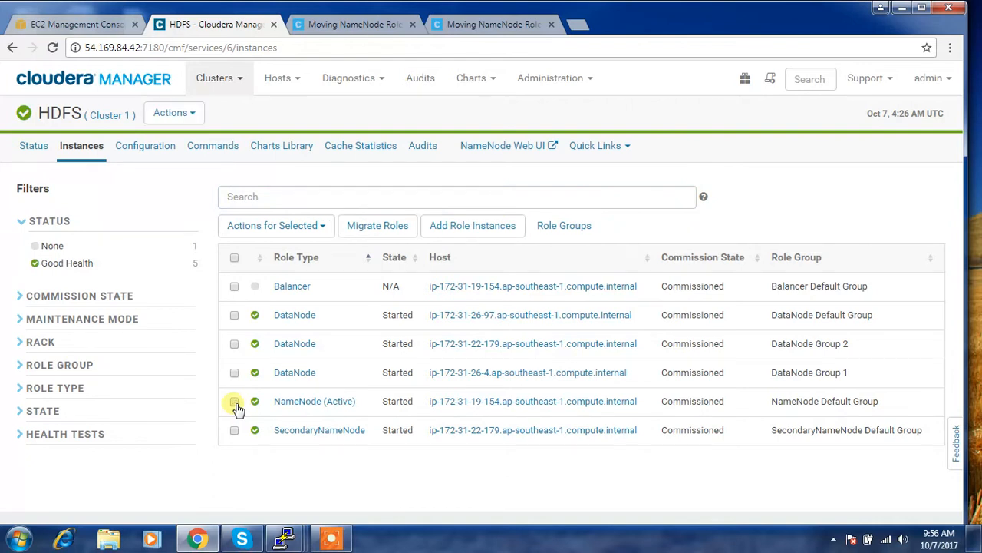
Step: Open Hosts > All Hosts and review new host 172.31.15.237, which has no roles
click(278, 78)
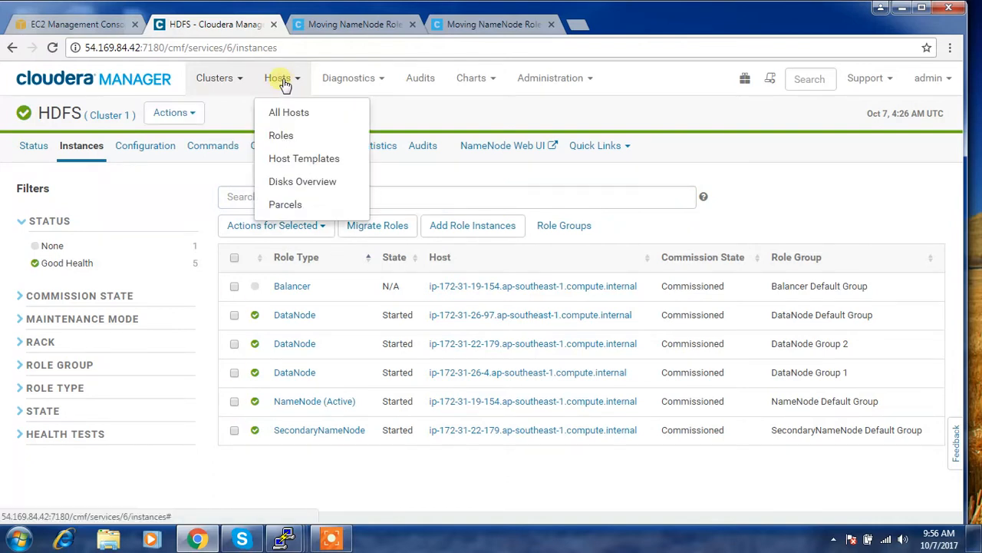
mouse_move(290, 113)
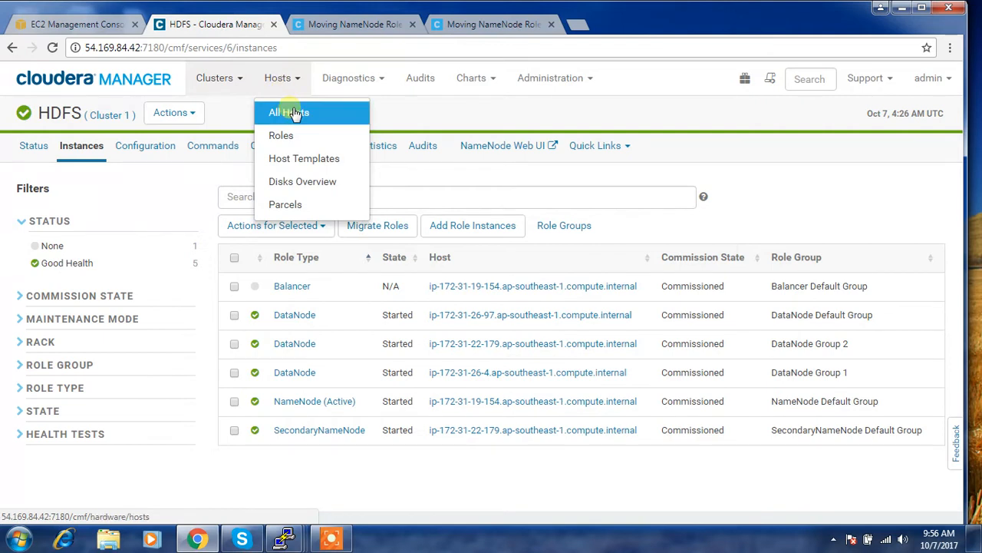
click(289, 113)
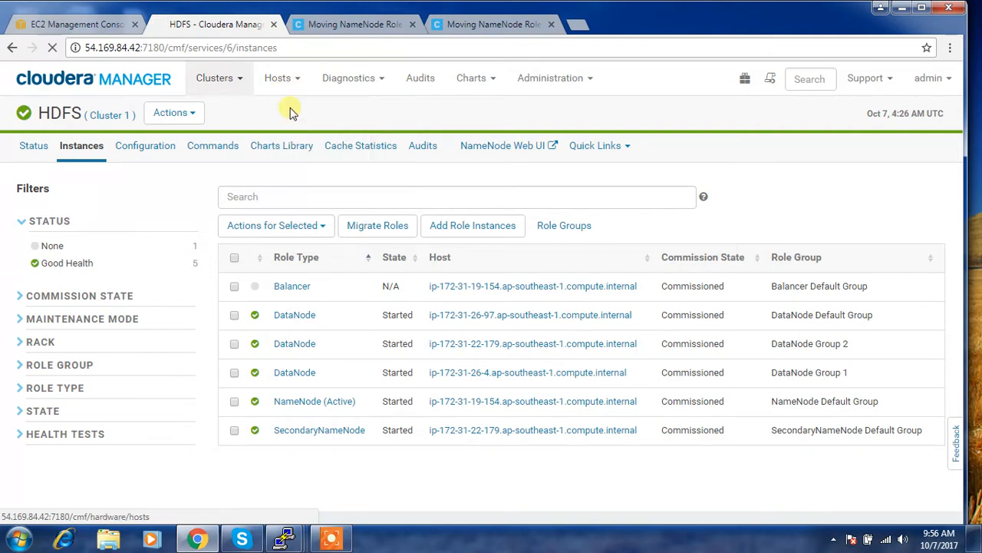
click(277, 78)
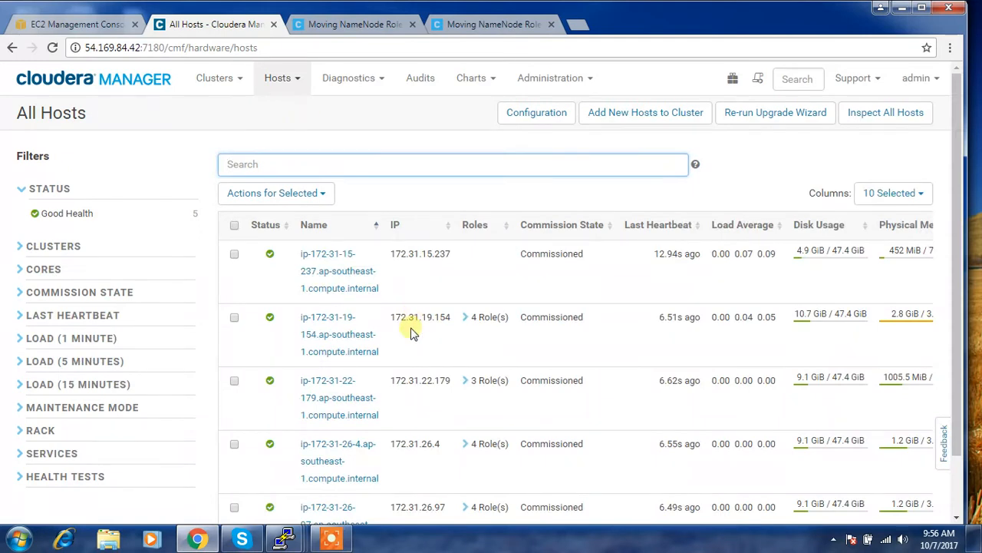
mouse_move(357, 270)
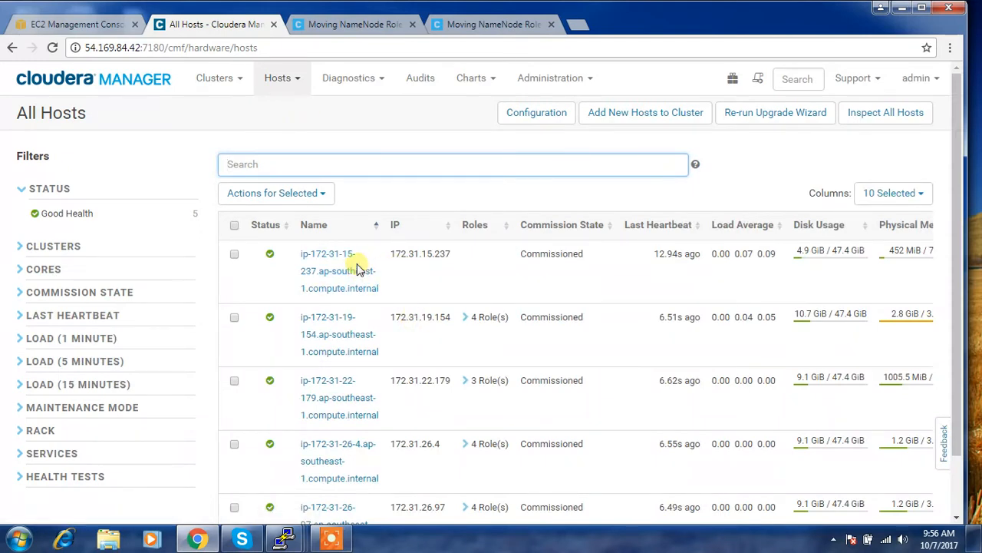
mouse_move(367, 288)
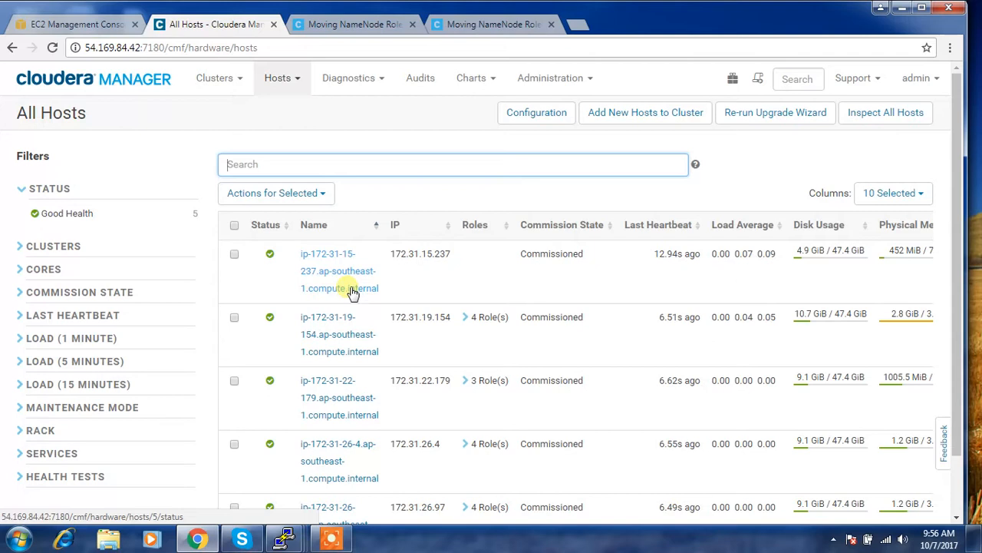
mouse_move(413, 294)
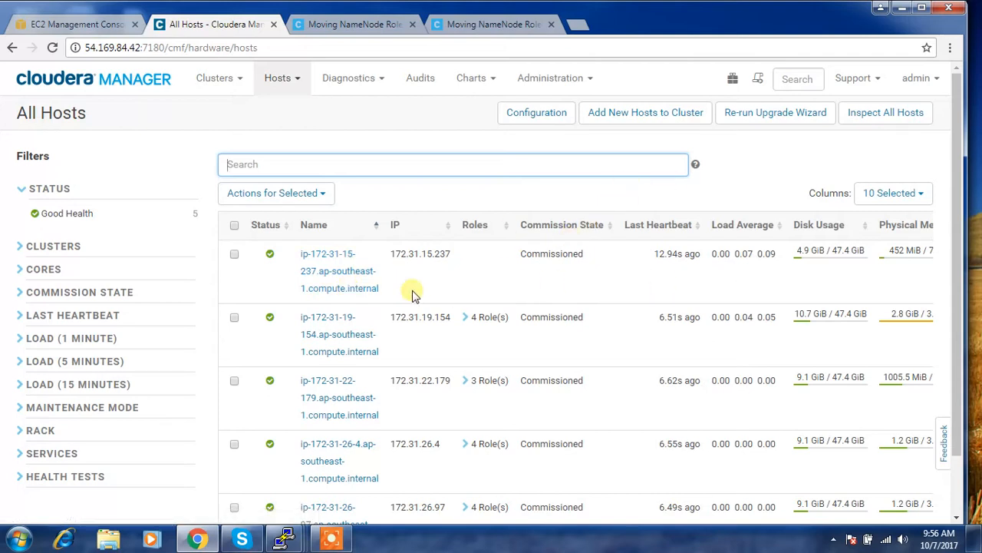
mouse_move(384, 290)
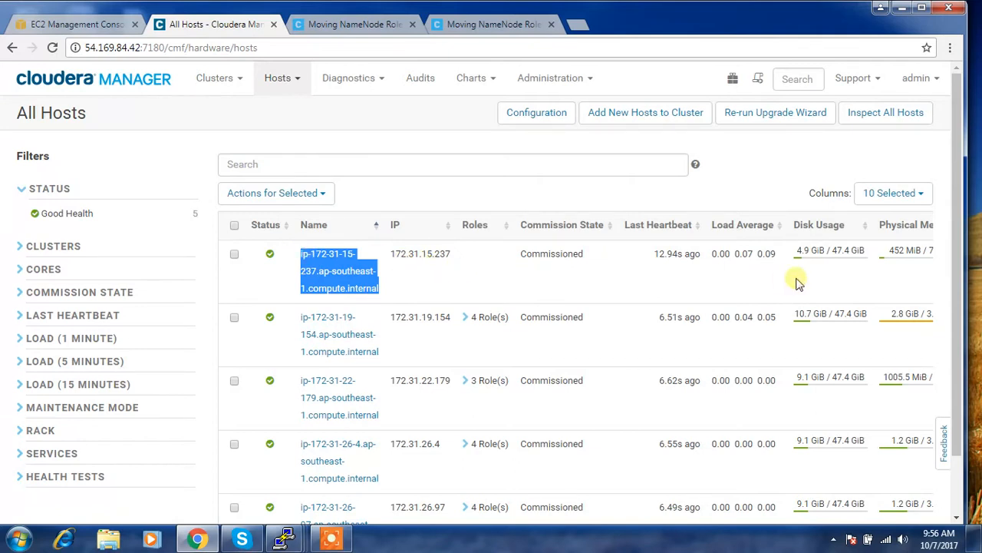
mouse_move(522, 284)
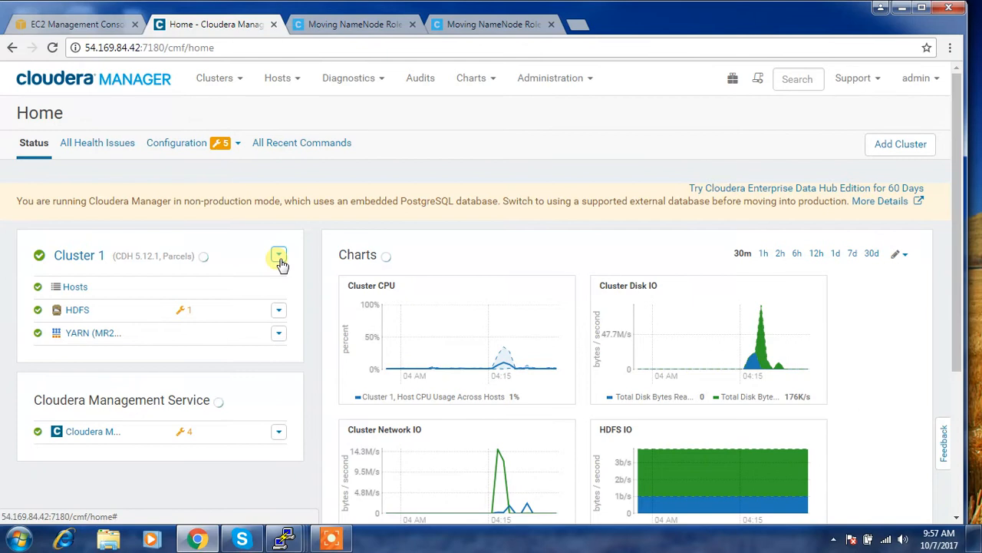
Step: Stop Cluster 1 from its dropdown, confirm, and close the finished command window
click(278, 255)
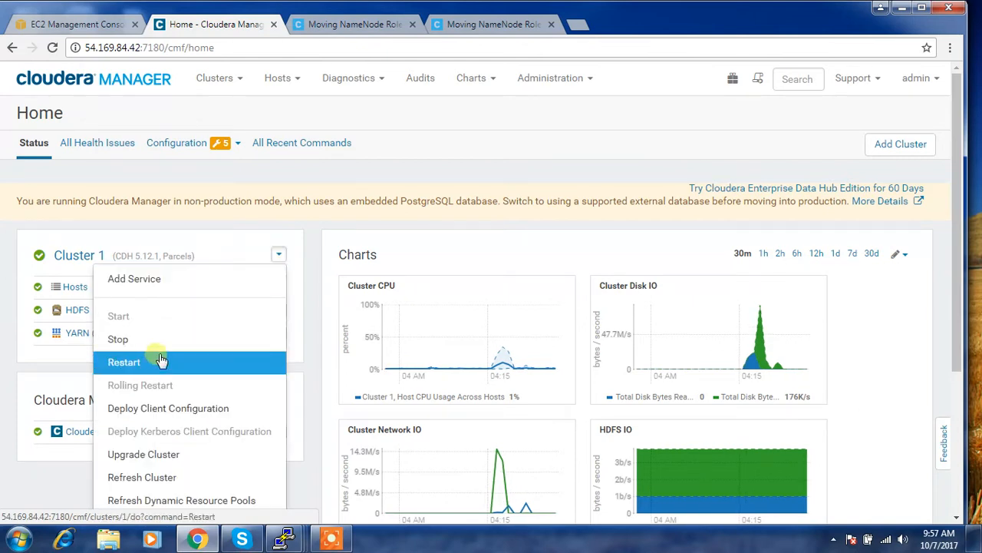
click(118, 338)
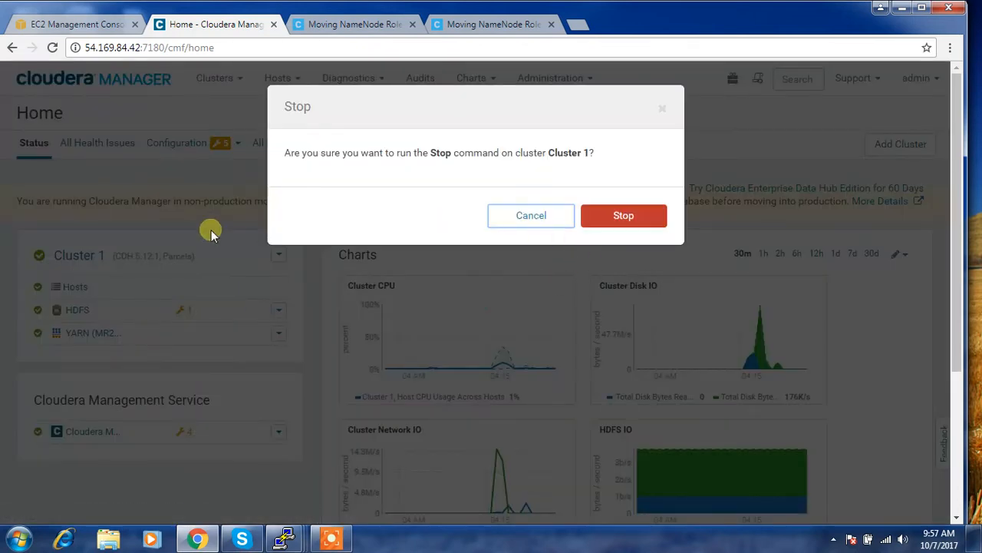
click(623, 215)
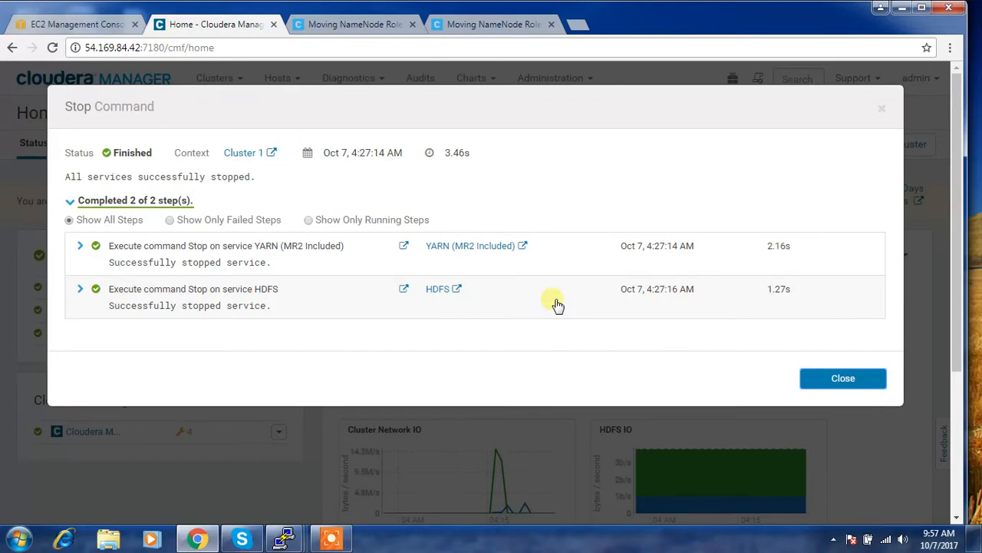
click(842, 378)
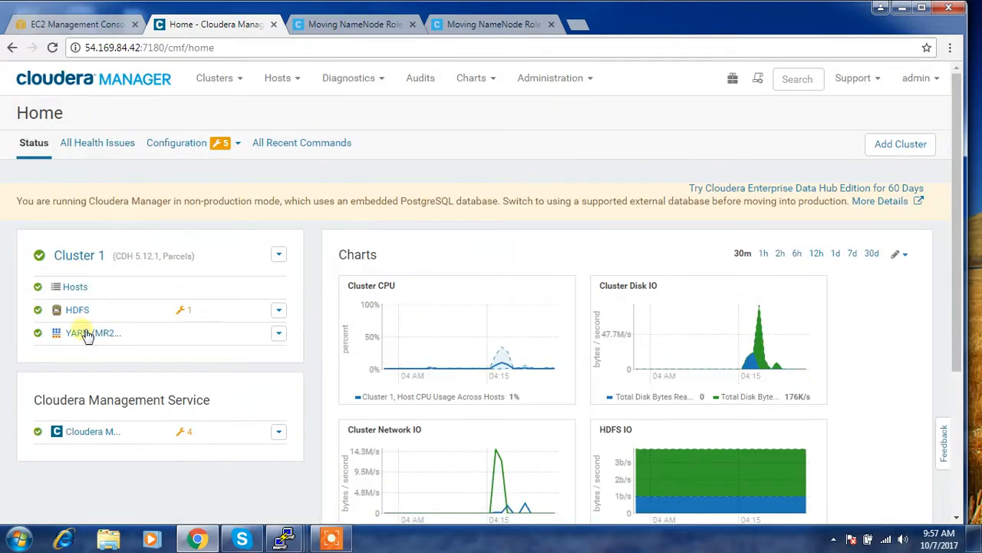
click(94, 78)
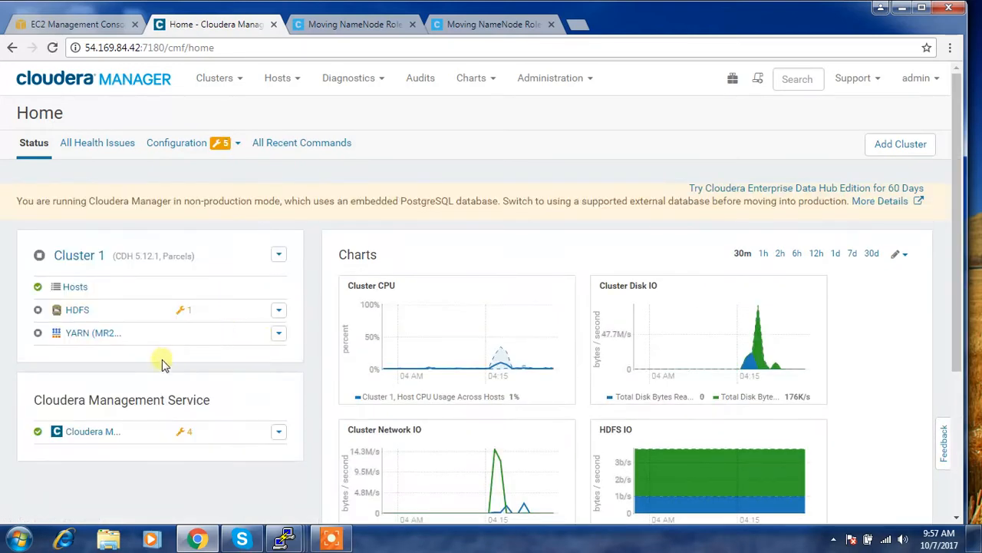
mouse_move(526, 195)
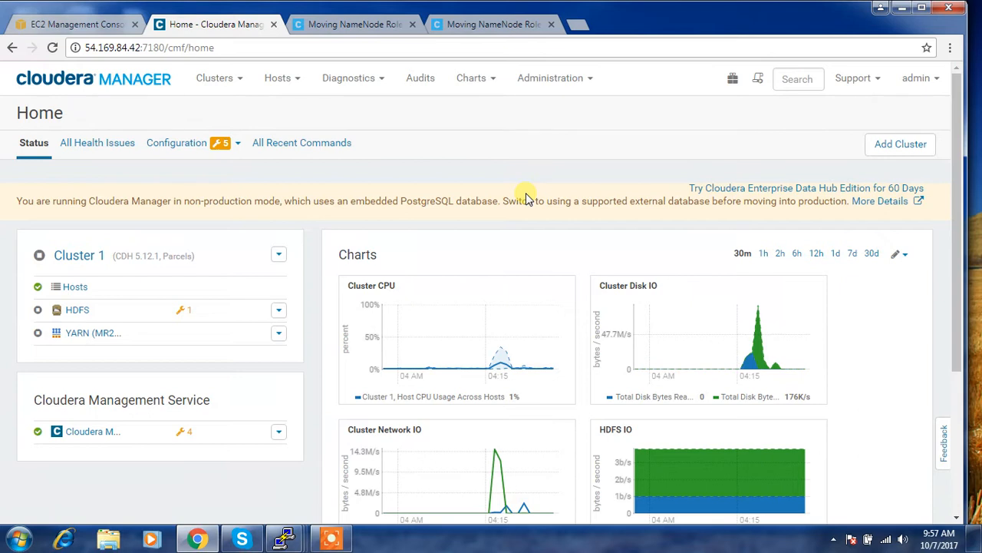
mouse_move(220, 103)
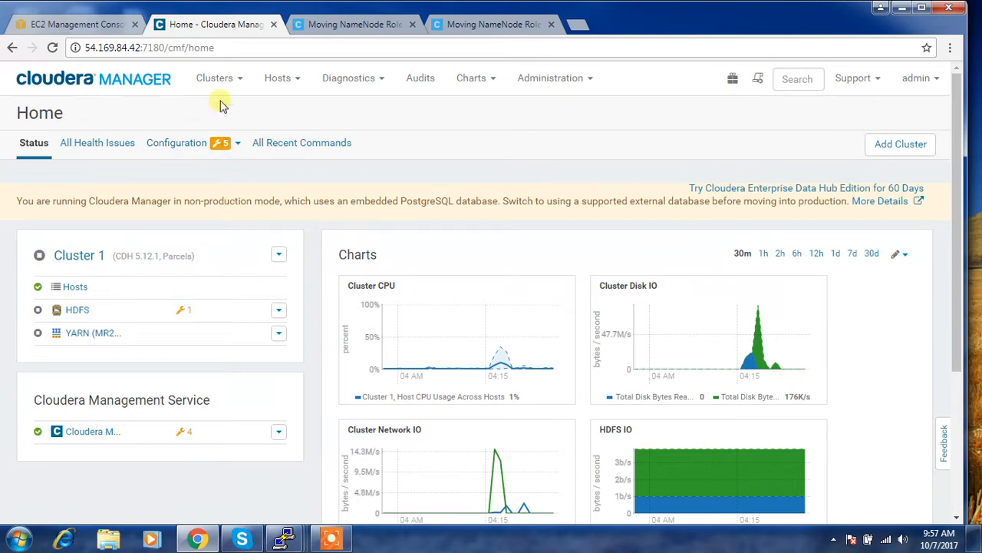
Step: Check dfs.name.dir is /dfs/nn in HDFS configuration, then view the stopped role instances
click(77, 309)
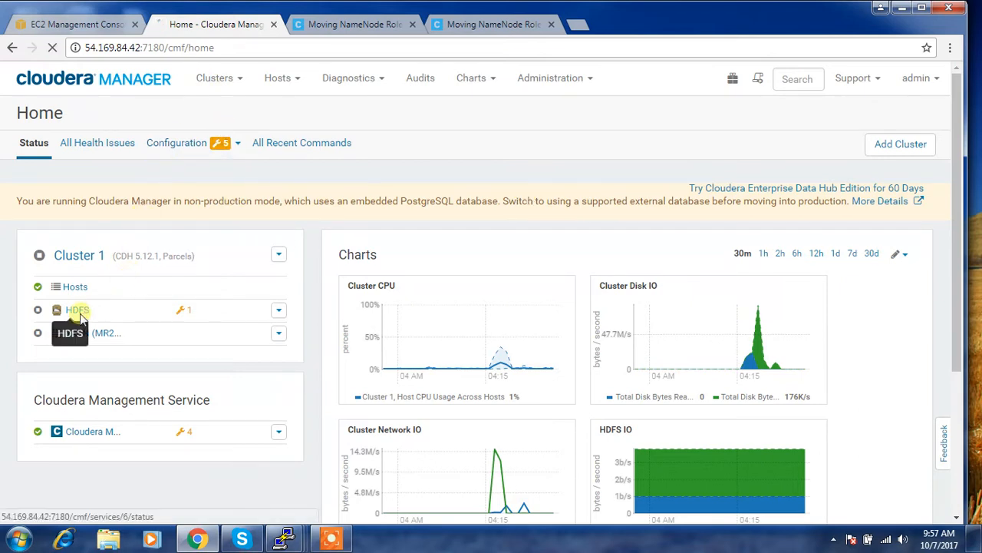
click(77, 309)
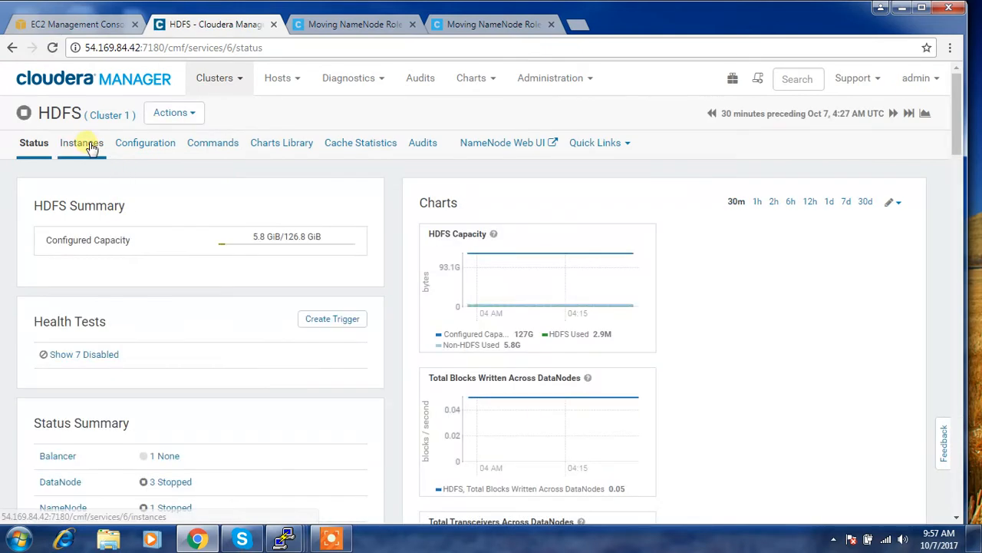
mouse_move(119, 147)
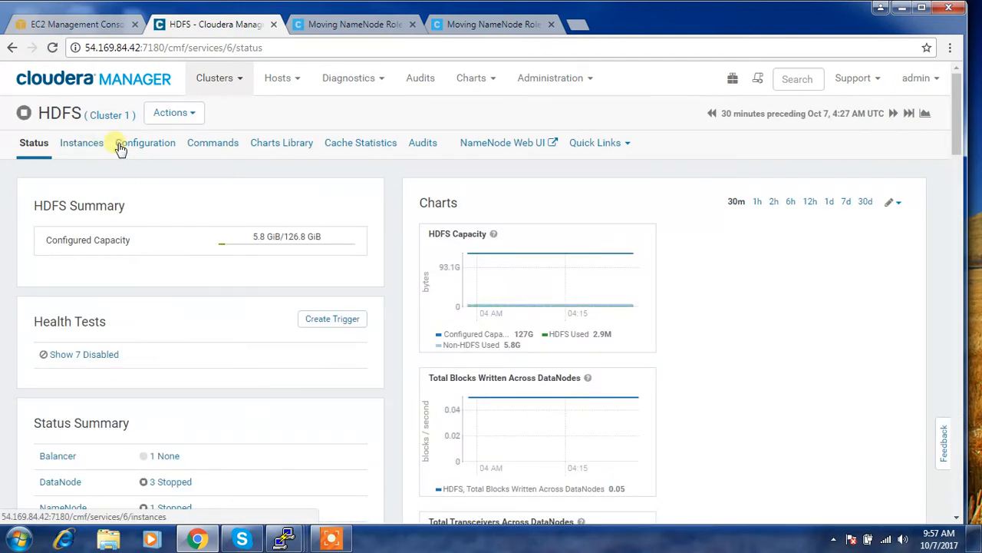
click(145, 142)
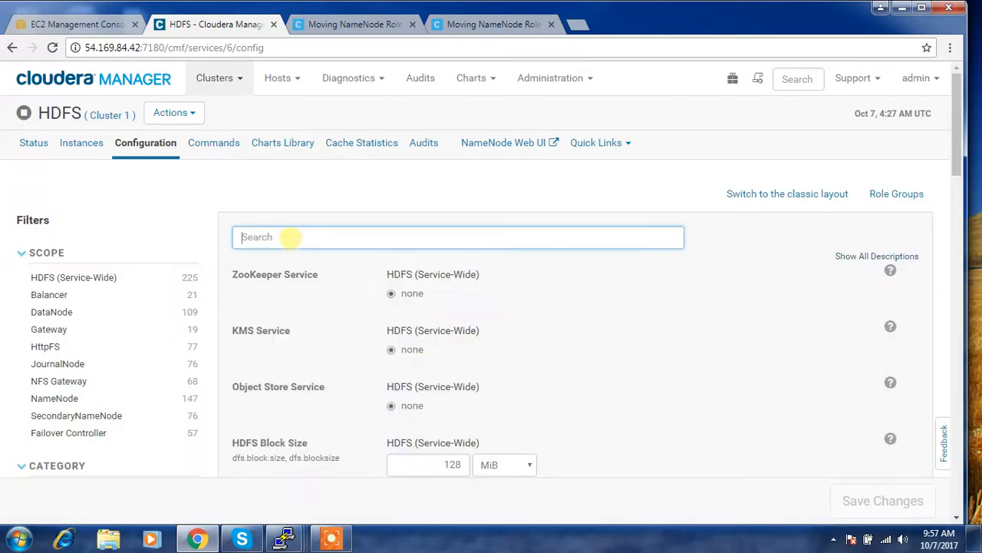
text(dfs.name.dir)
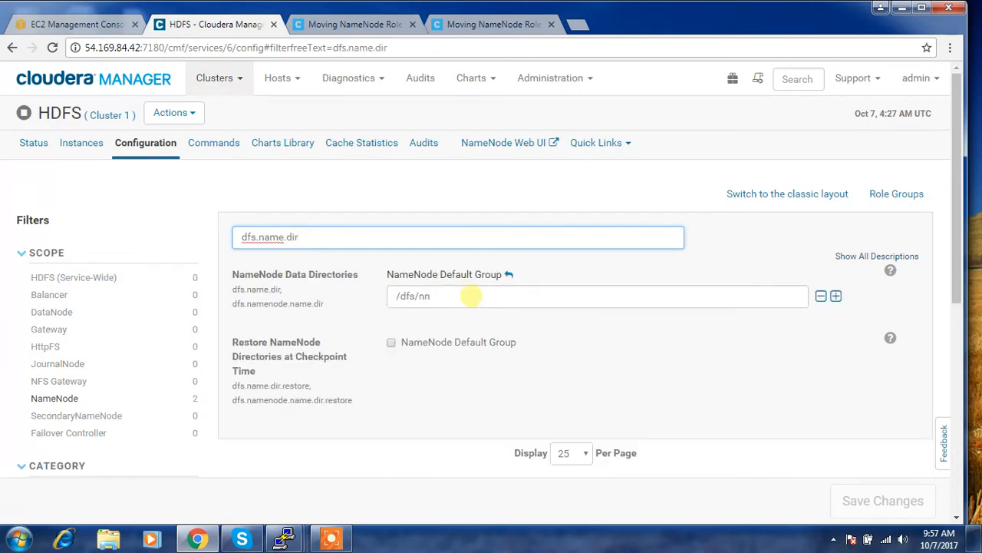
double_click(413, 295)
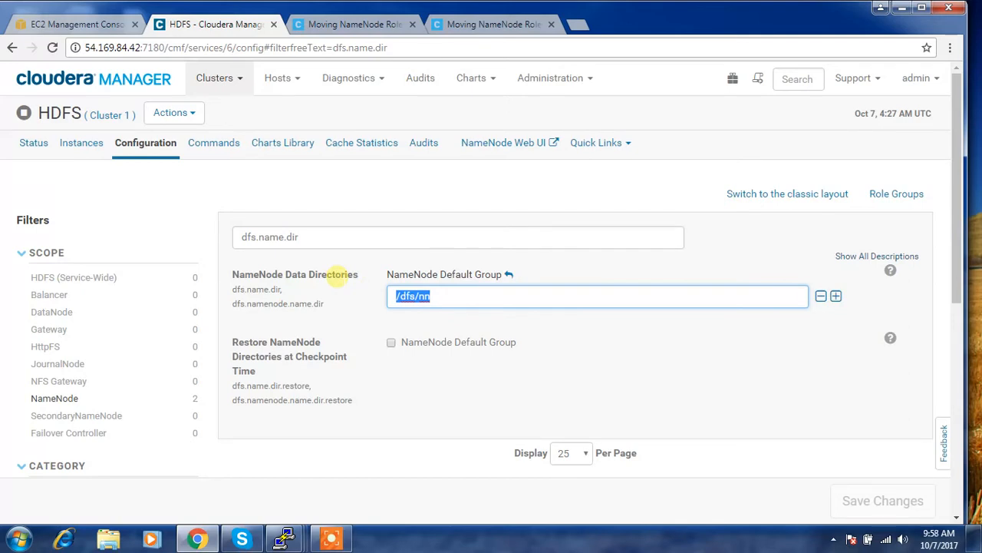
mouse_move(92, 84)
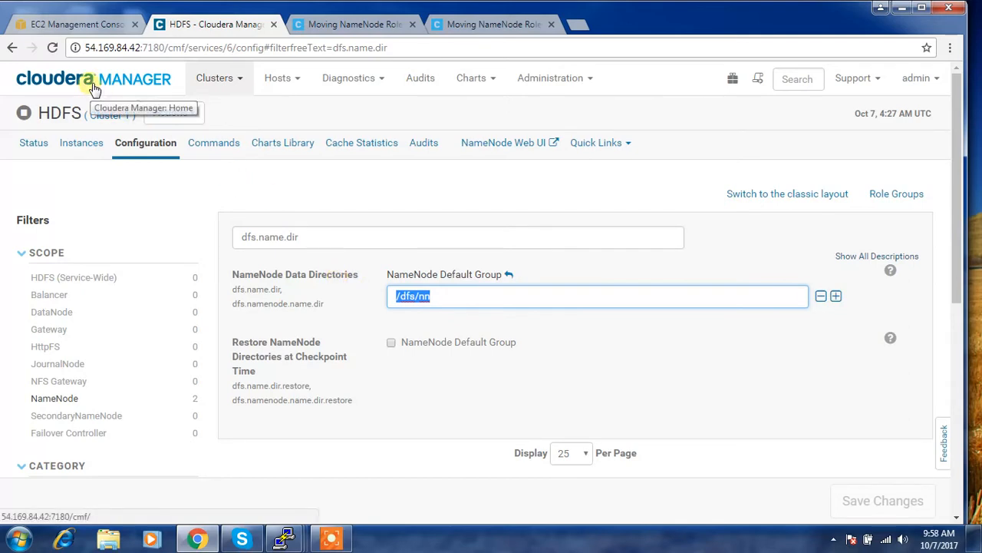
click(81, 142)
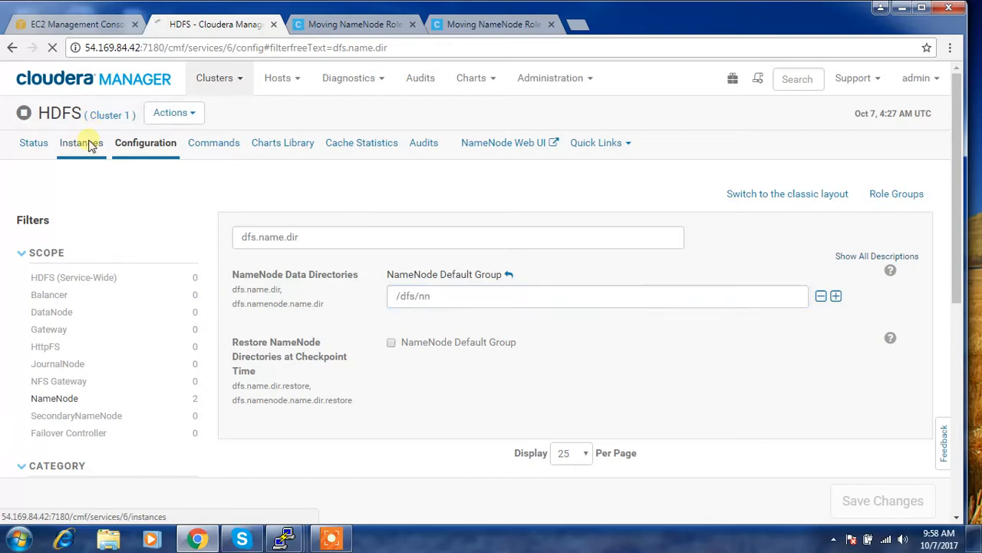
click(81, 142)
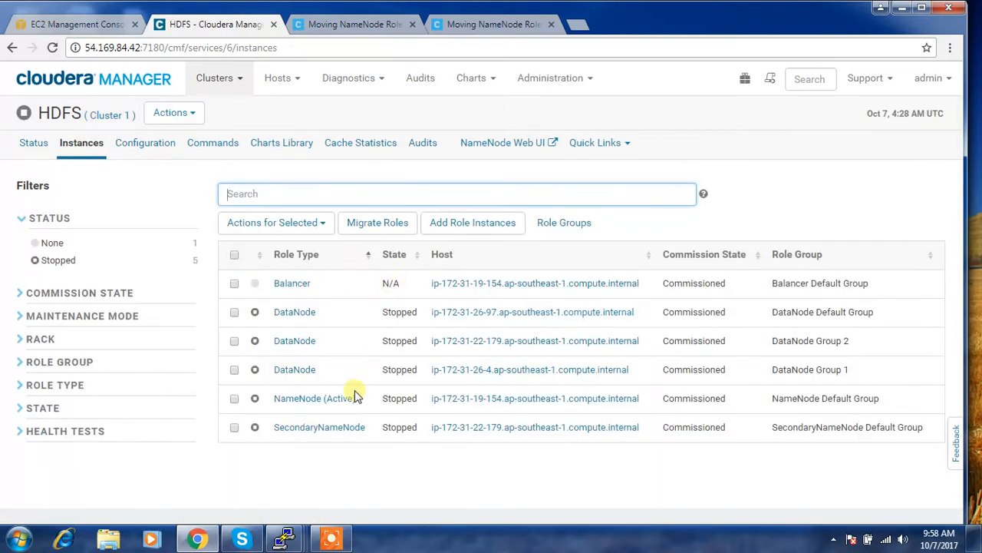
mouse_move(498, 399)
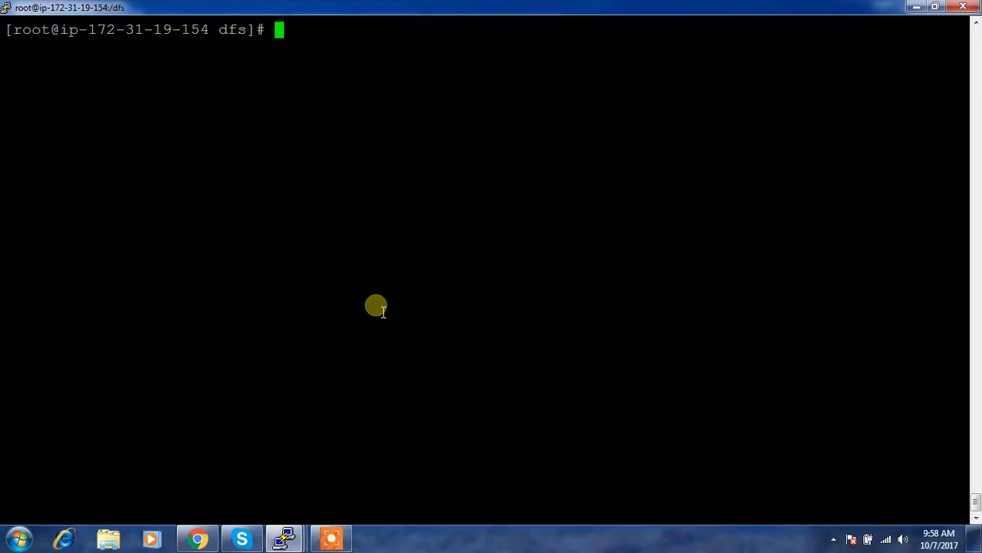
click(197, 537)
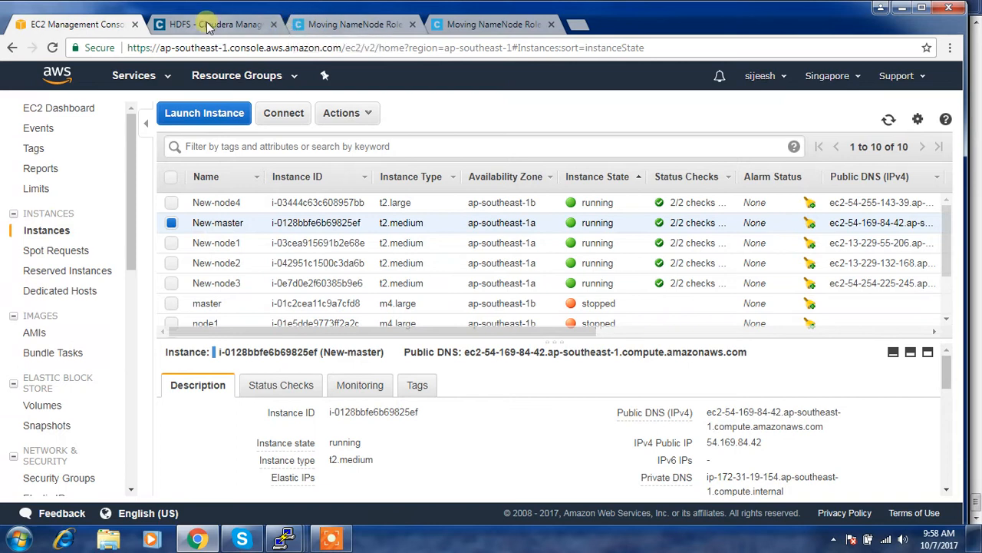
click(215, 24)
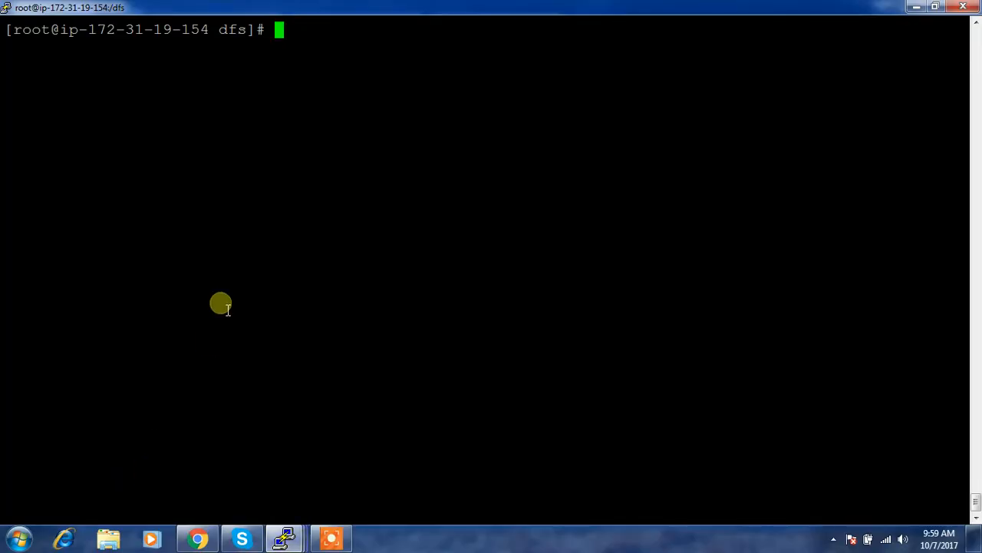
Step: List /dfs/nn contents with ls -l, then move up to / and list it
text(cd /dfs/nn)
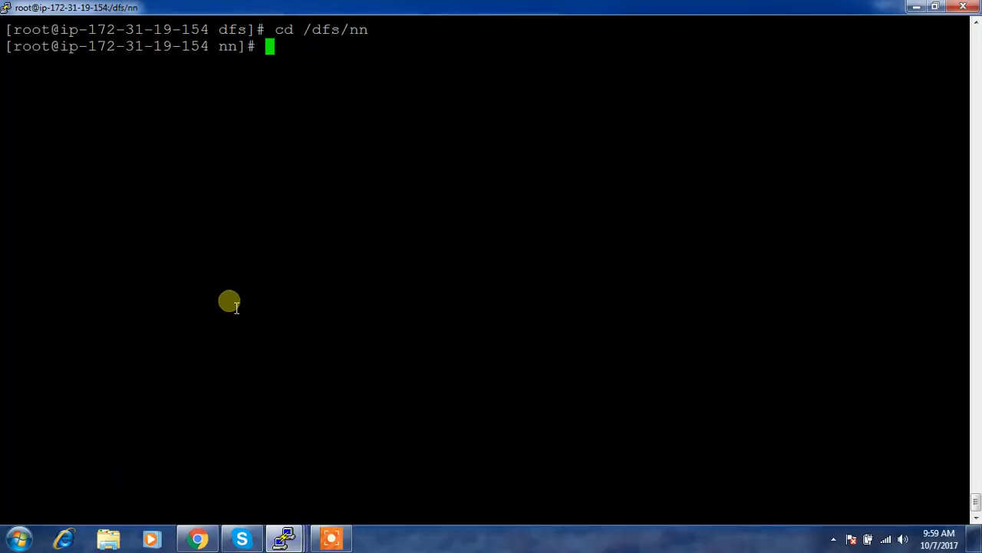
text(ls -l)
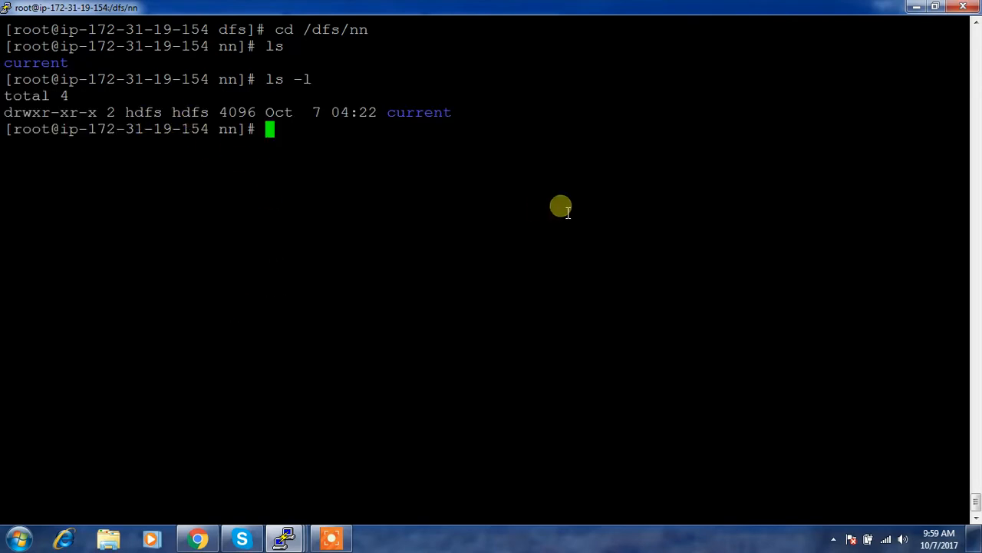
text(cd)
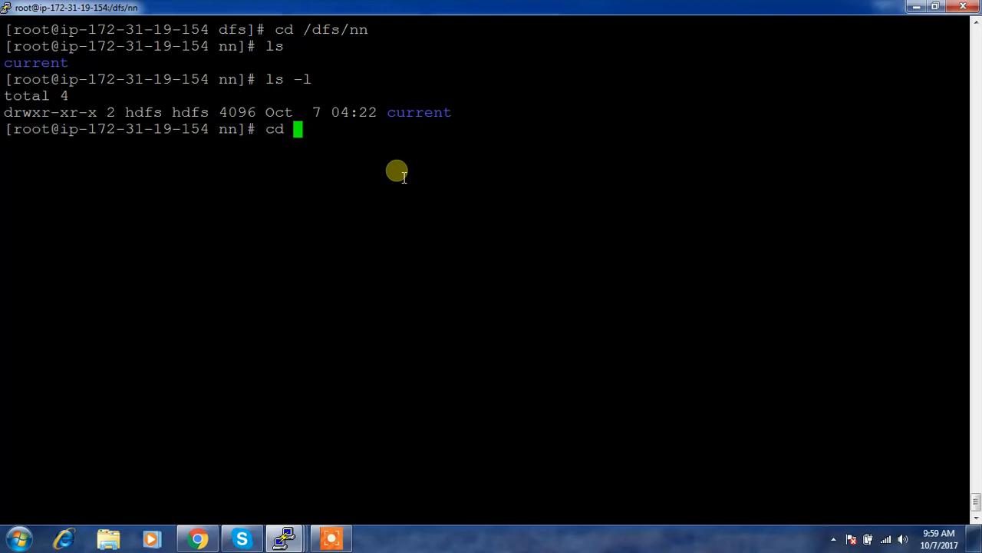
text(..)
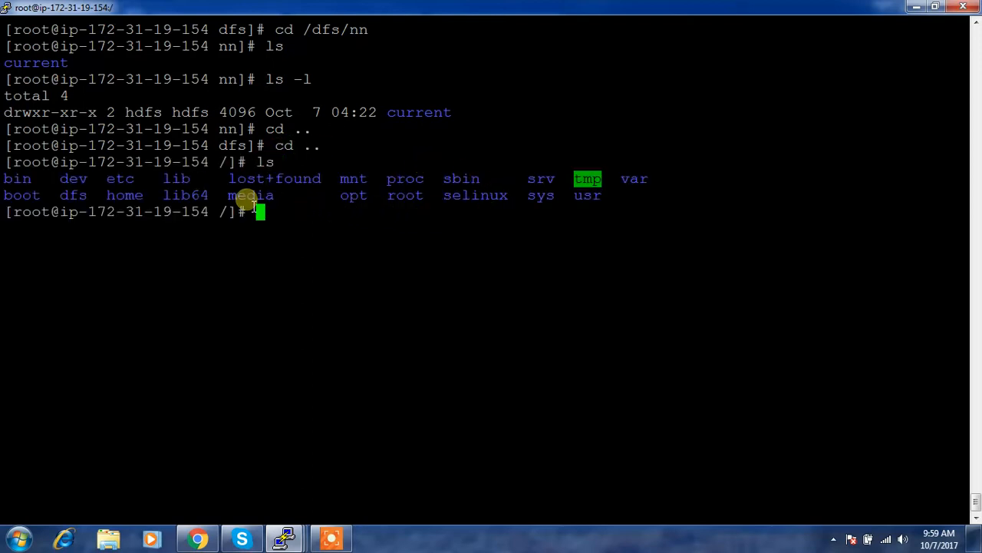
mouse_move(71, 195)
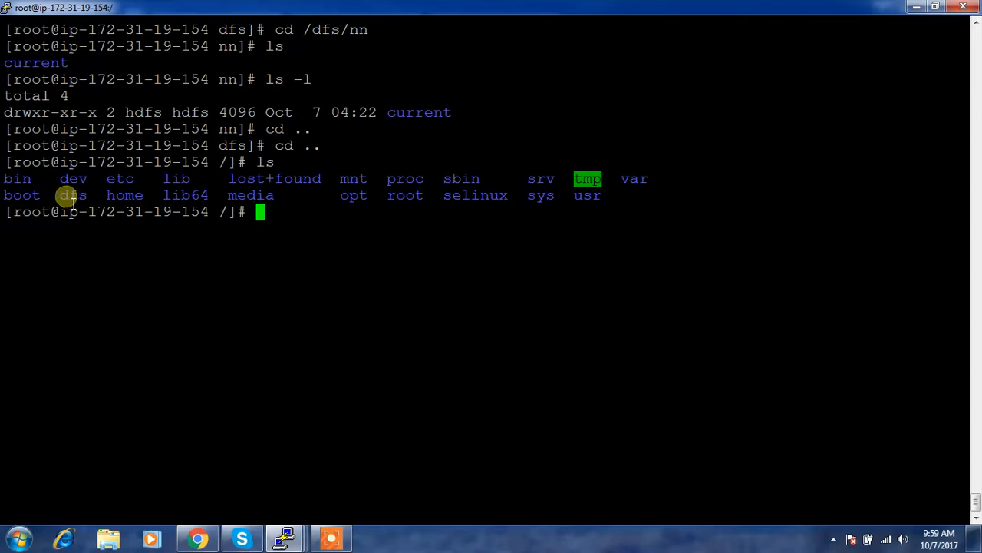
Step: Archive dfs/ into dfs.tar.gz with tar zcvf and confirm its 28K size via du -sch
double_click(73, 195)
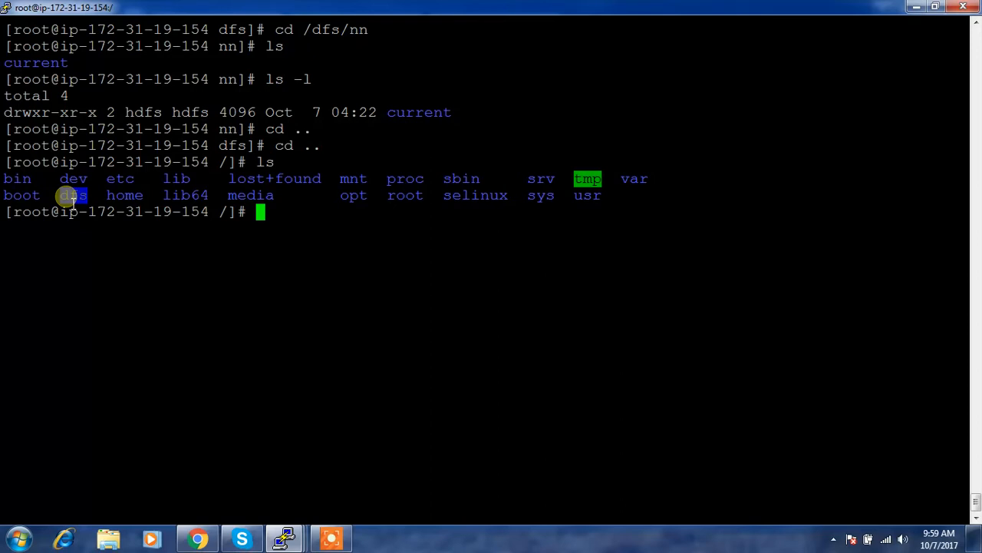
text(tar)
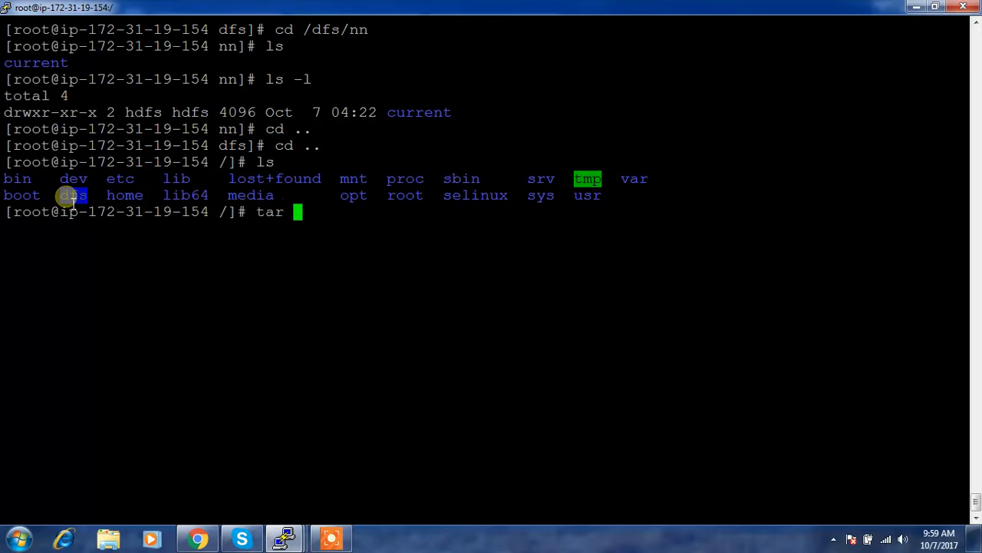
text(z)
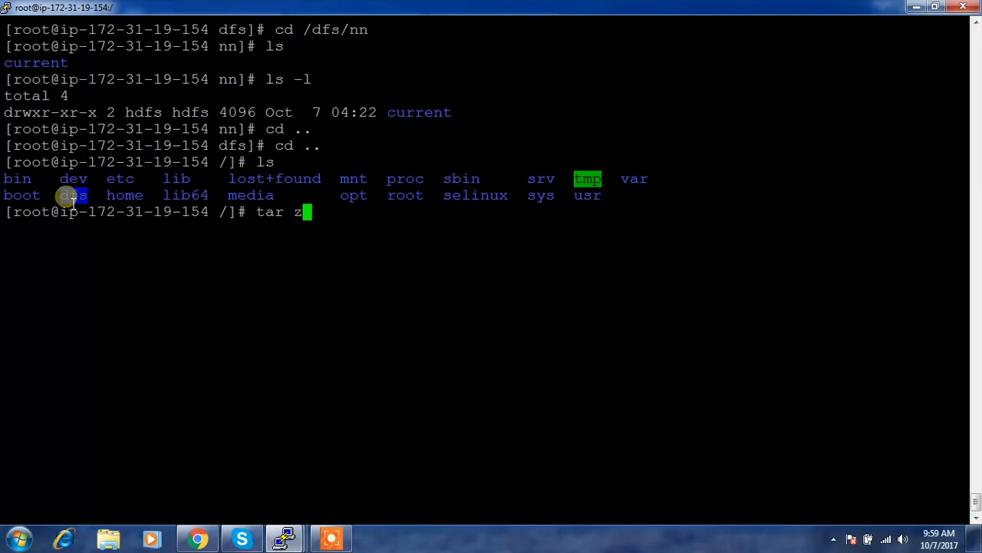
text(cvf)
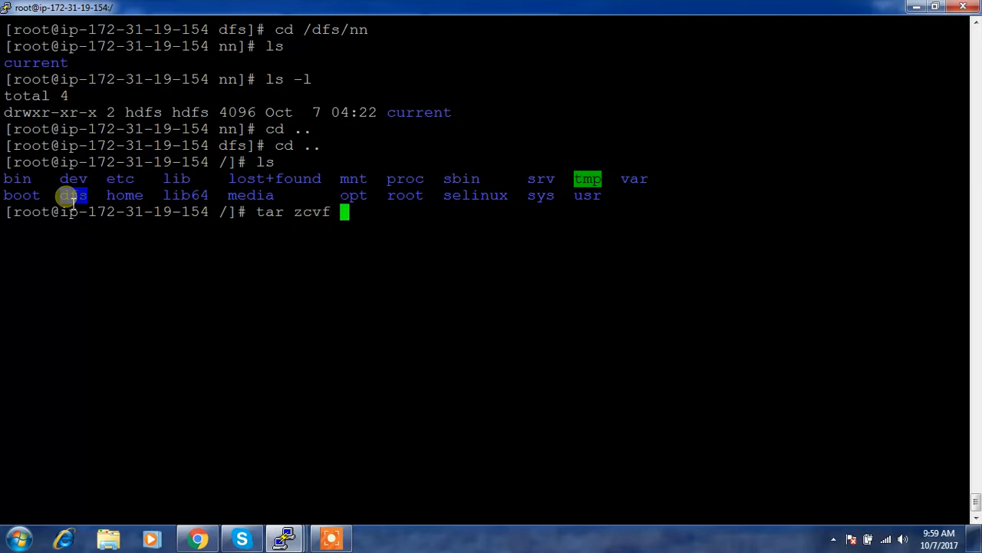
text(dfs.)
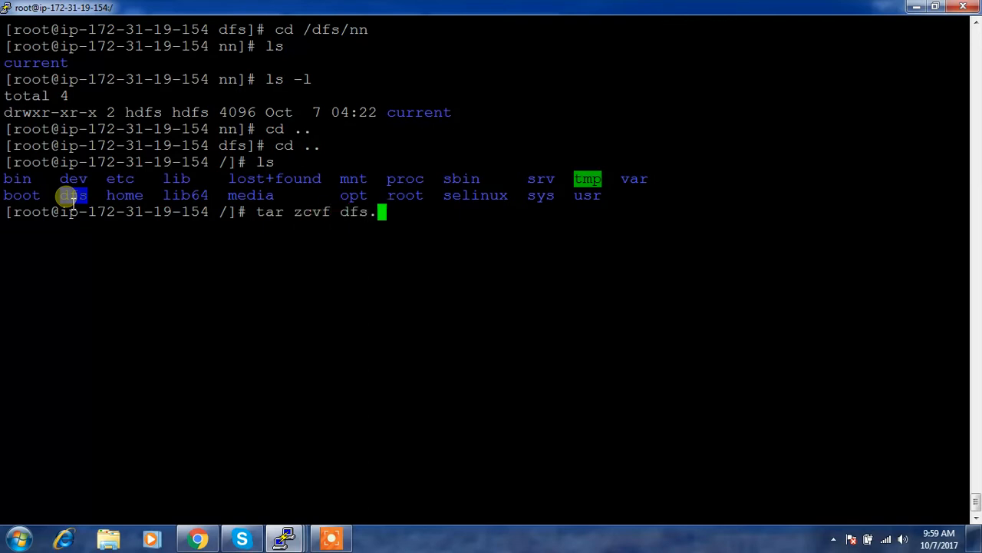
text(tar)
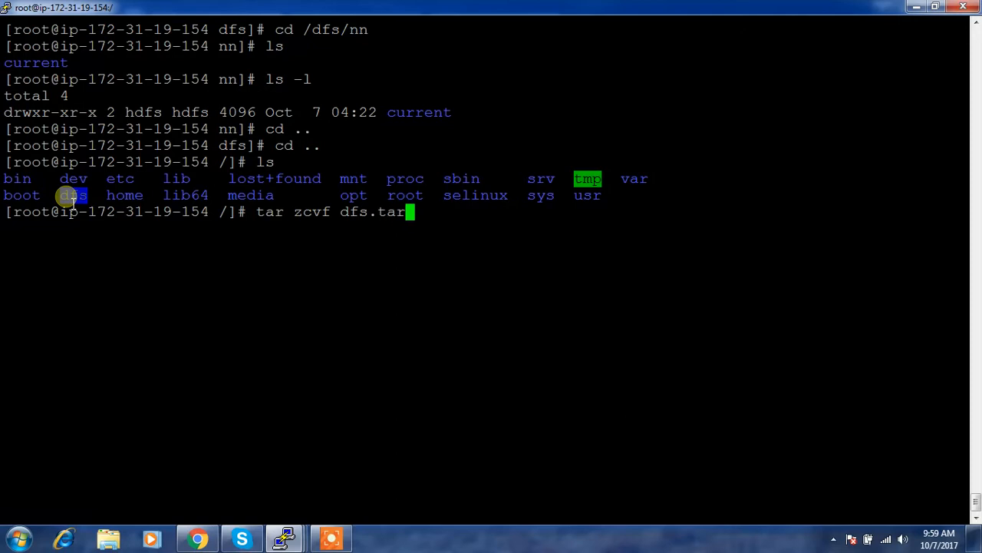
text(.gz d)
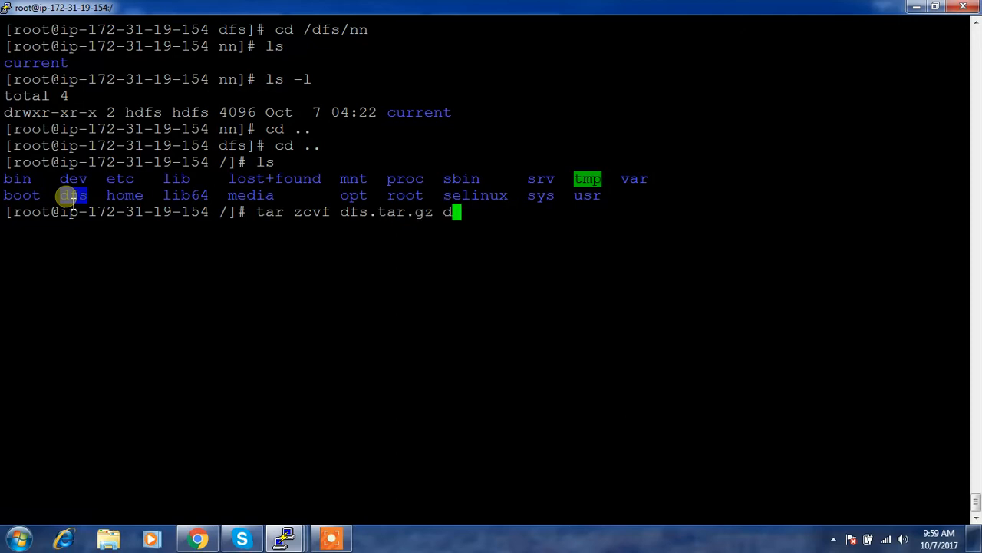
text(fs/)
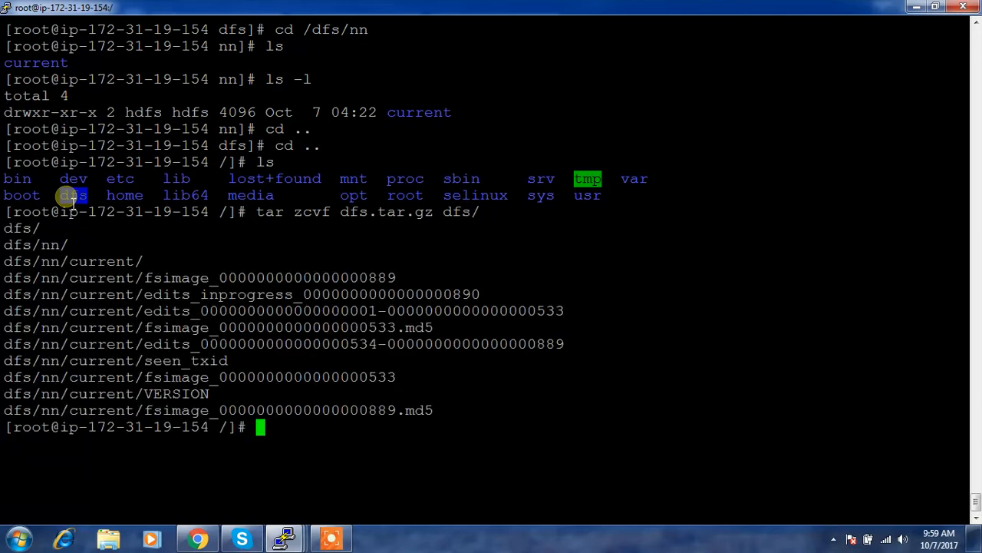
text(ls)
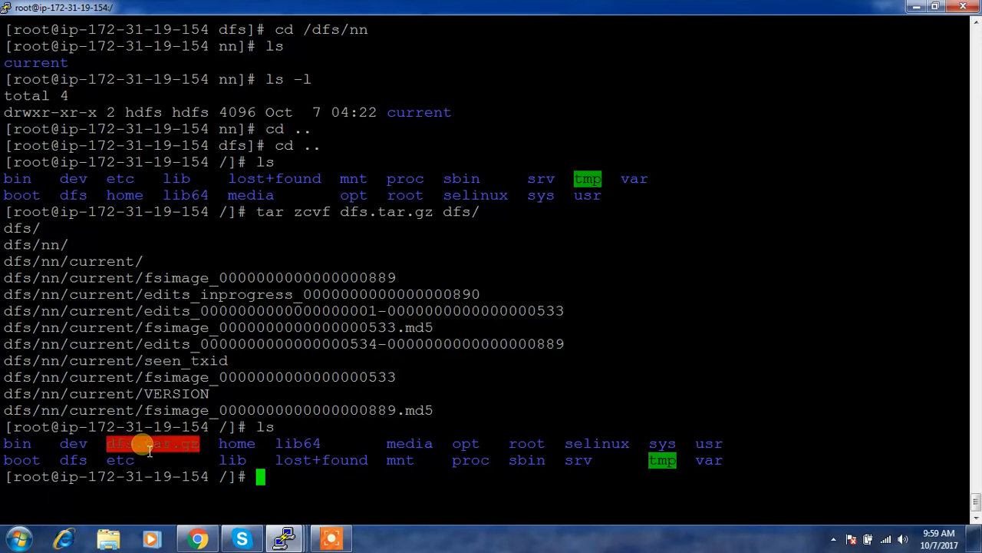
text(du -sch dfs.tar.gz)
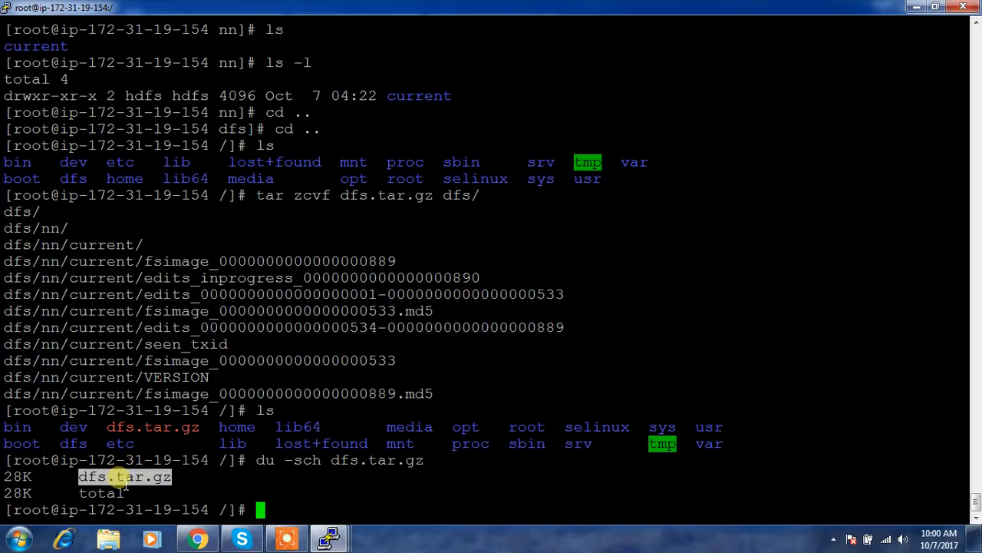
Step: Copy dfs.tar.gz to /home/hduser, chown it hduser:hadoop, and switch to hduser
text(cp)
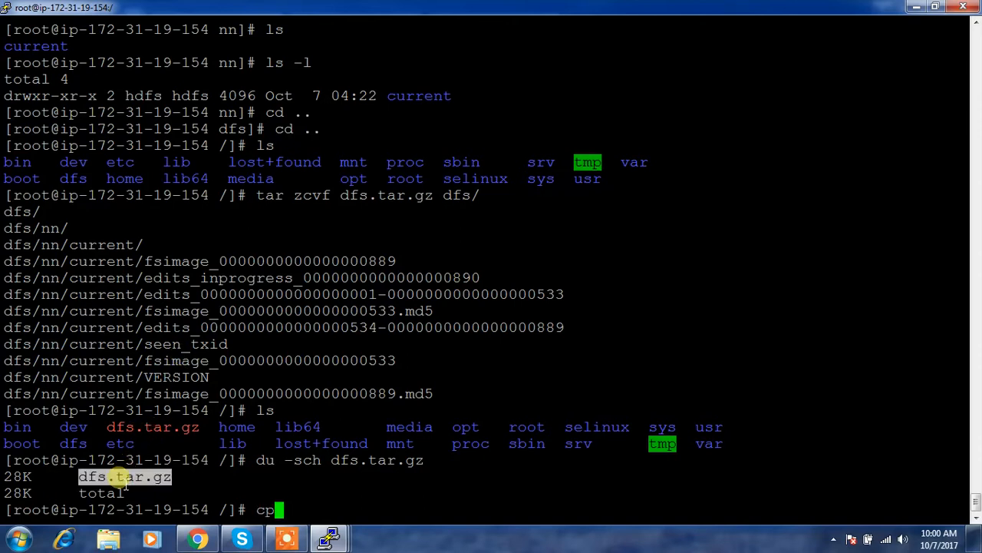
text(dfs.tar.gz)
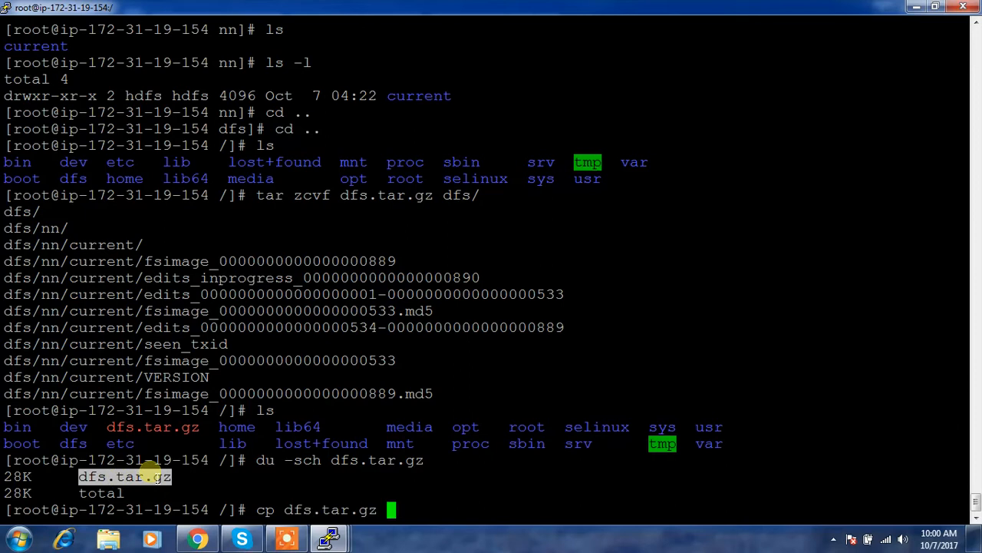
text(/home/hduser/)
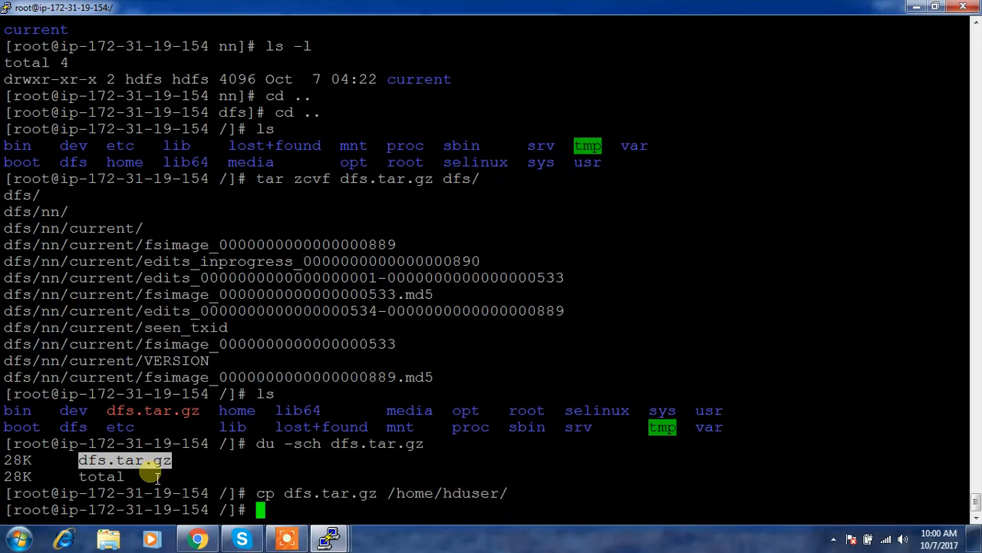
text(chown)
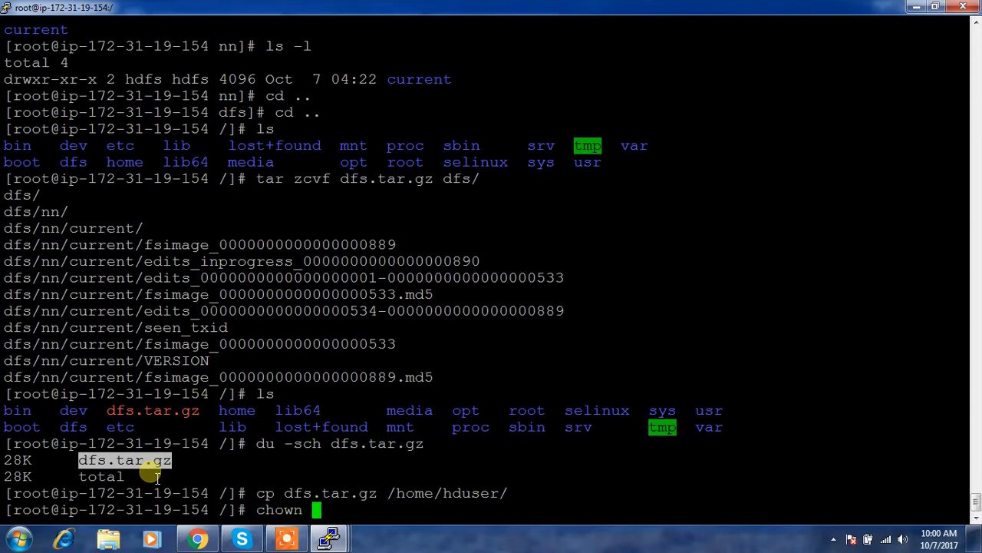
mouse_move(376, 499)
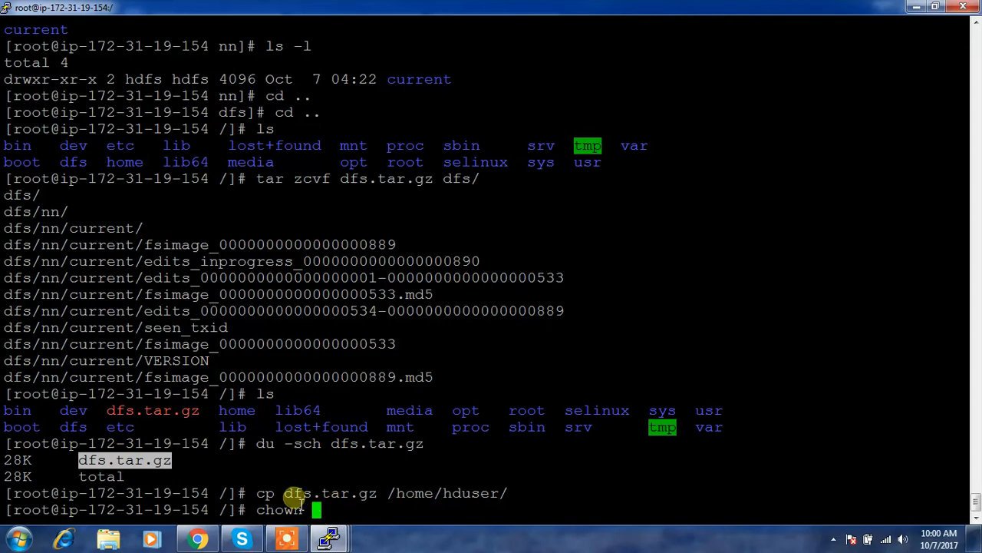
text(hduser)
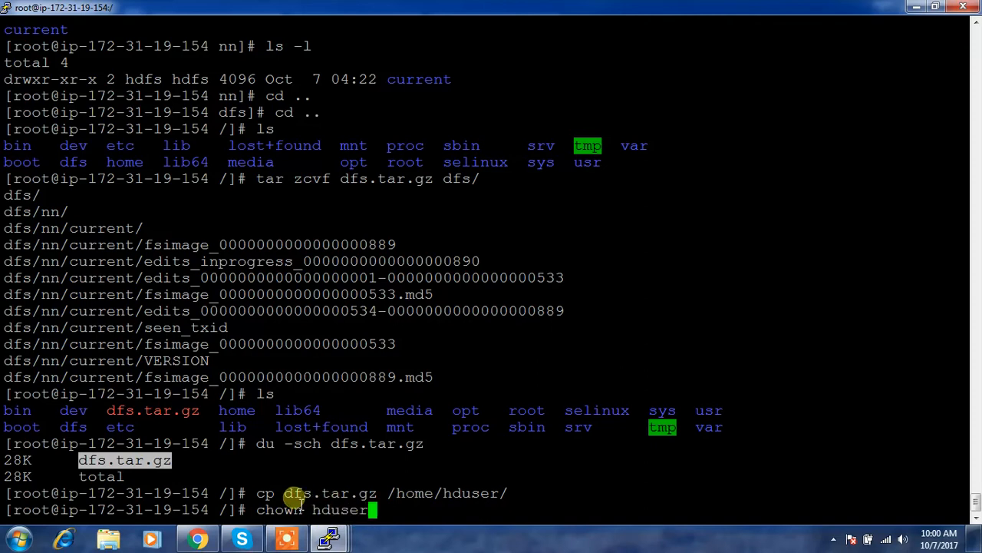
text(:hadoop /home/hduser/dfs.tar.gz)
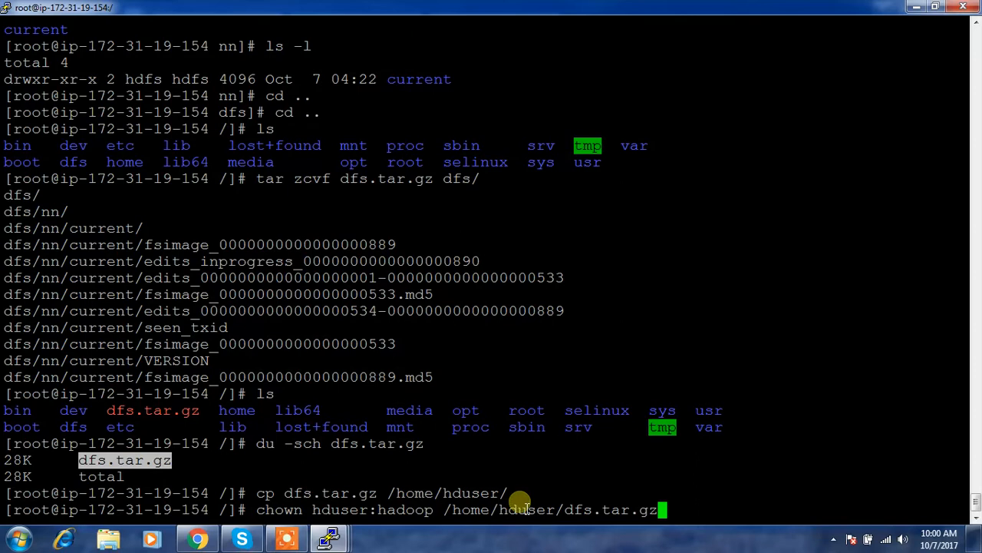
text(su - hduser)
text(l)
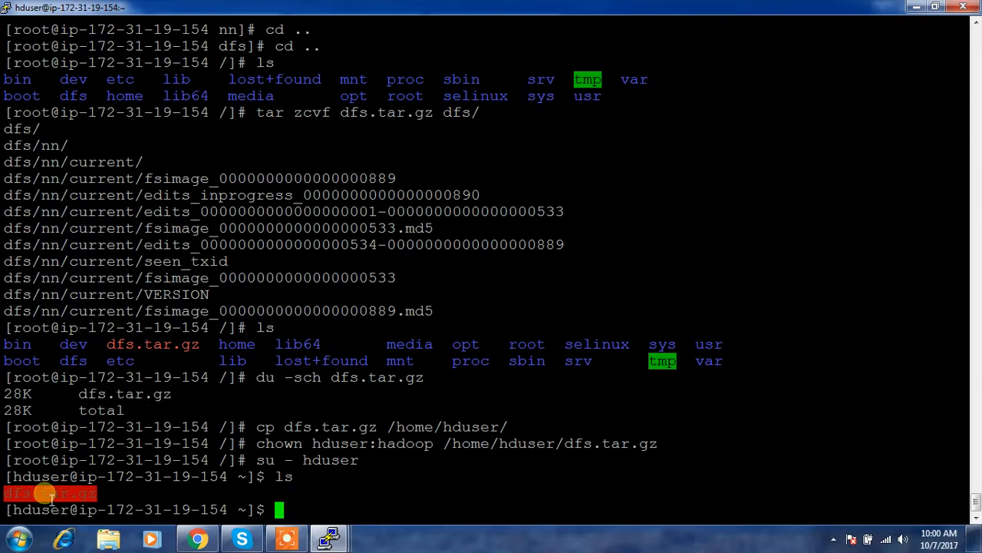
text(scp dfs.tar.gz)
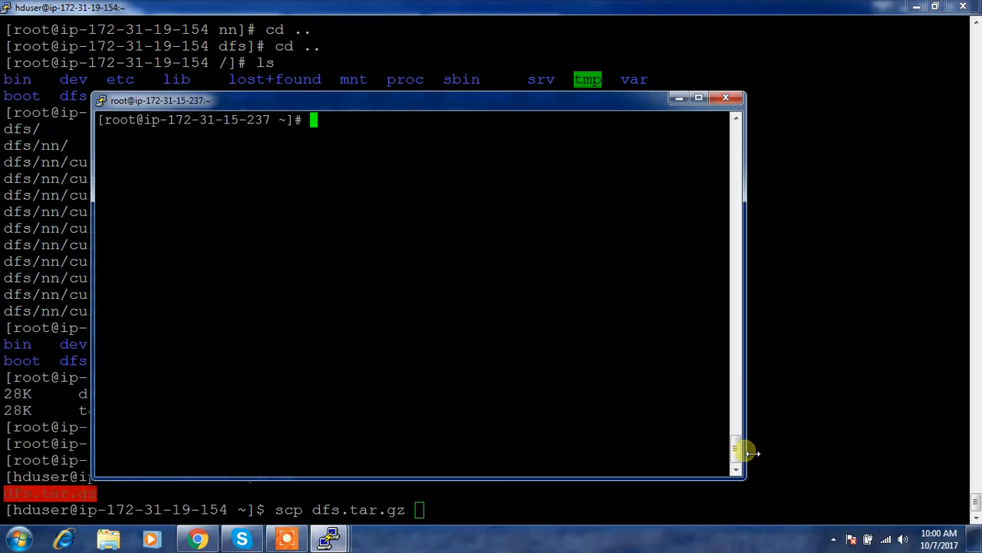
text(hostname)
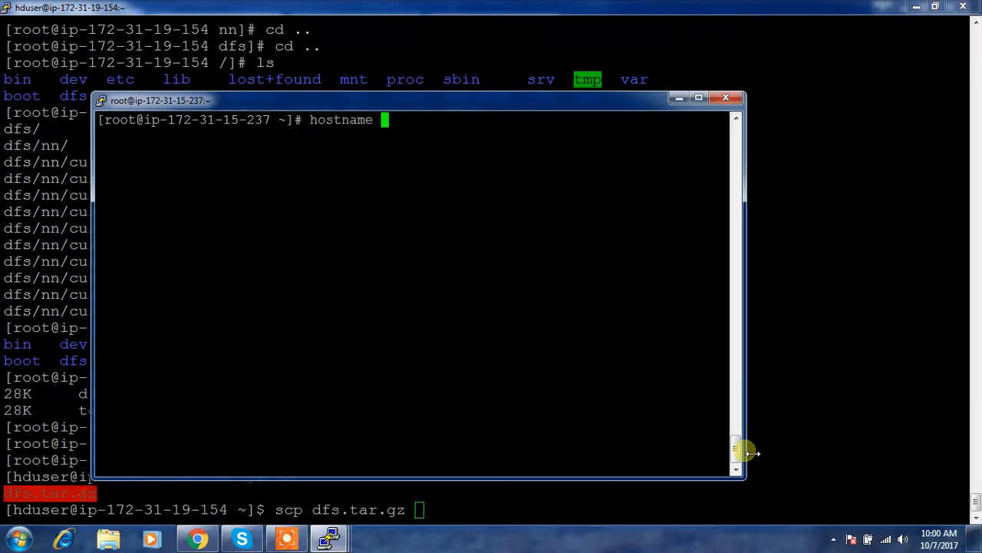
key(Return)
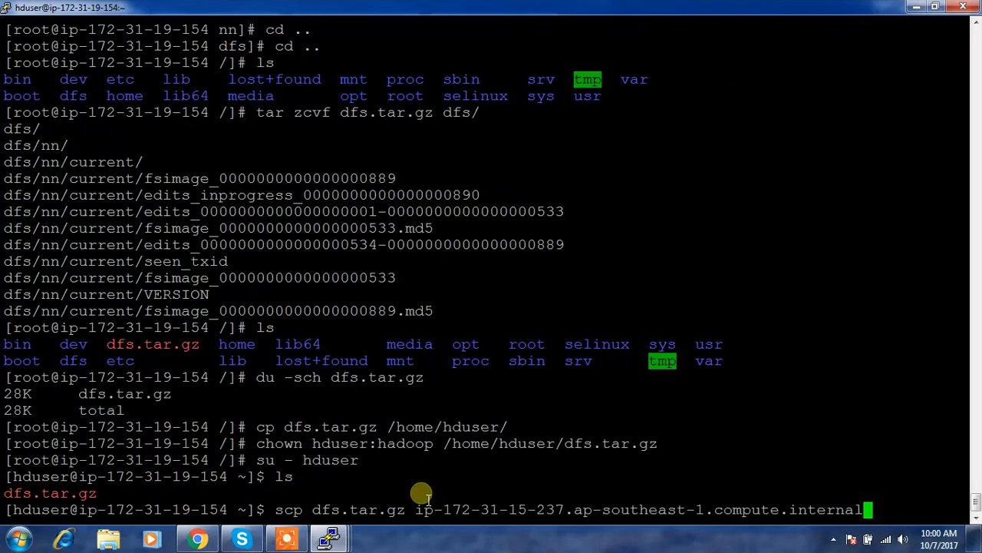
text(:/h)
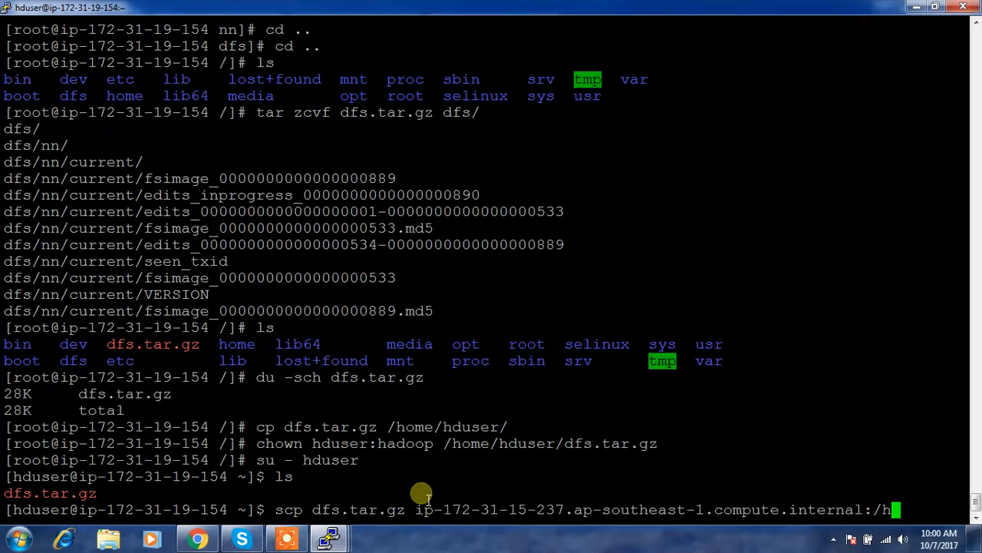
text(ome/hduser/)
text(c)
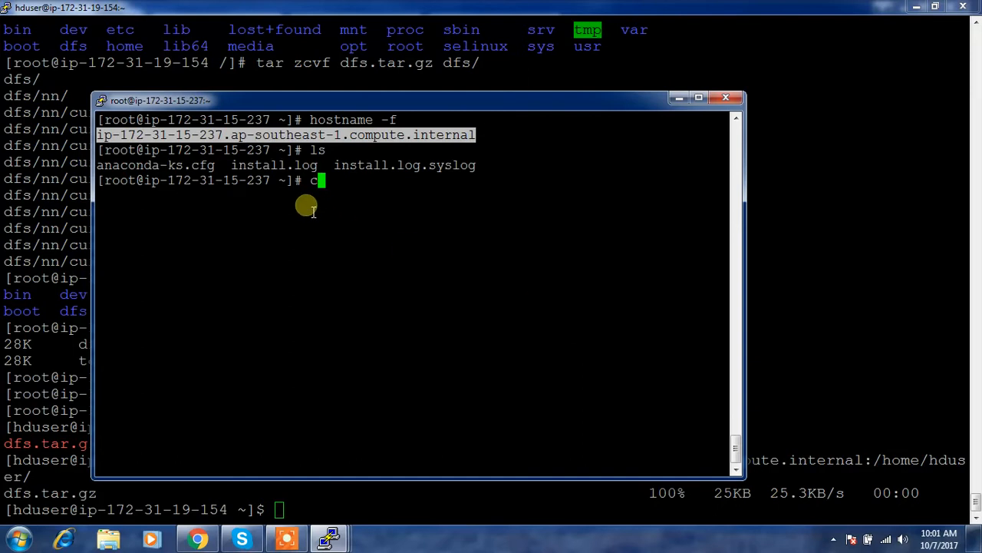
Step: On the new host, go to /home/hduser and list it to find dfs.tar.gz
key(BackSpace)
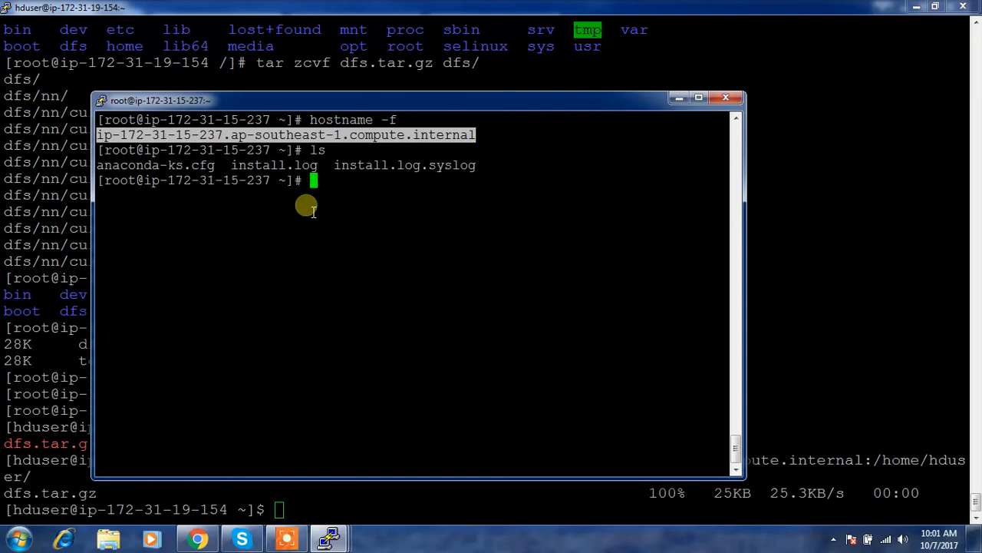
text(cd /home/)
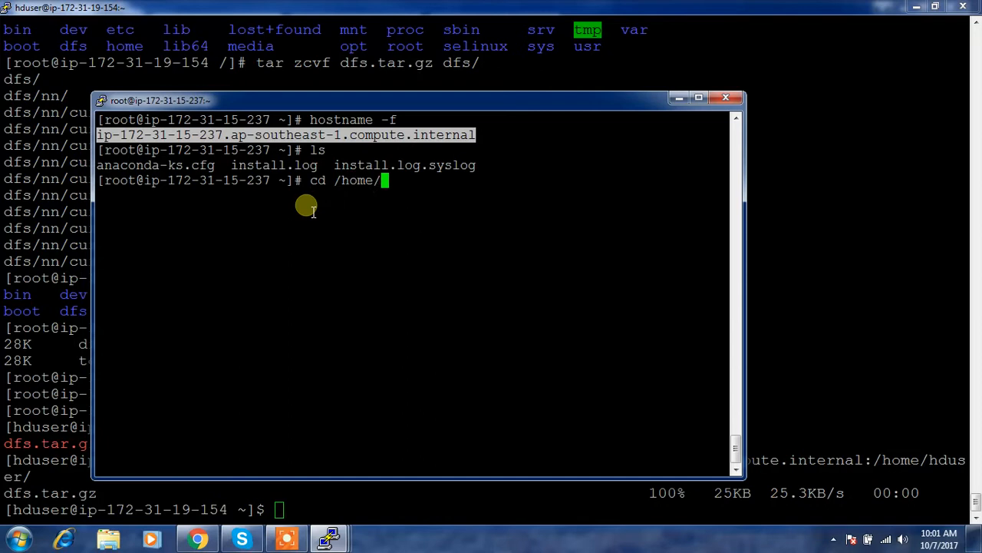
text(hduser/)
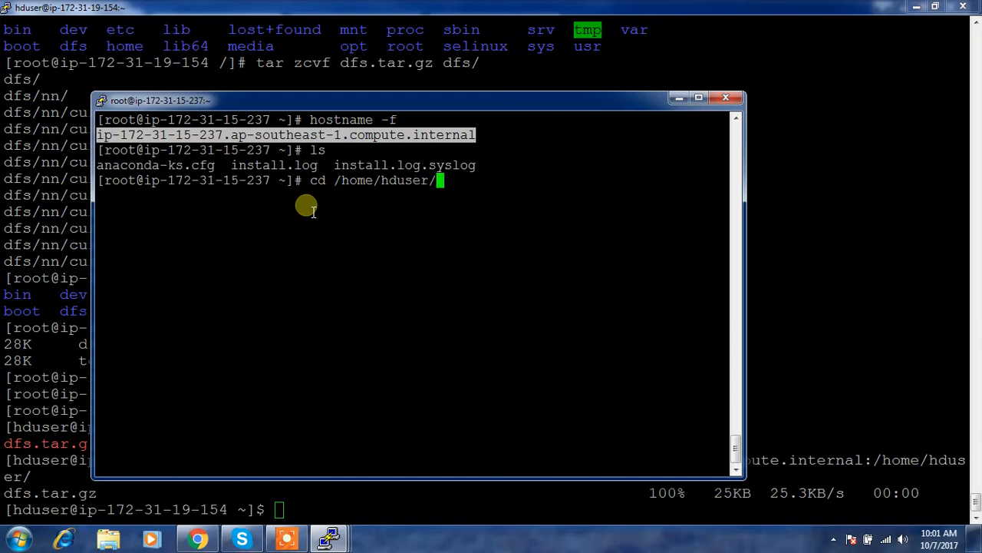
text(ls)
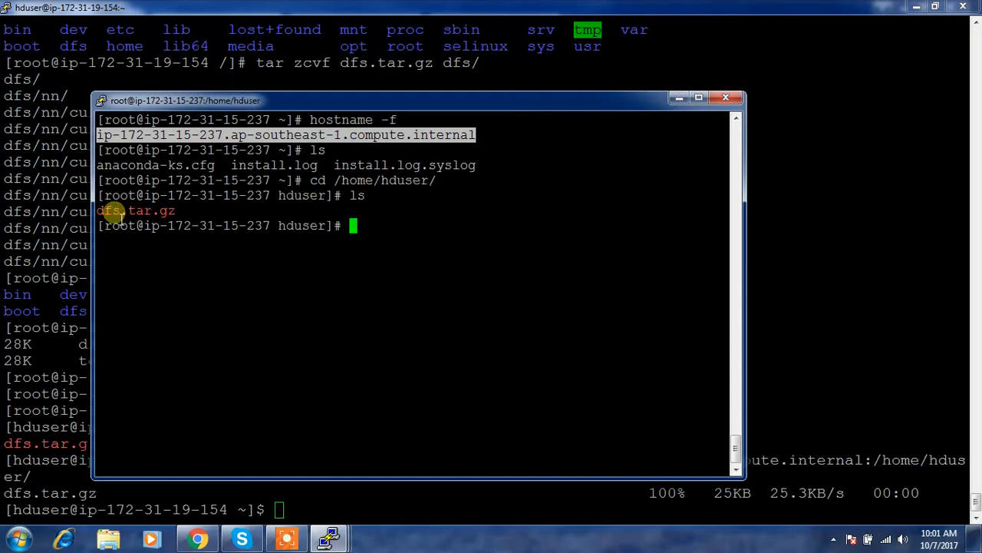
Step: Extract dfs.tar.gz into / with tar -zxvf -C / and list the root directory
text(tar)
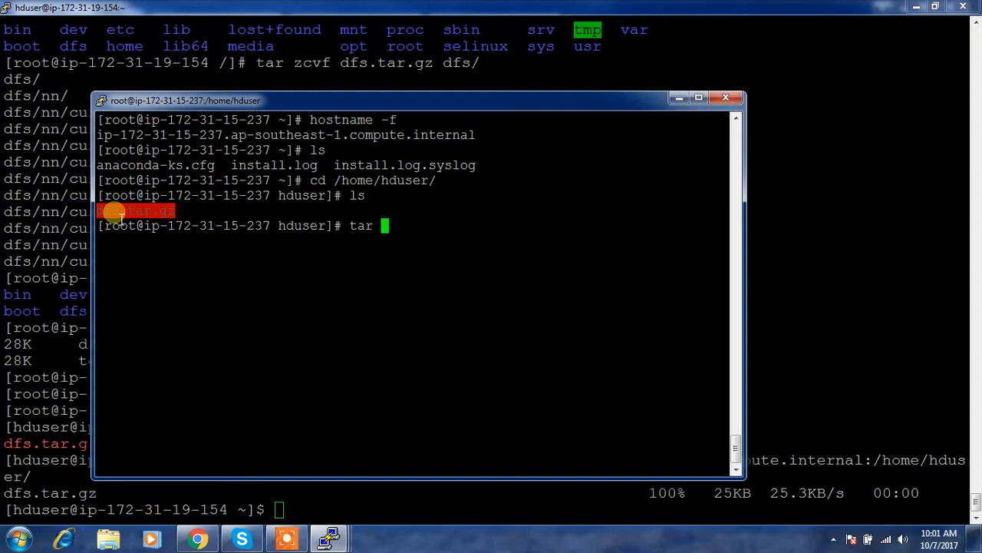
text(-)
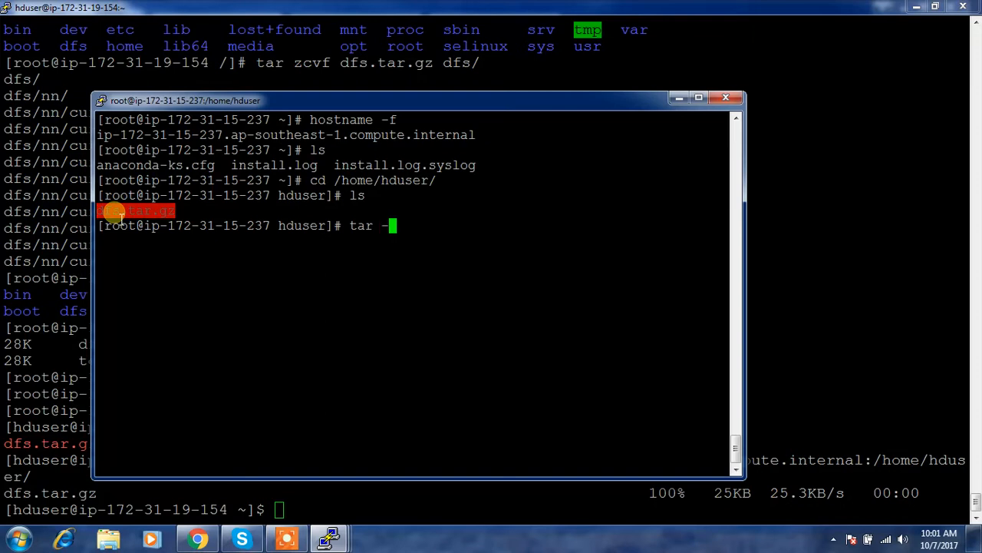
text(zxvf)
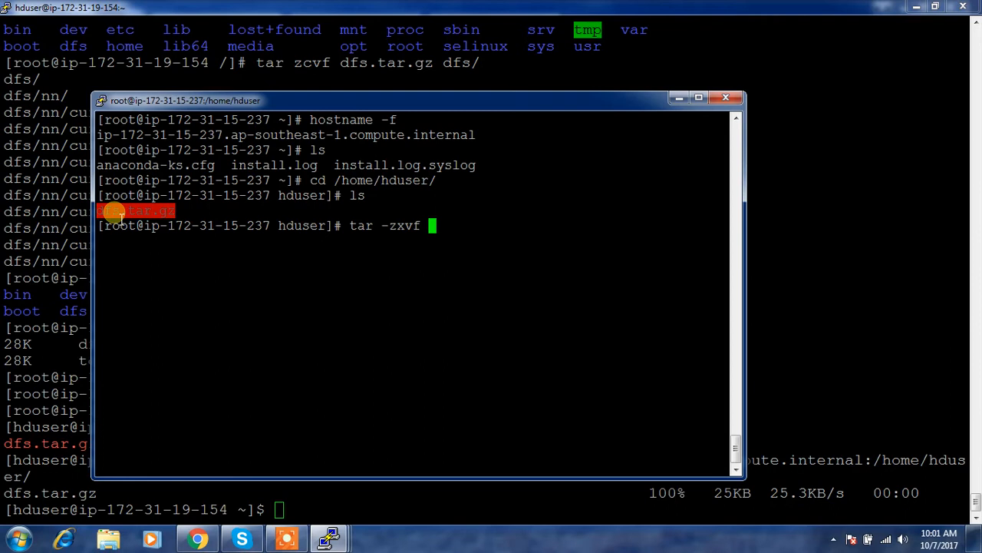
text(dfs.tar.gz)
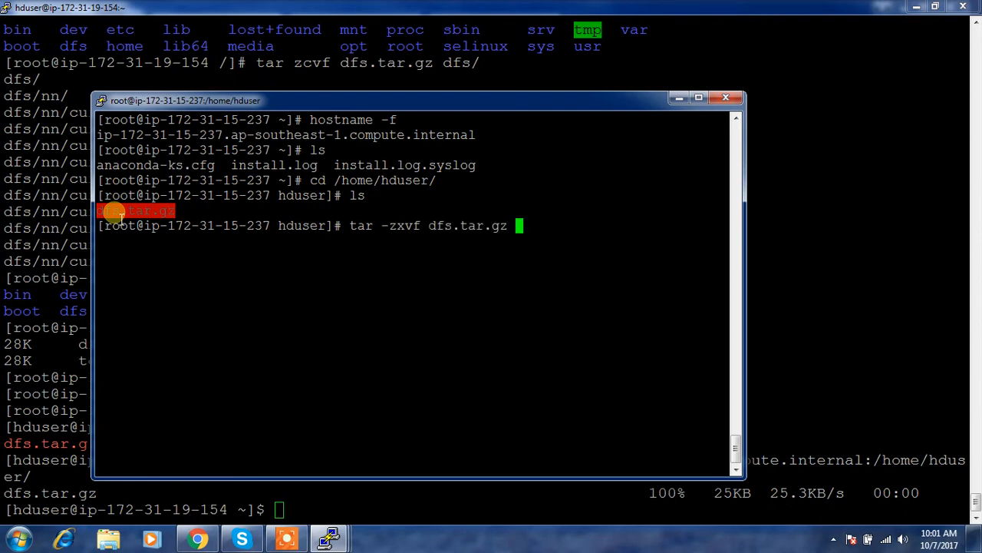
text(-C /)
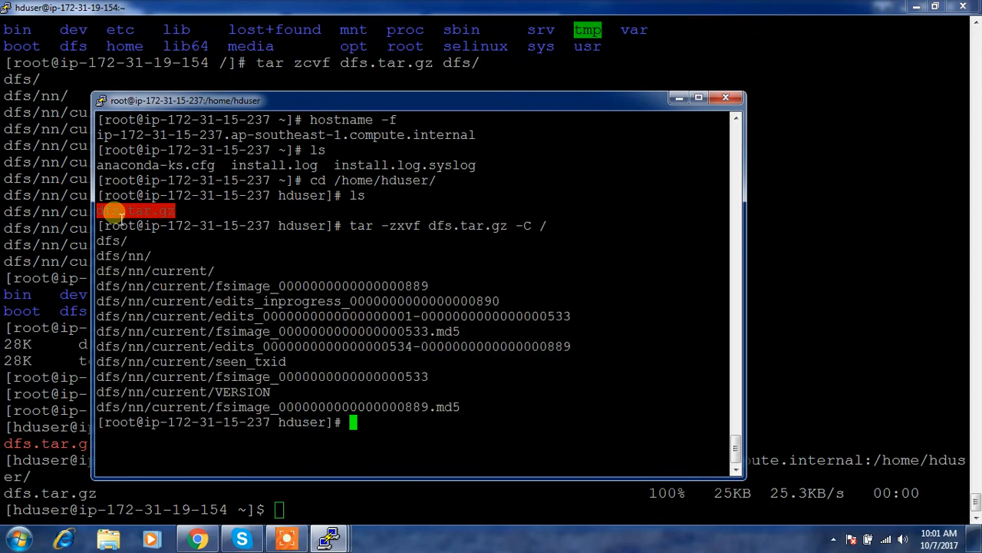
mouse_move(391, 207)
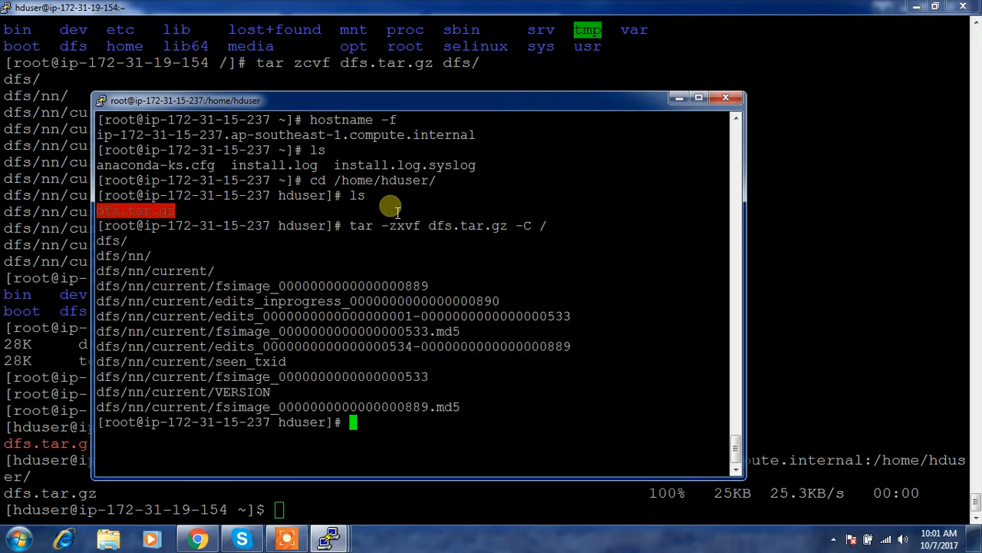
mouse_move(518, 238)
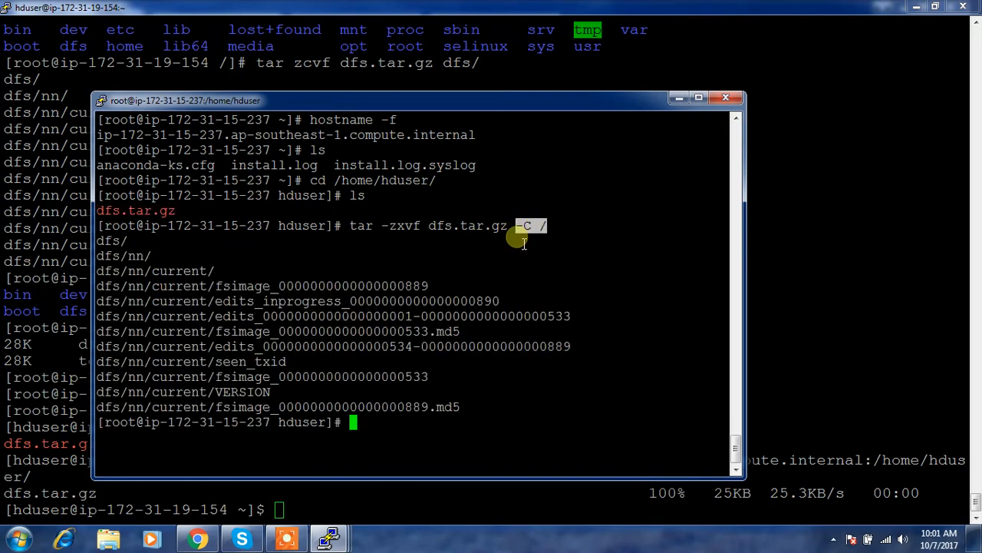
text(cd /)
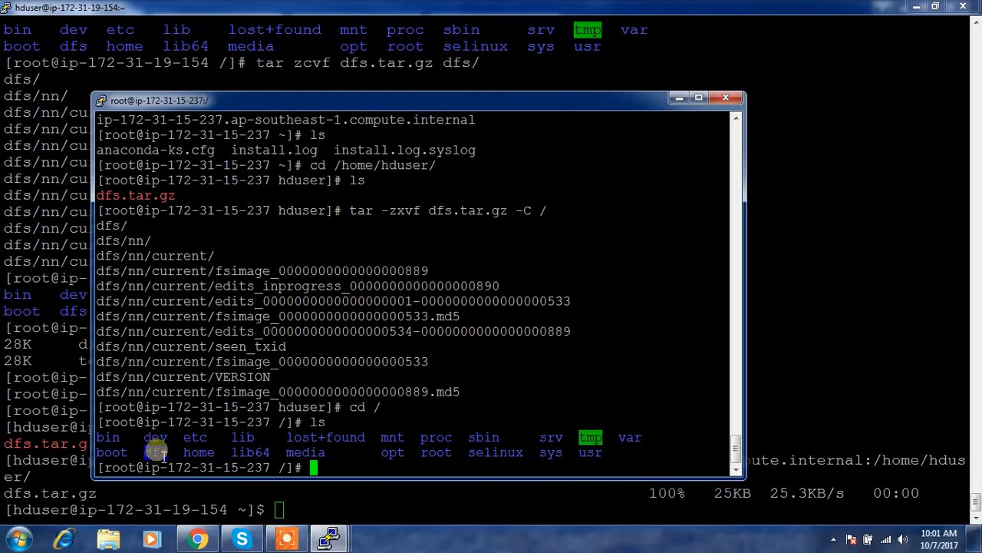
text(ls -l)
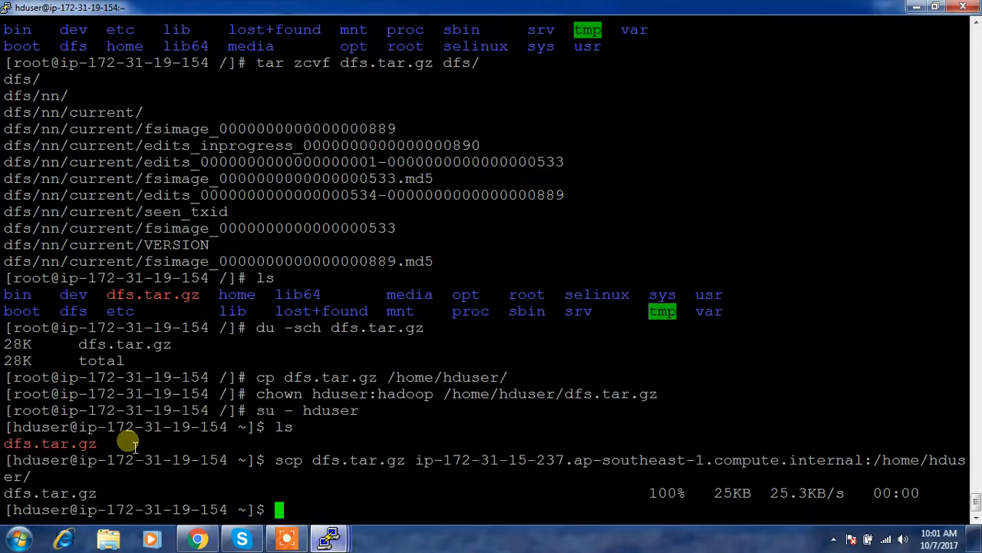
Step: On the original host, list /dfs and copy the hdfs owner name of nn
text(c)
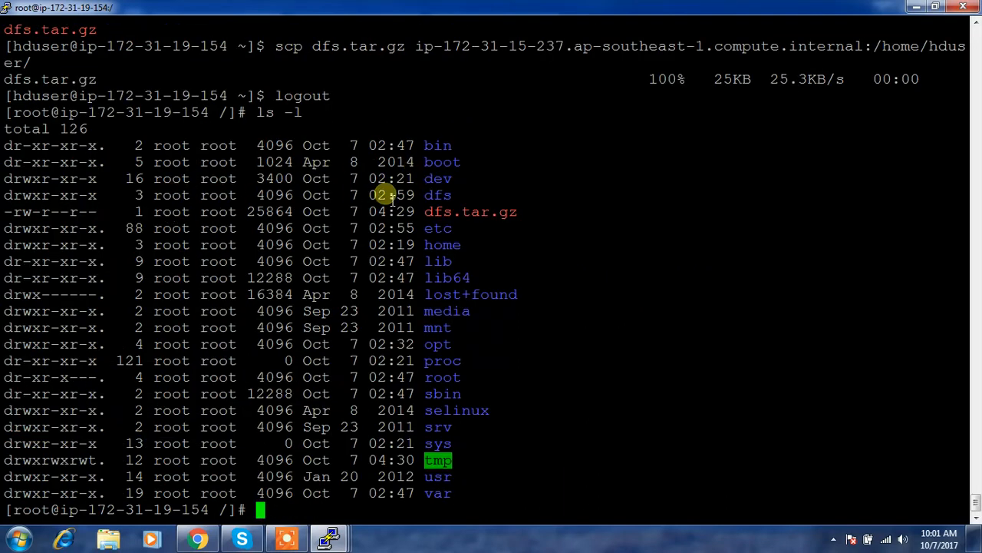
text(cd)
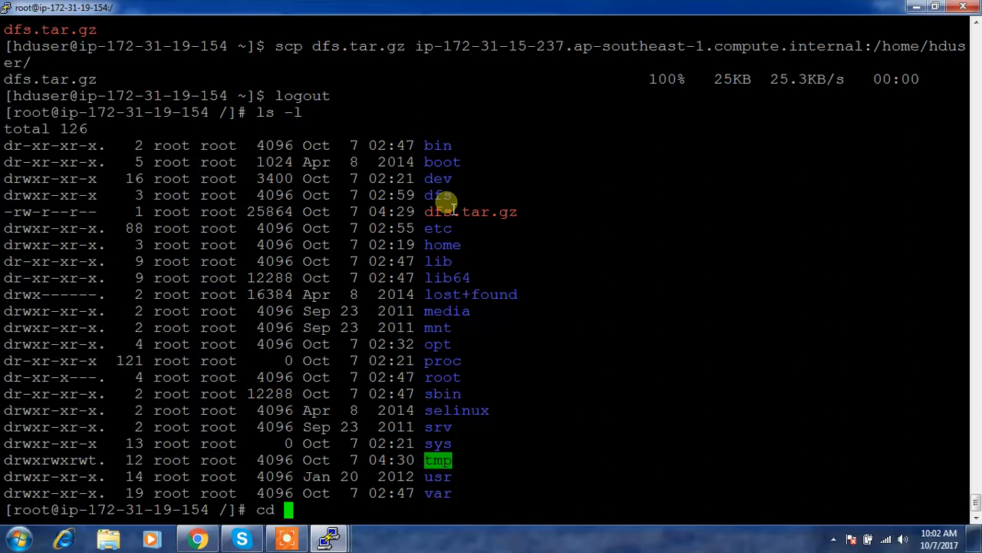
text(dfs)
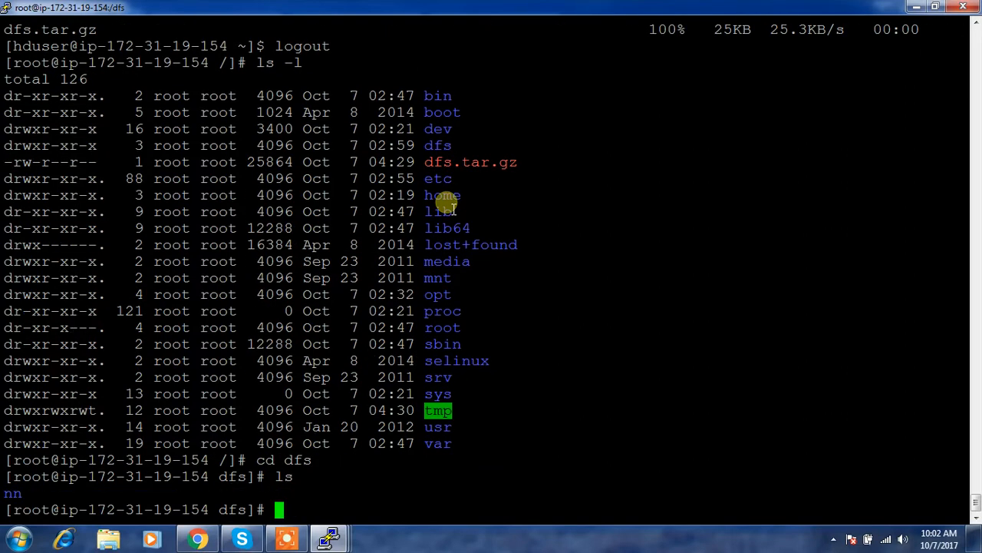
text(ls -l)
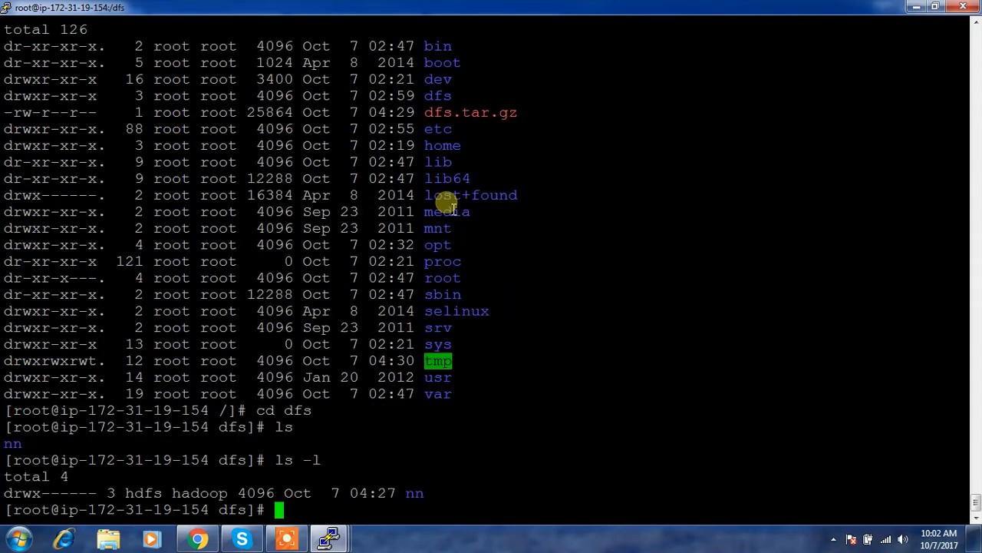
mouse_move(146, 492)
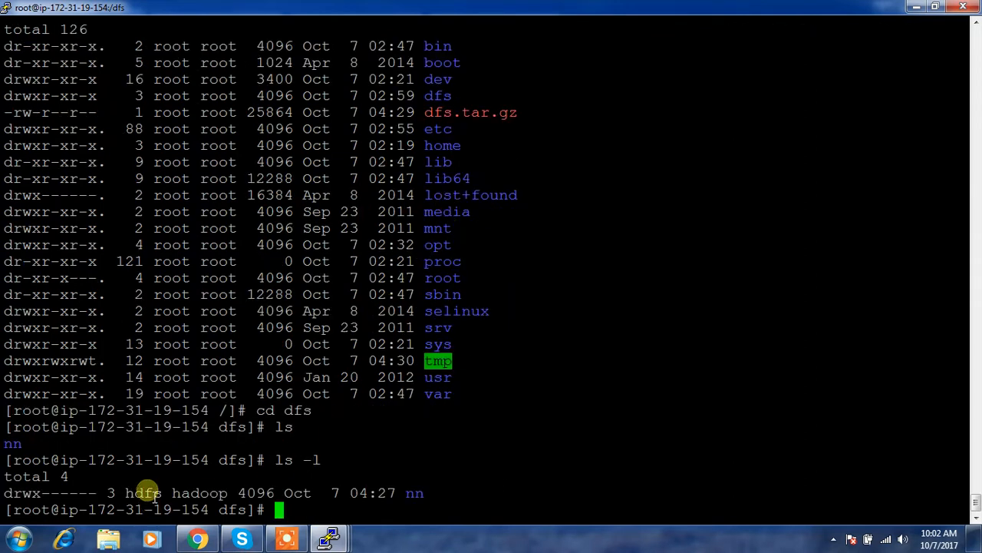
double_click(143, 493)
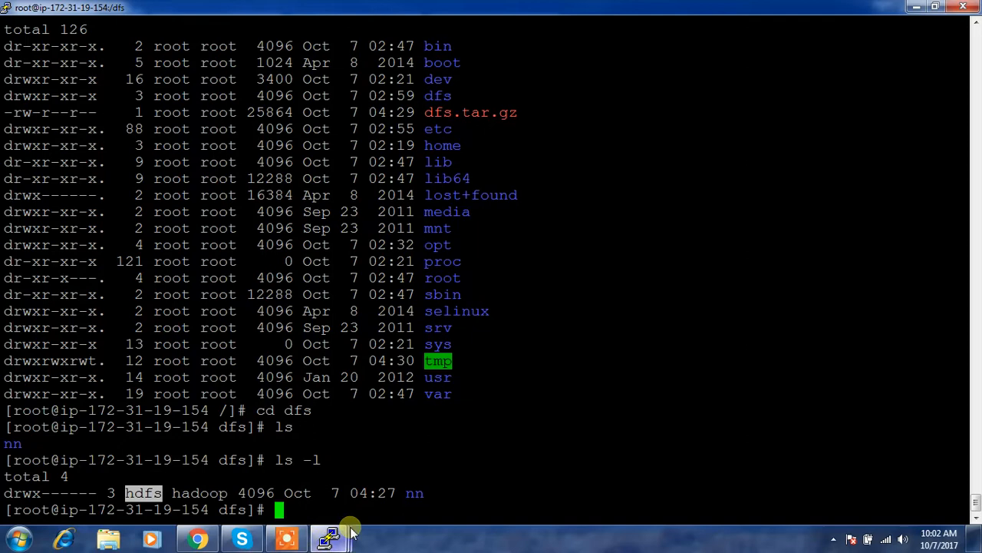
Step: On the new host, list /dfs to confirm nn is owned by hdfs:hadoop
click(328, 537)
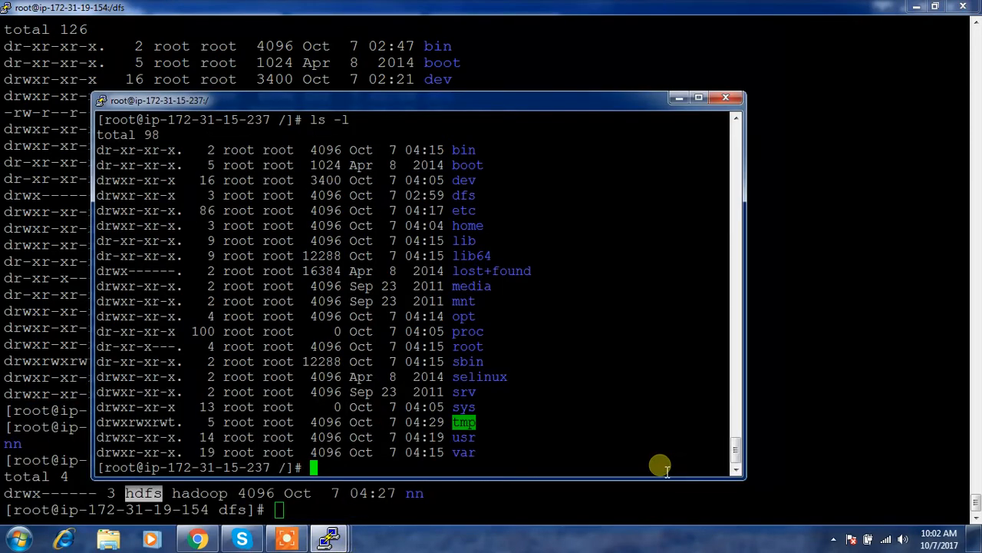
text(cd)
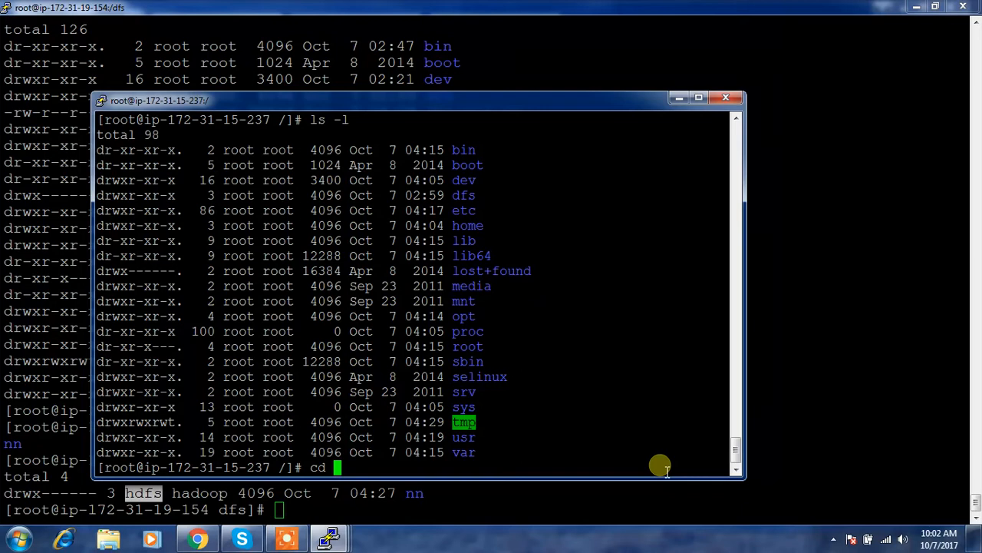
text(dfs)
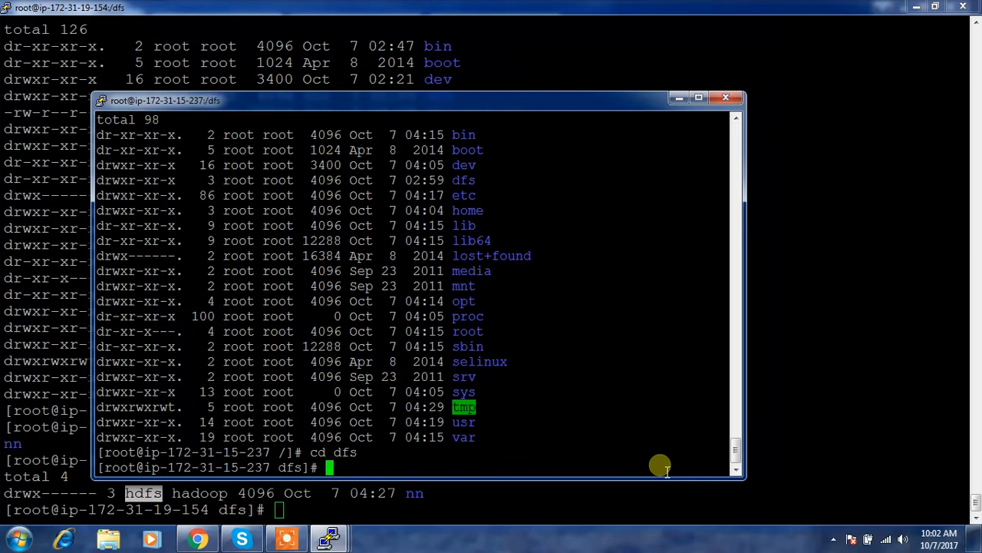
text(ls -l)
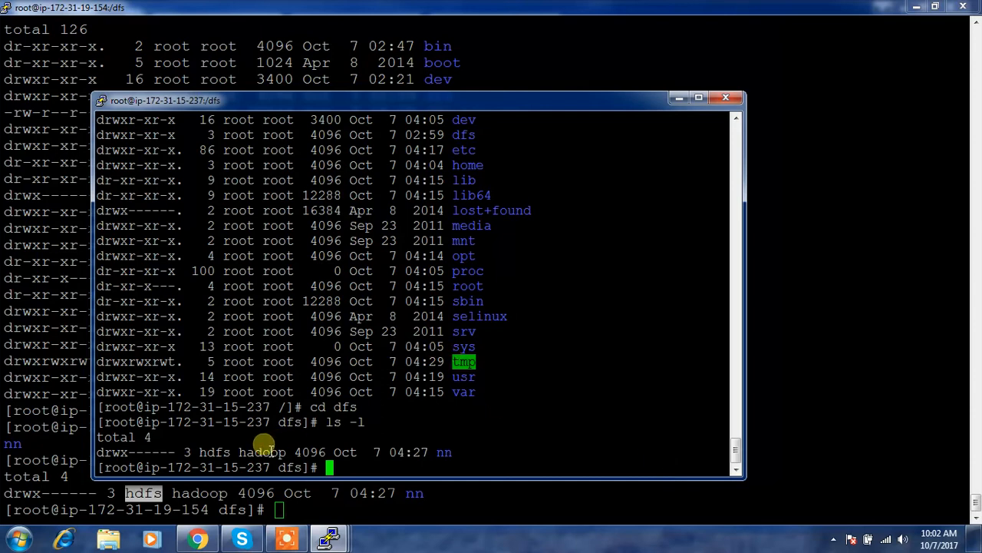
mouse_move(249, 441)
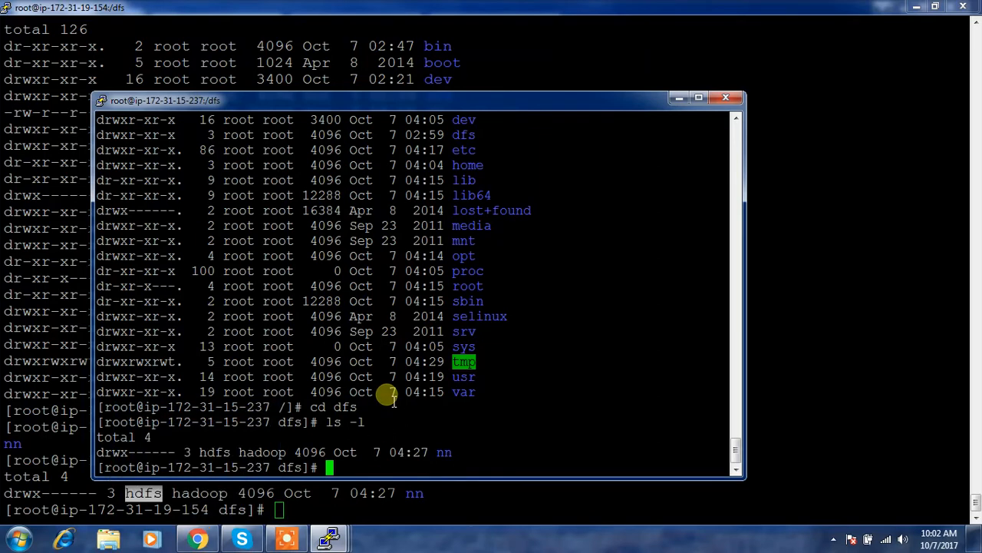
mouse_move(315, 421)
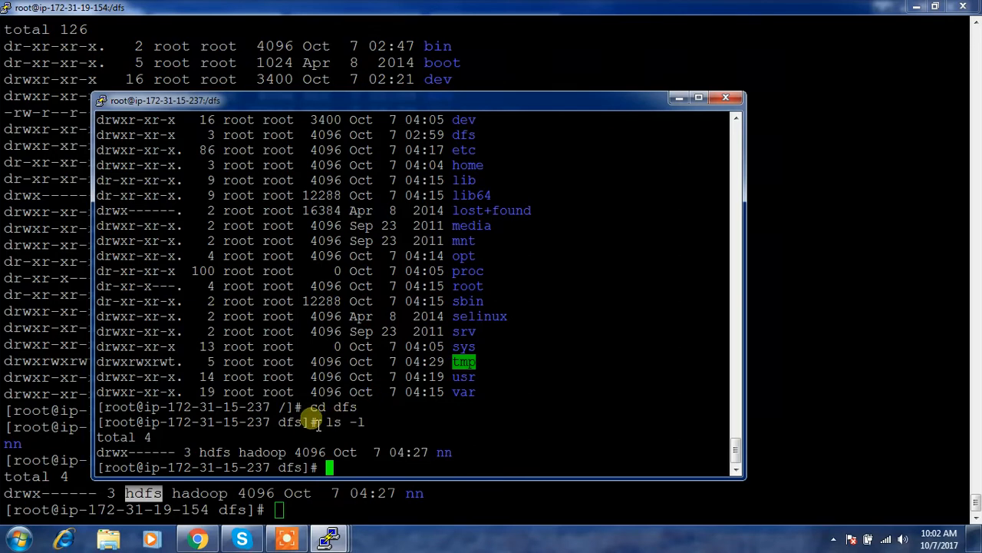
Step: Leave the PuTTY terminals for the Cloudera Manager HDFS status page in the browser
click(241, 536)
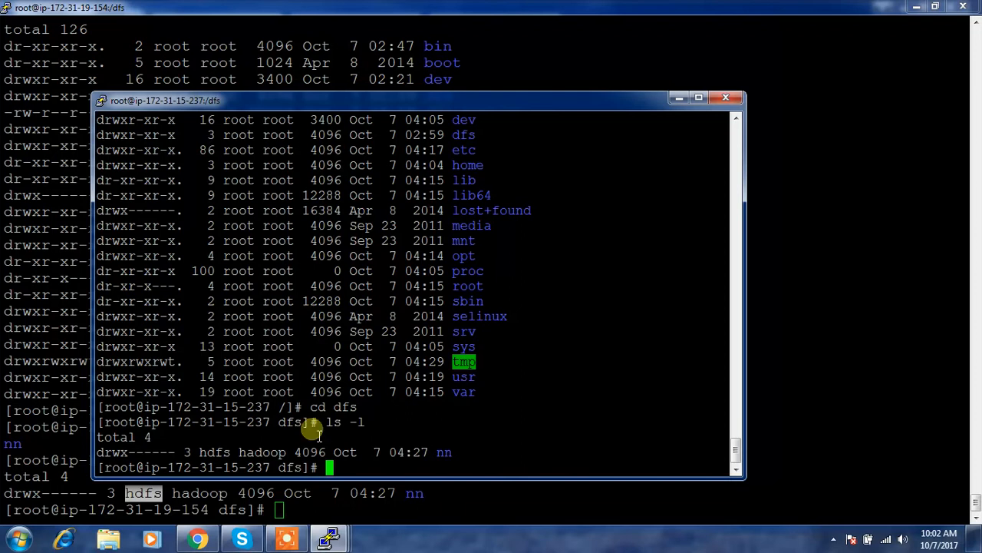
mouse_move(215, 459)
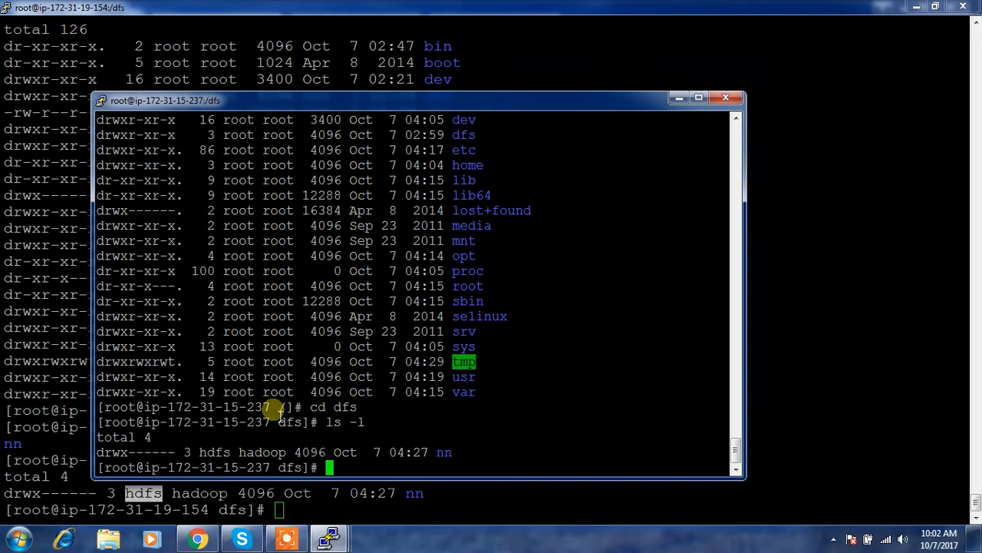
mouse_move(399, 420)
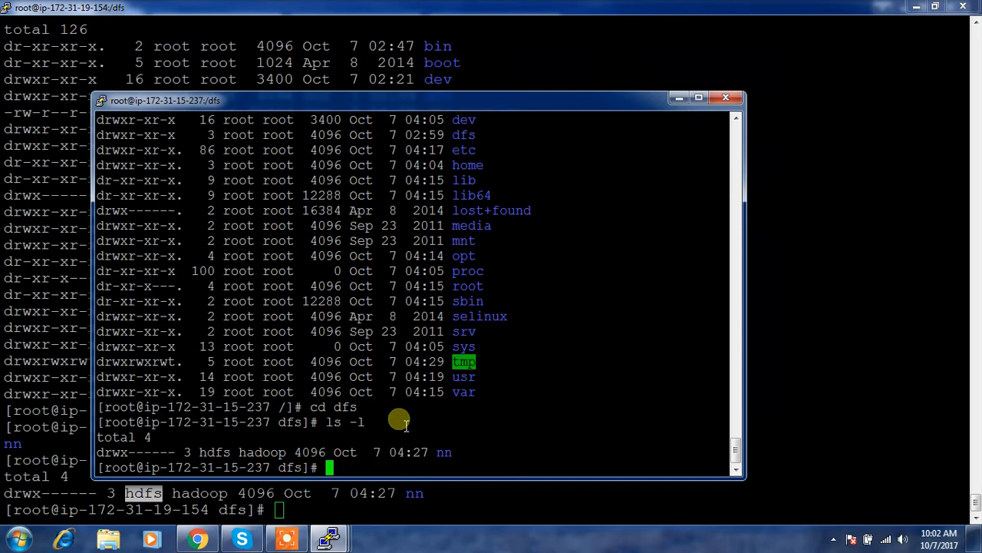
mouse_move(328, 534)
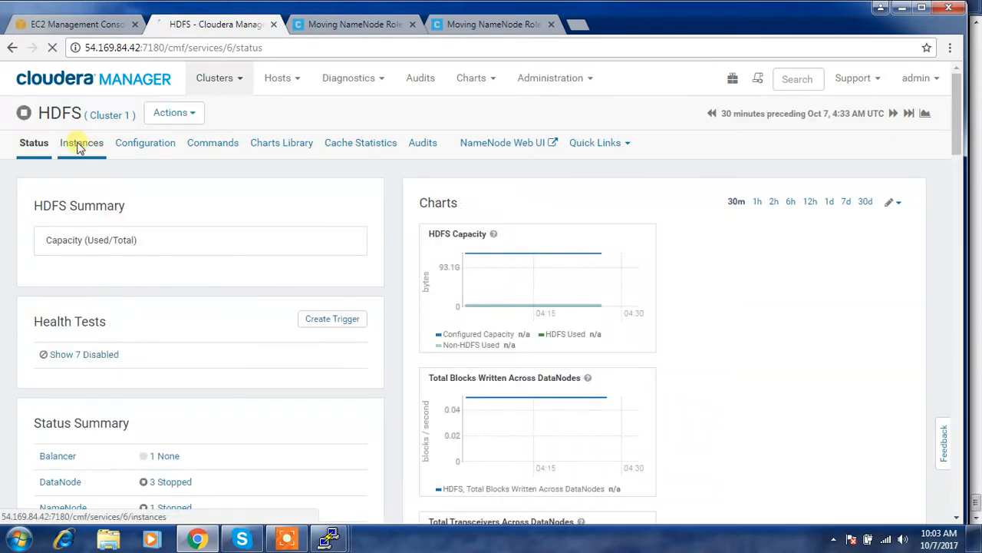
click(81, 142)
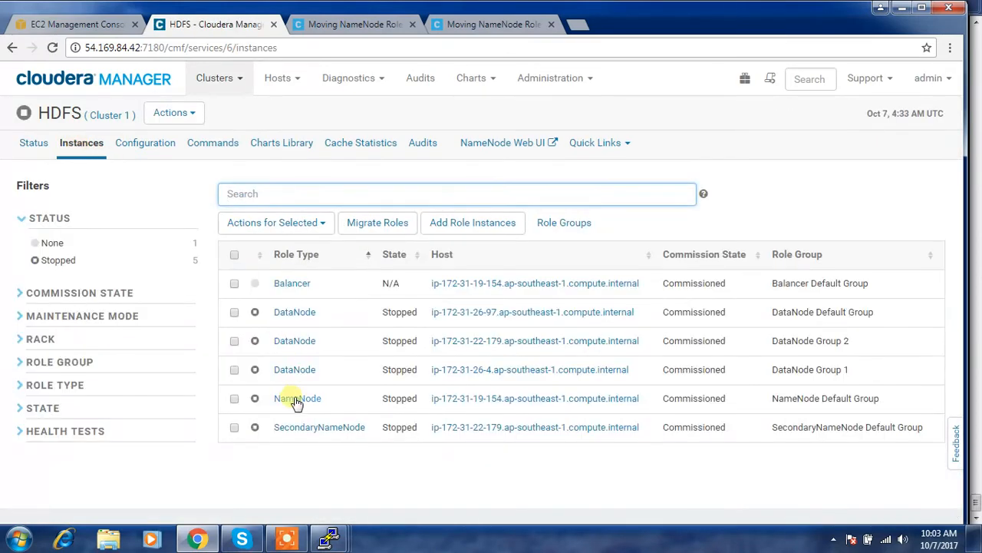
click(234, 398)
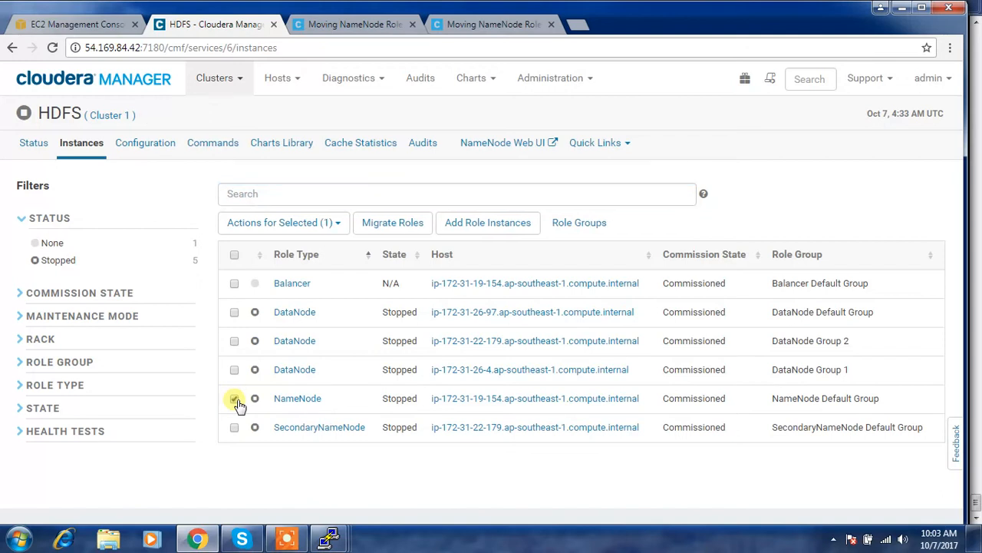
click(283, 222)
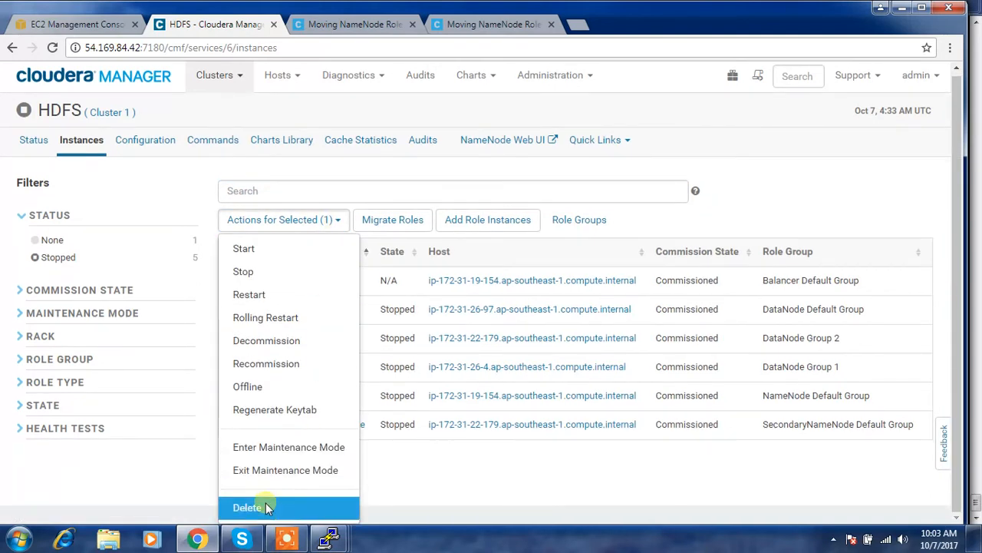
click(247, 508)
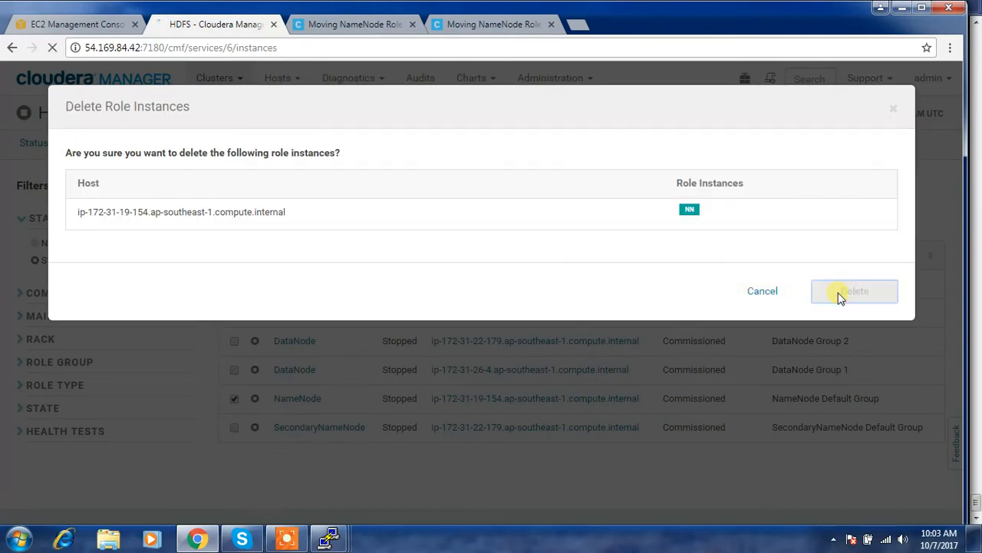
click(854, 290)
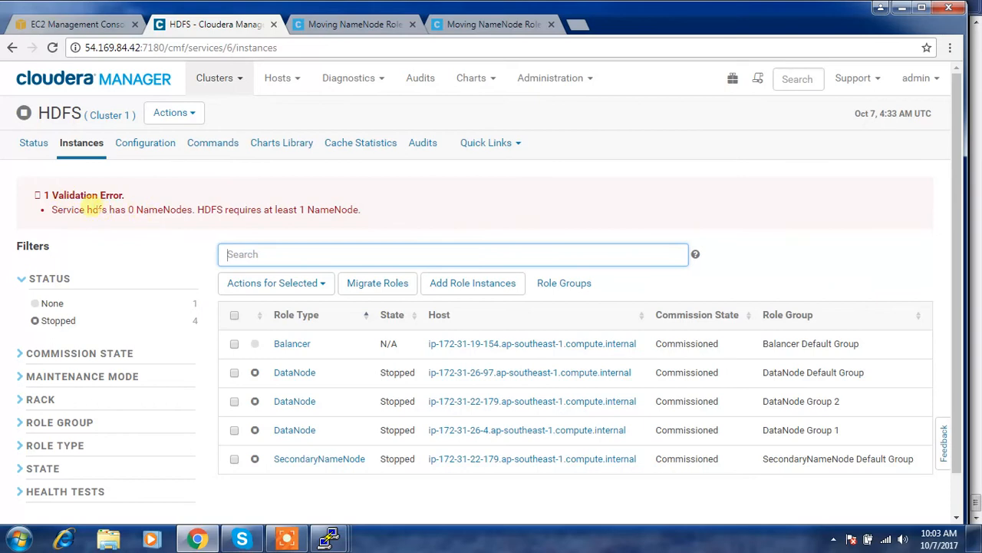
mouse_move(86, 230)
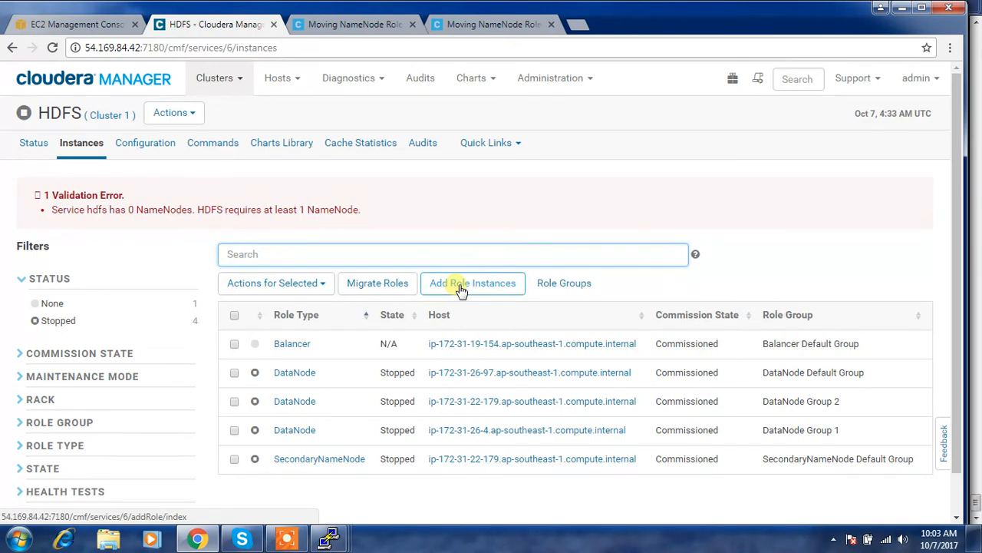
click(473, 282)
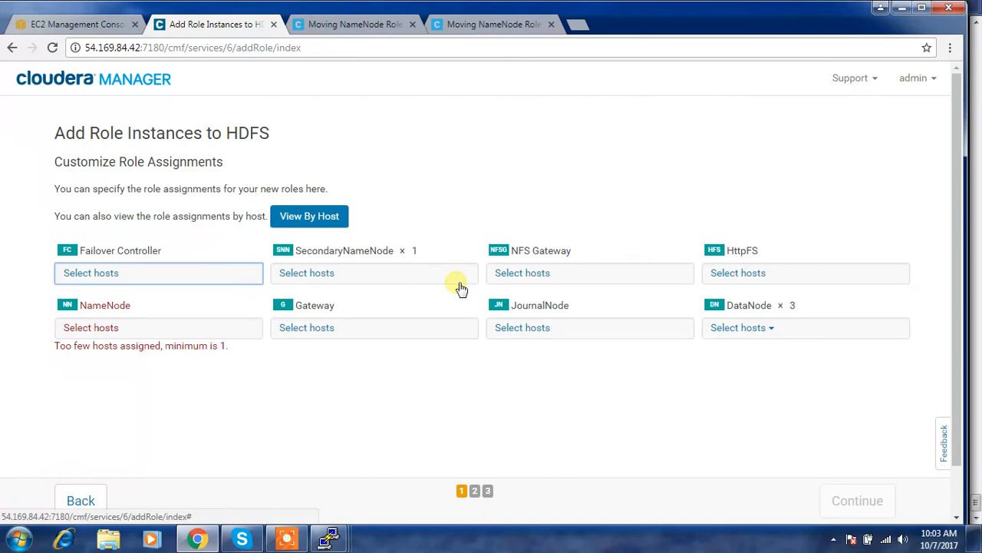
mouse_move(305, 276)
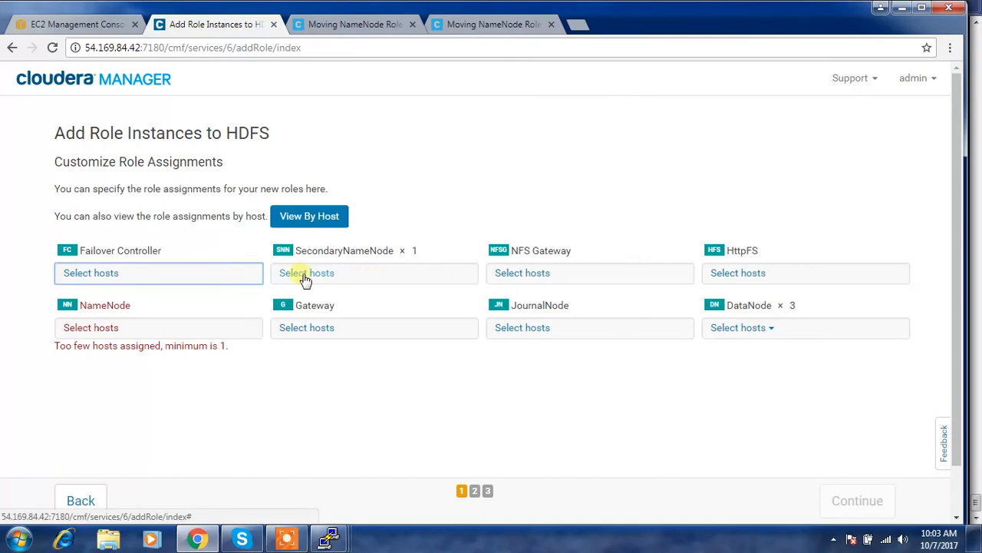
mouse_move(138, 328)
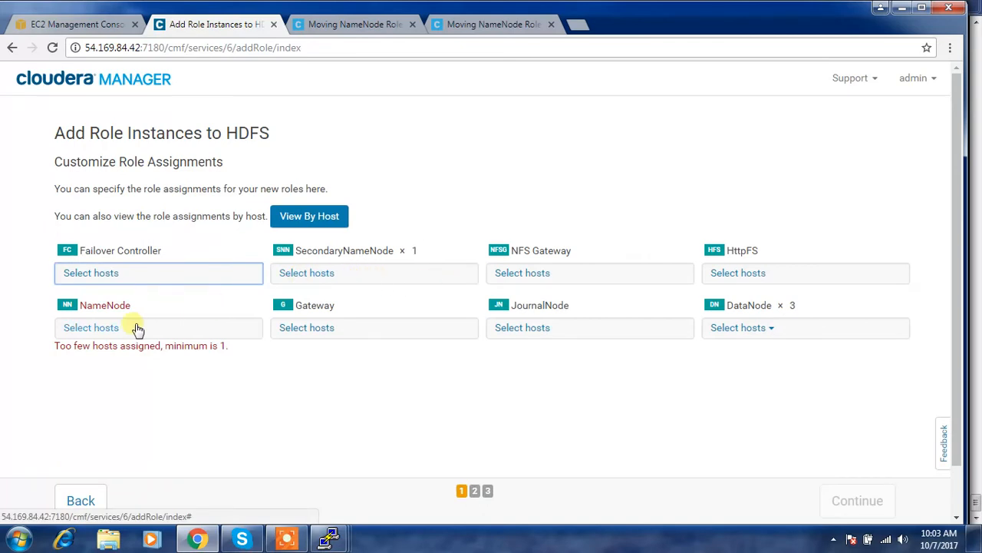
click(91, 327)
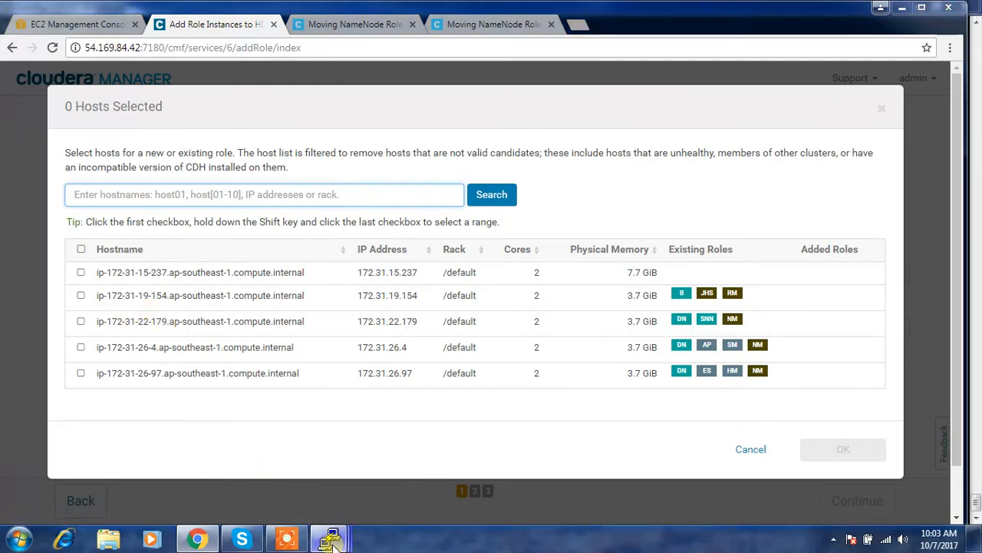
click(330, 537)
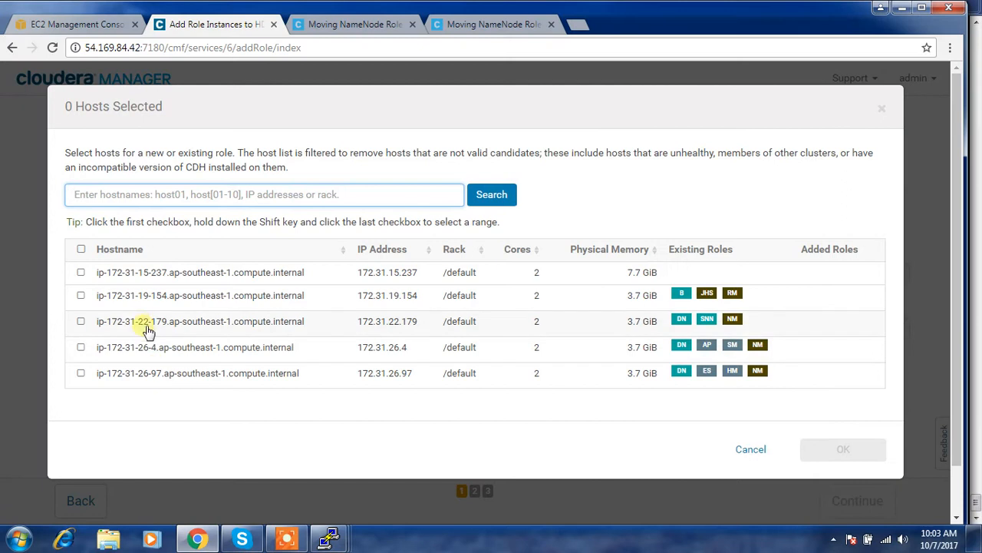
mouse_move(125, 346)
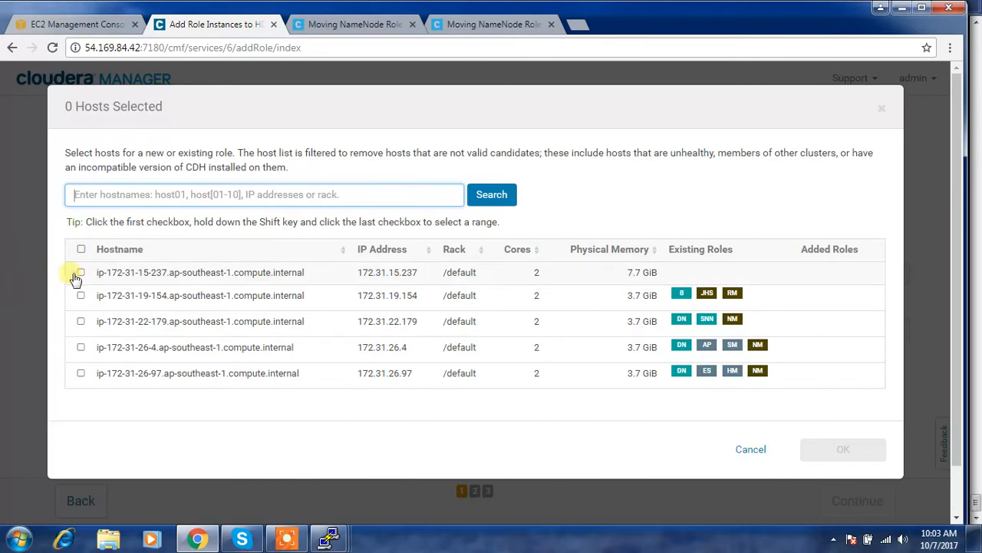
click(81, 271)
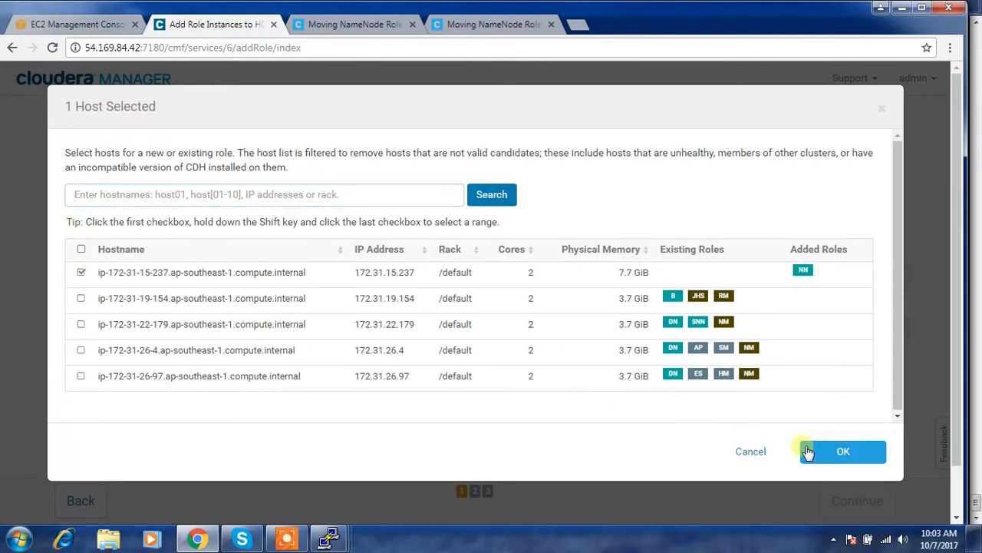
click(842, 451)
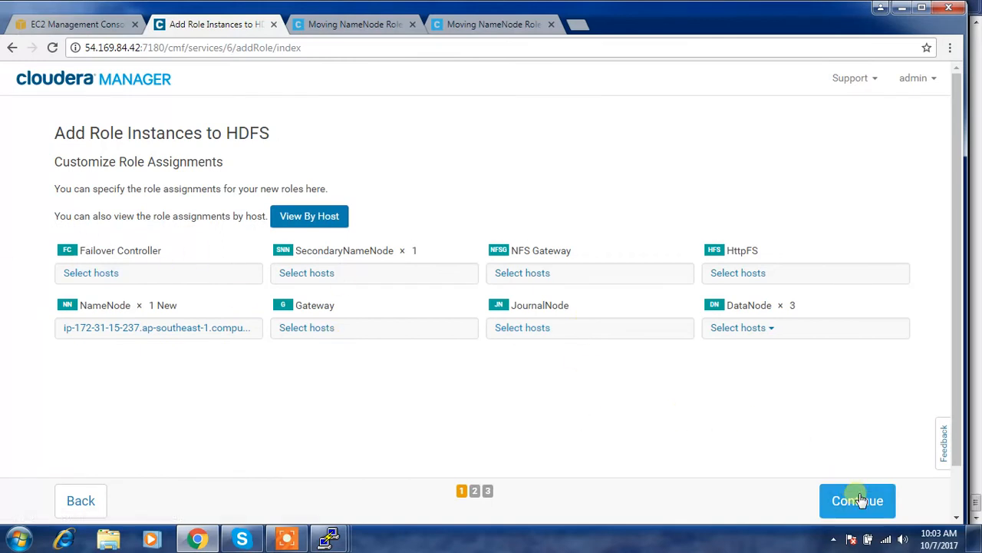
Step: Advance to Review Changes and verify the /dfs/nn folder on the new host with ls
click(858, 500)
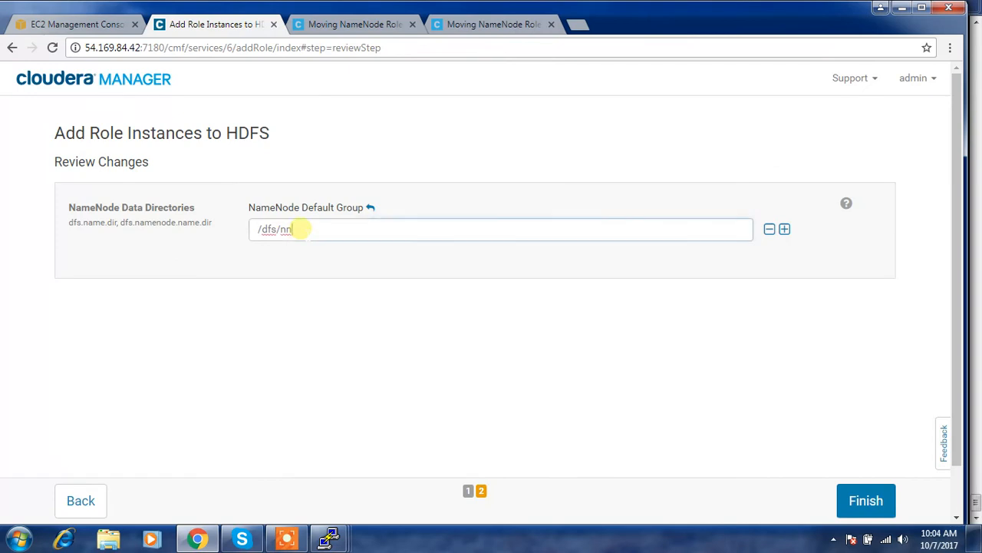
mouse_move(330, 537)
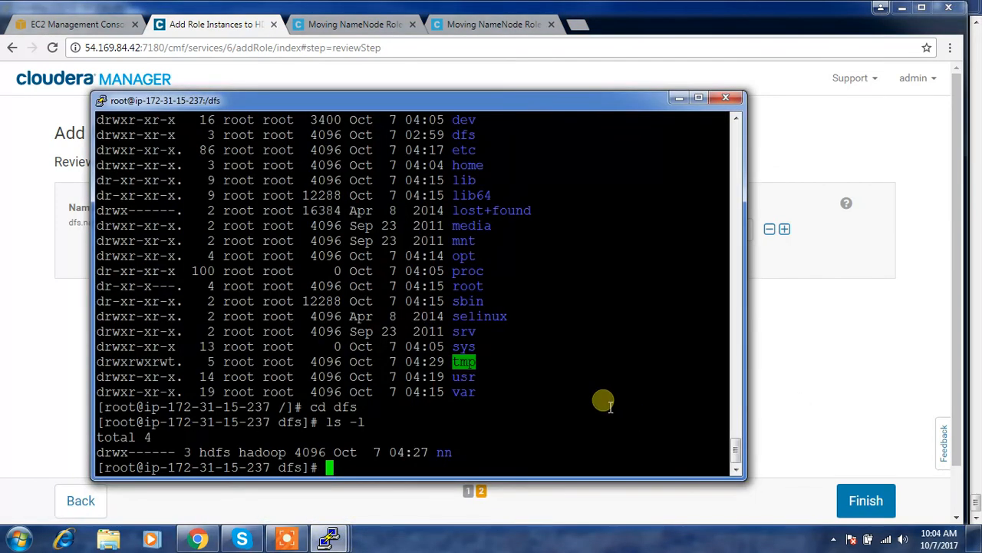
text(ls hdfs)
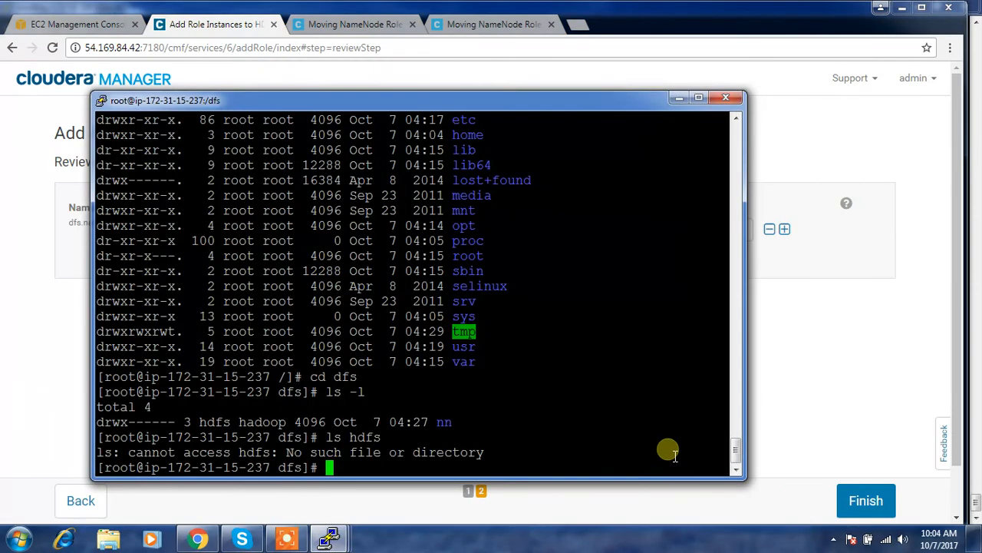
text(ls -l)
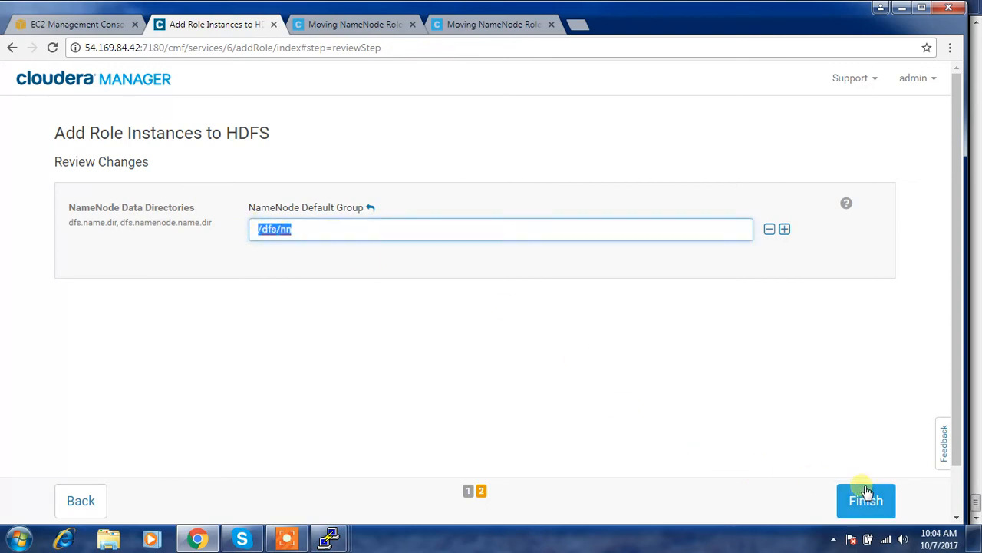
Step: Finish the NameNode addition and inspect the old NameNode address in the stale core-site.xml diff
click(866, 500)
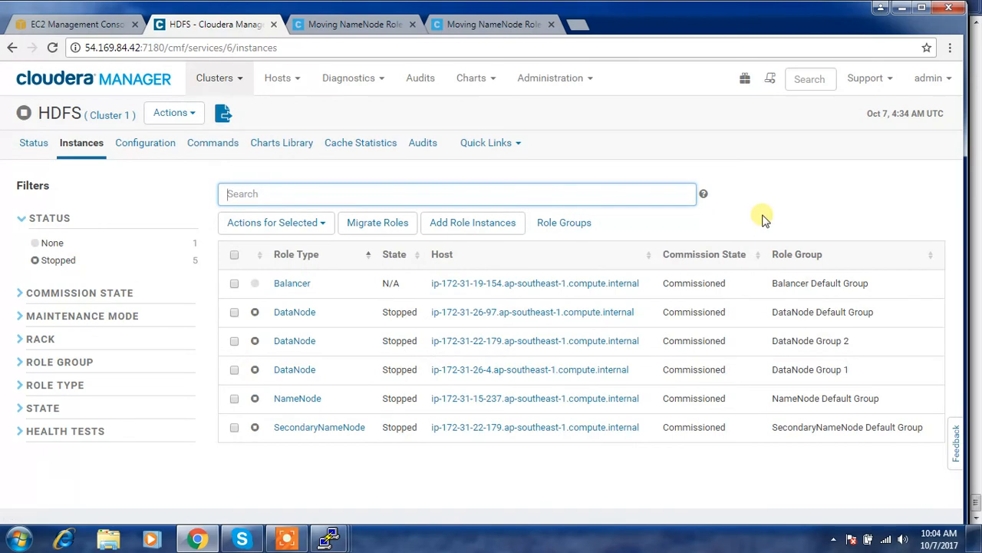
mouse_move(224, 113)
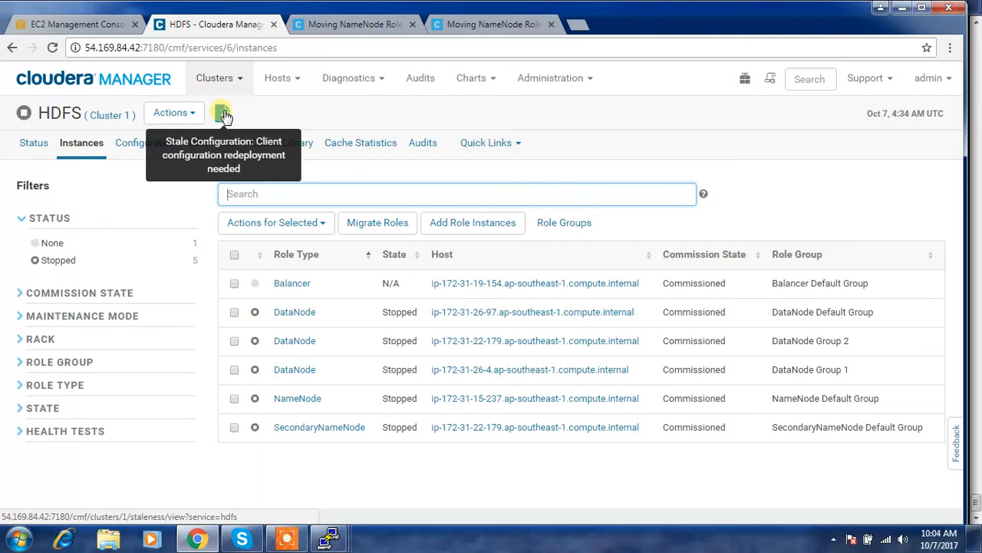
click(222, 112)
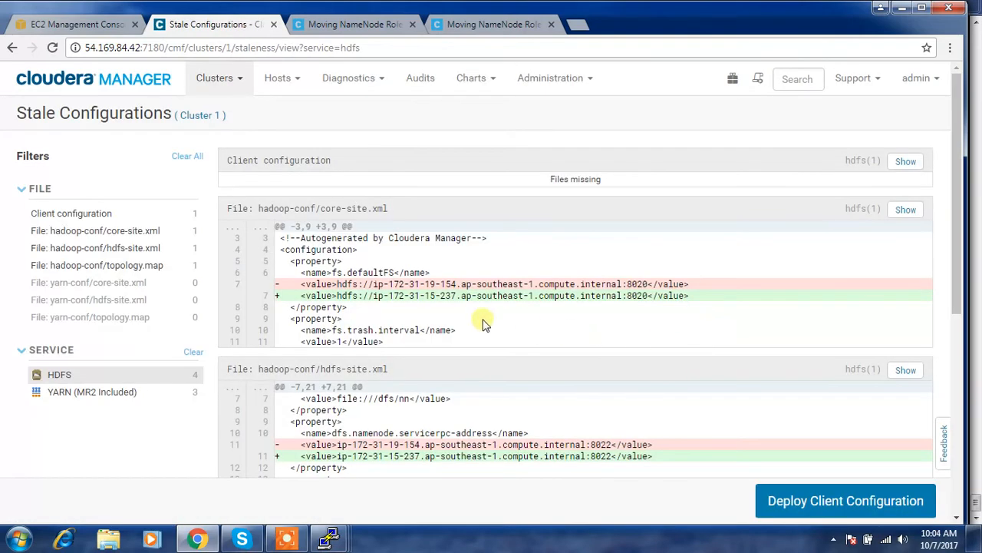
mouse_move(727, 457)
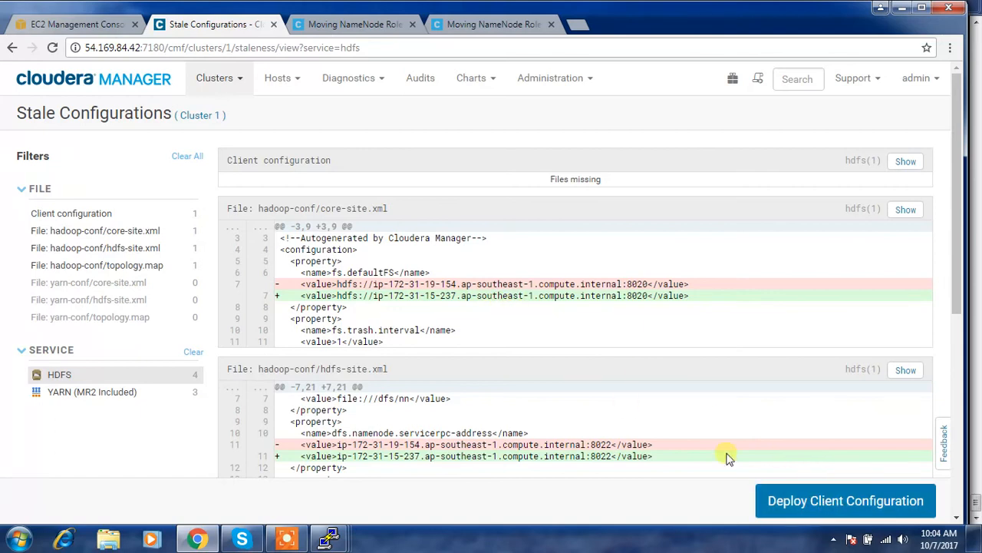
double_click(371, 273)
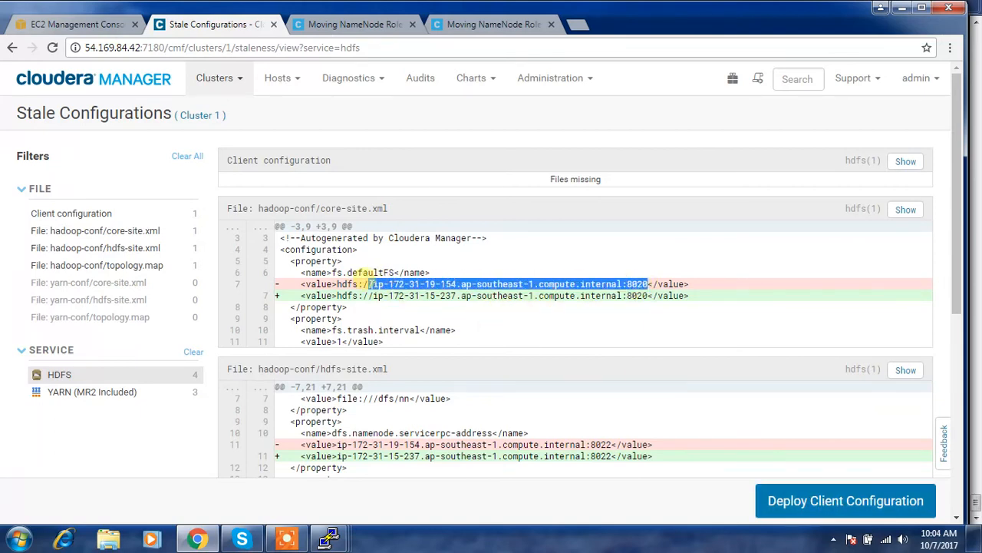
Step: Deploy the updated YARN and HDFS client configuration and finish back to Home
click(846, 500)
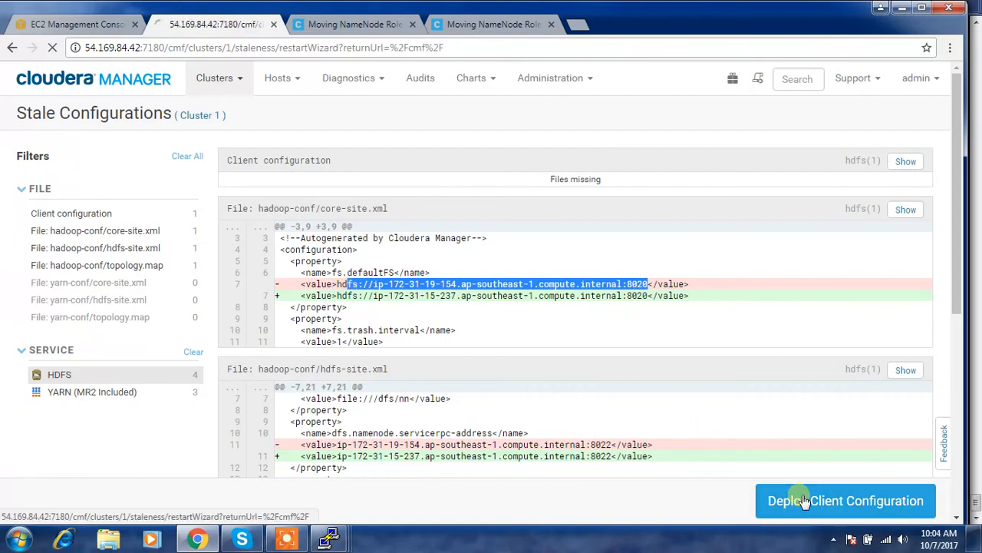
click(845, 500)
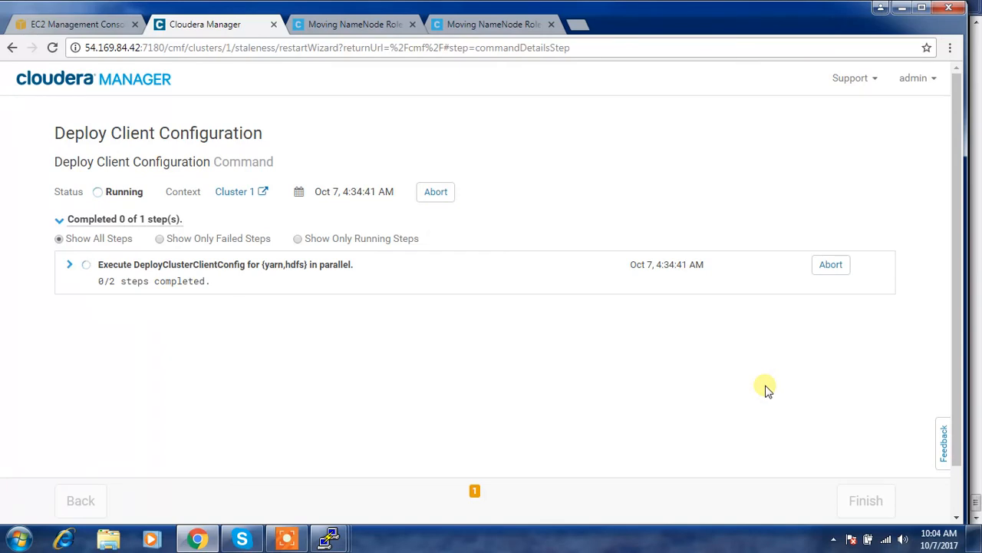
mouse_move(636, 385)
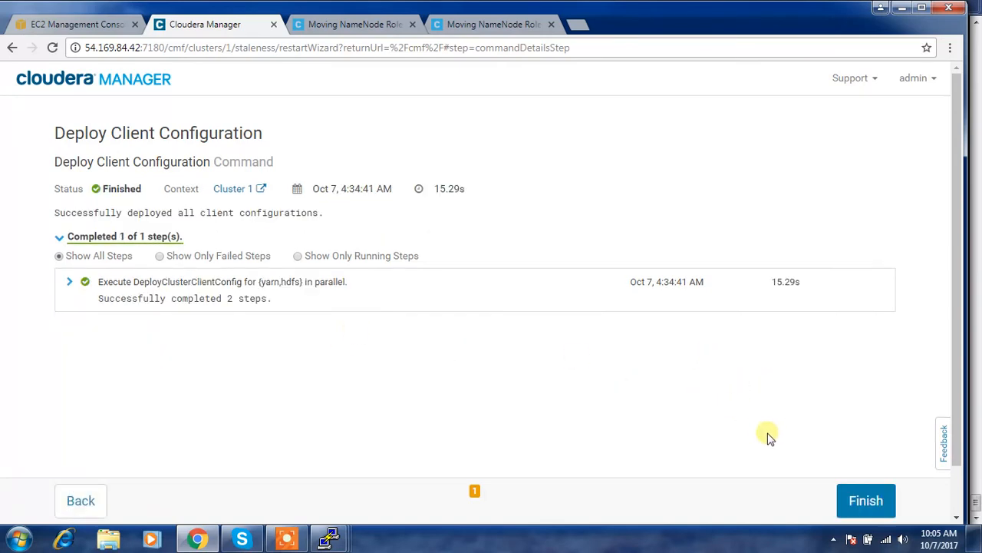
click(866, 500)
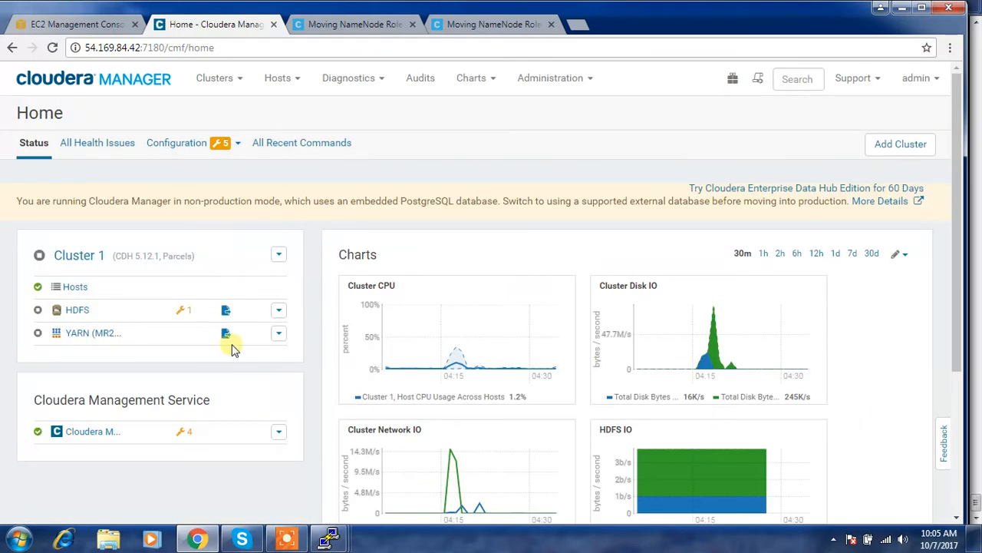
Step: Start all Cluster 1 services and close the completed HDFS and YARN start results
click(278, 255)
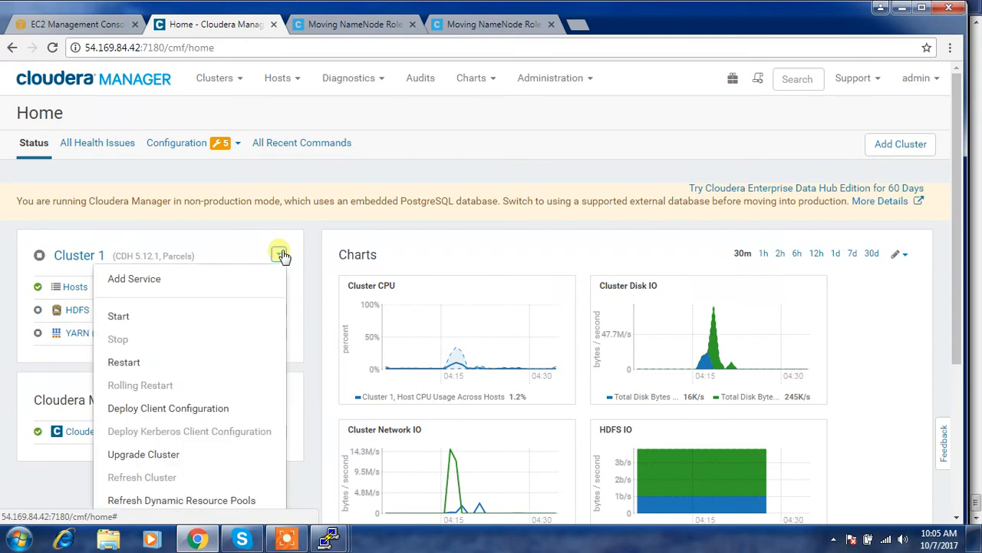
mouse_move(119, 315)
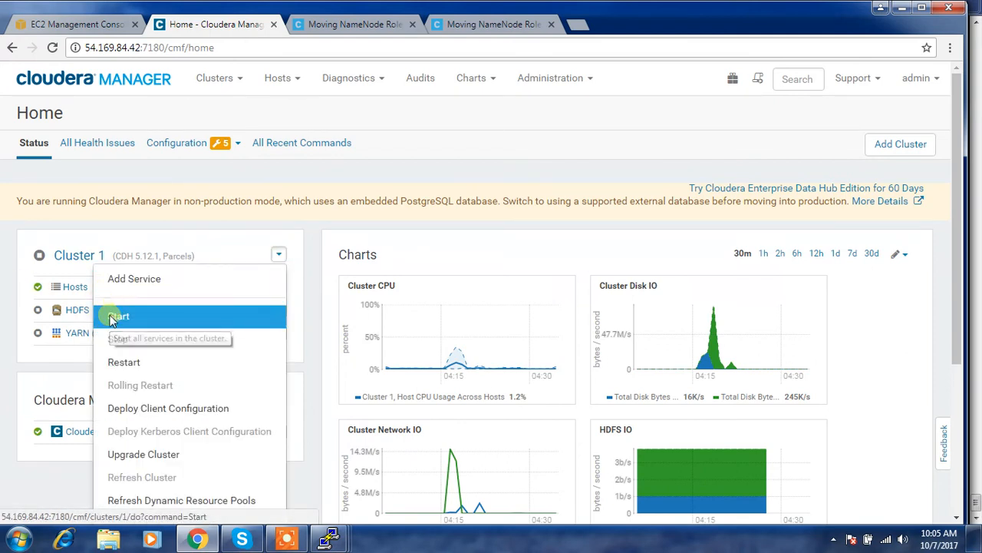
click(119, 315)
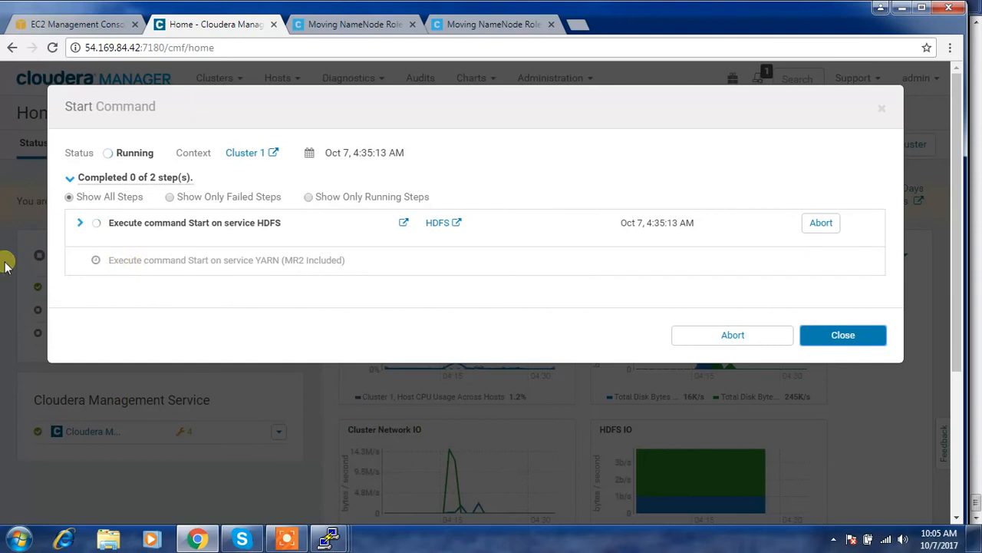
mouse_move(492, 152)
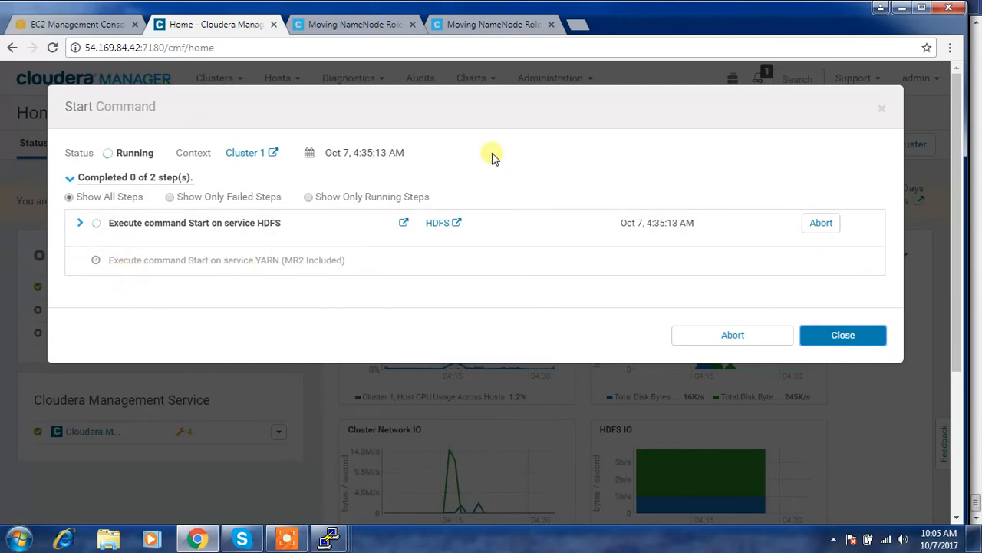
mouse_move(70, 476)
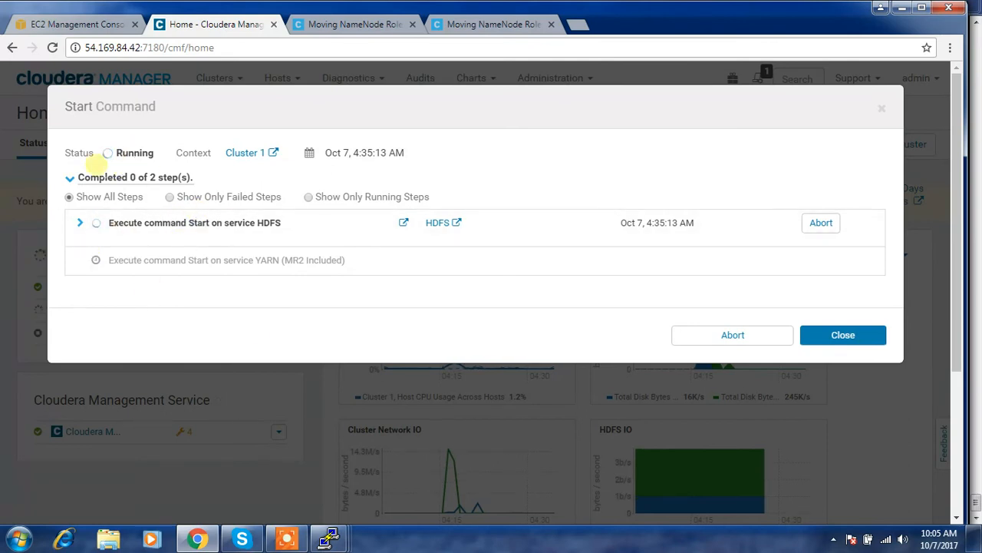
mouse_move(284, 349)
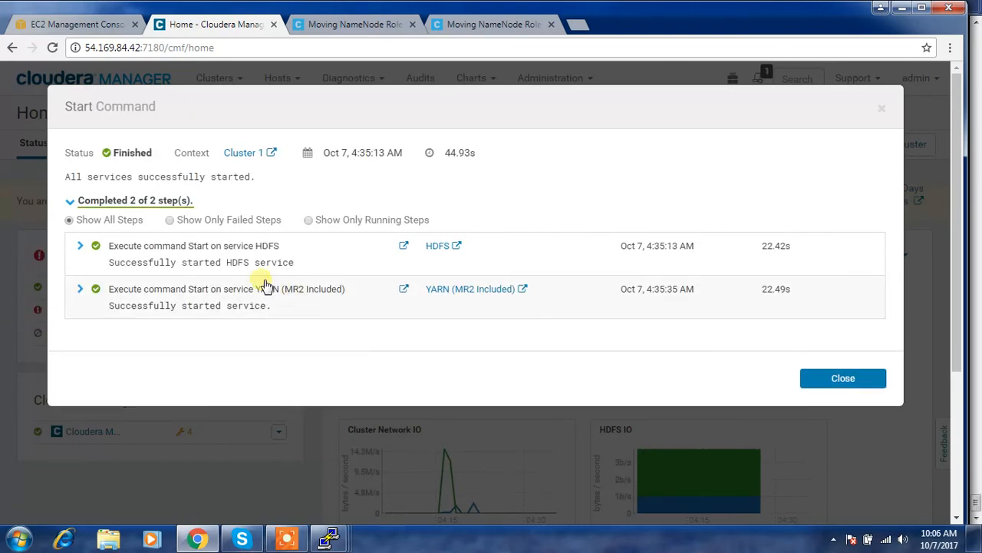
click(843, 378)
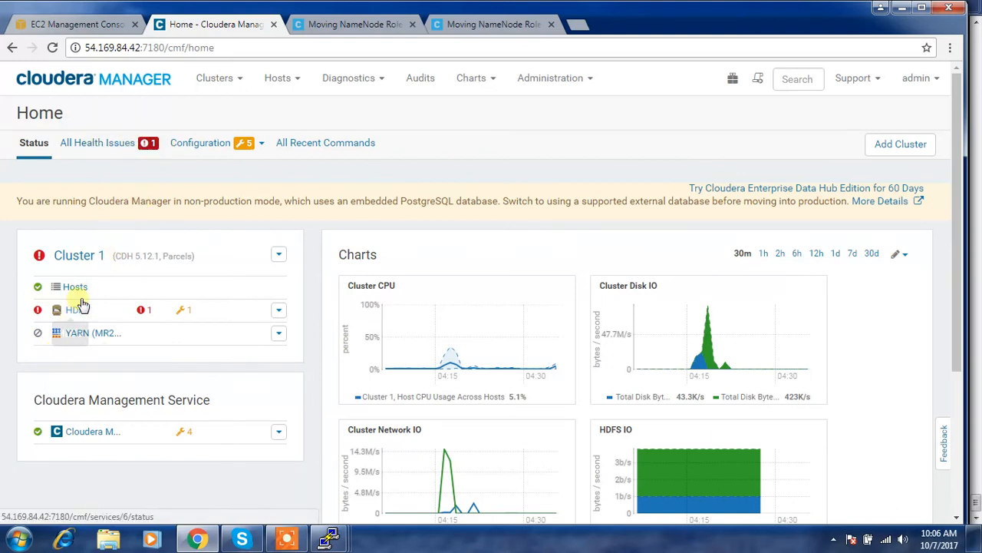
click(94, 78)
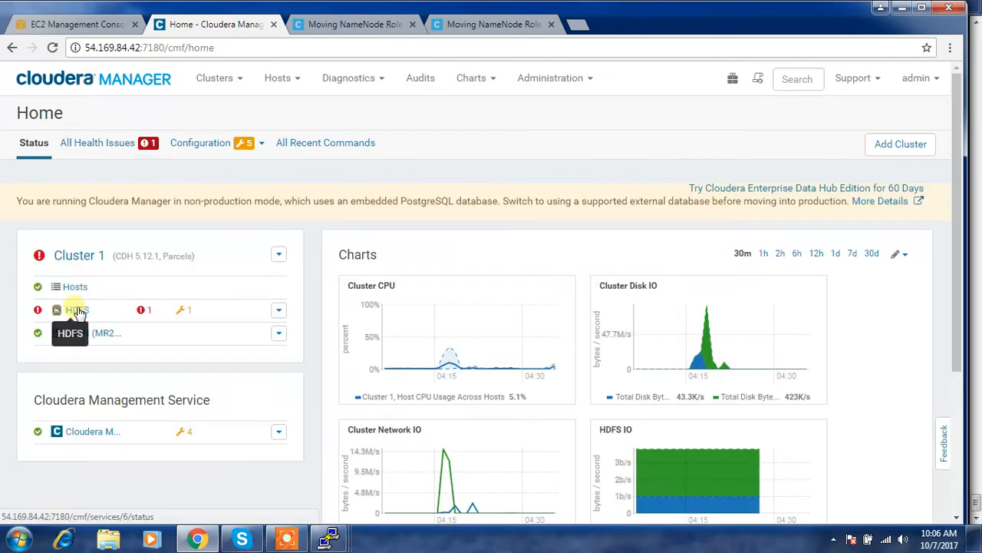
click(77, 309)
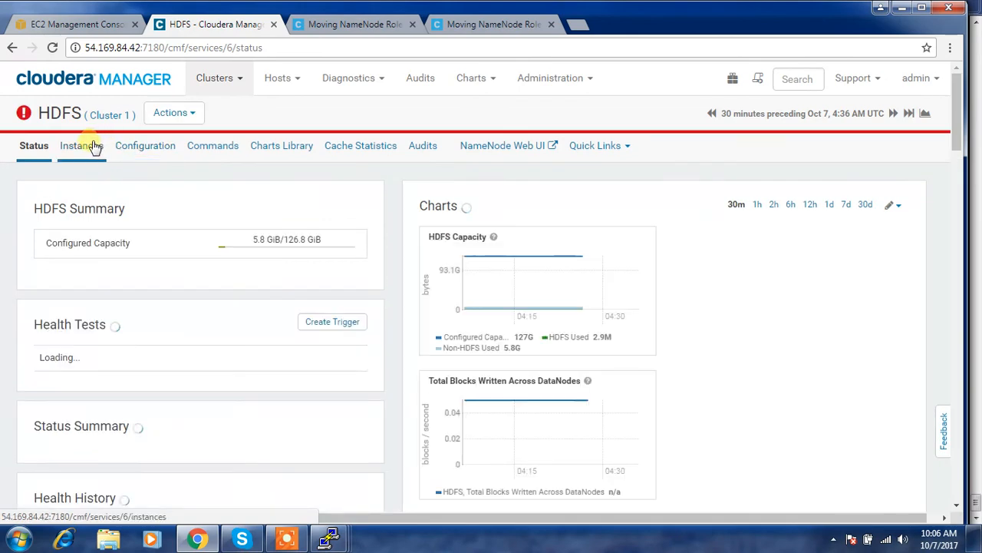
click(81, 145)
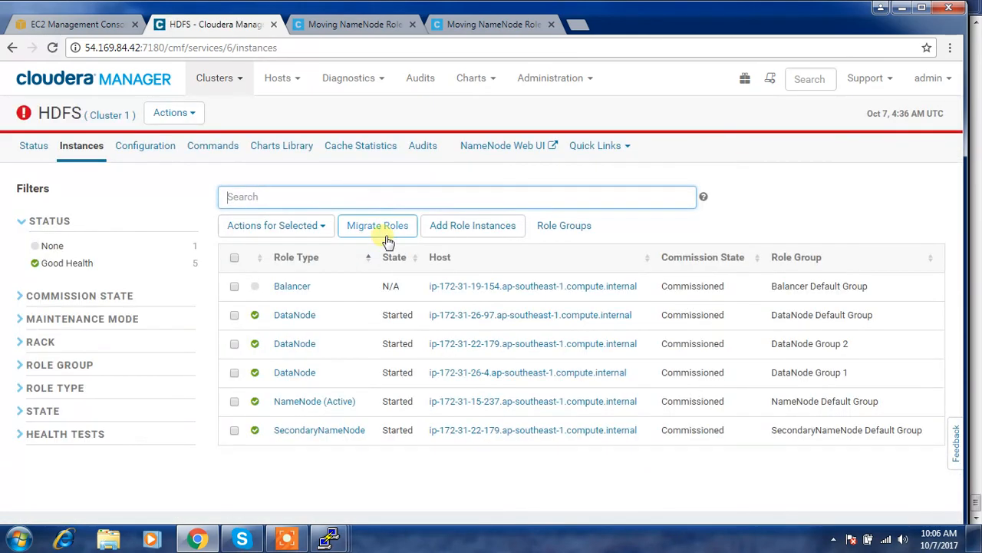
mouse_move(323, 301)
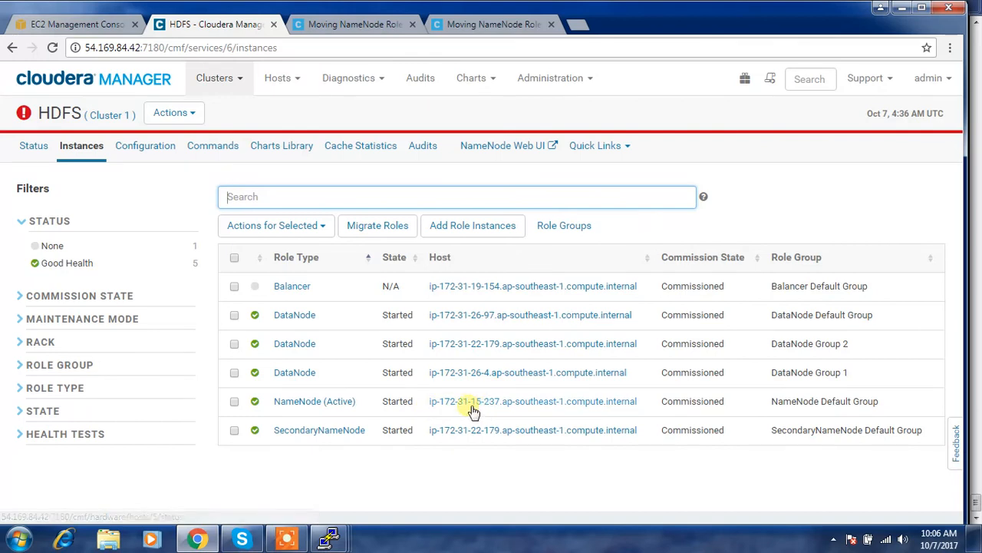
click(94, 79)
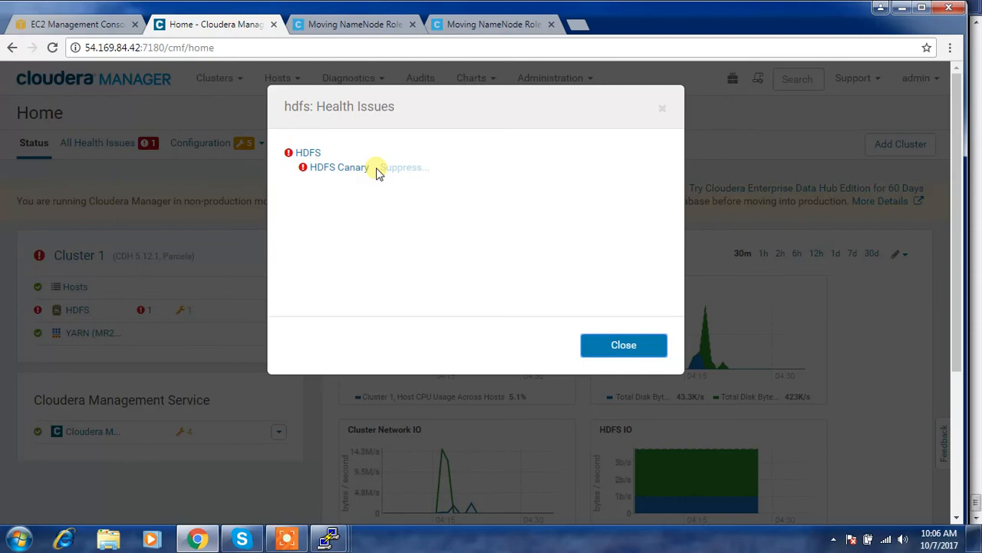
mouse_move(363, 178)
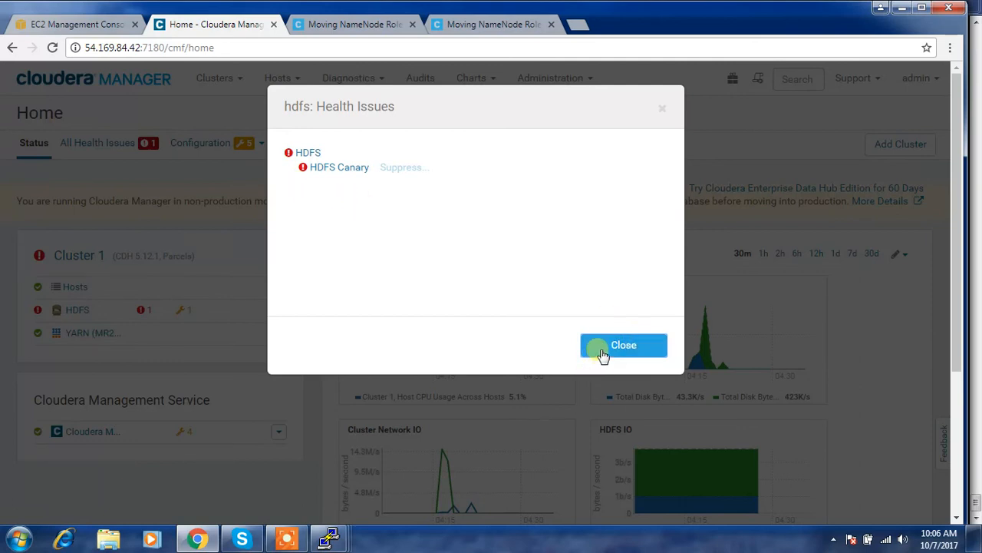
mouse_move(339, 168)
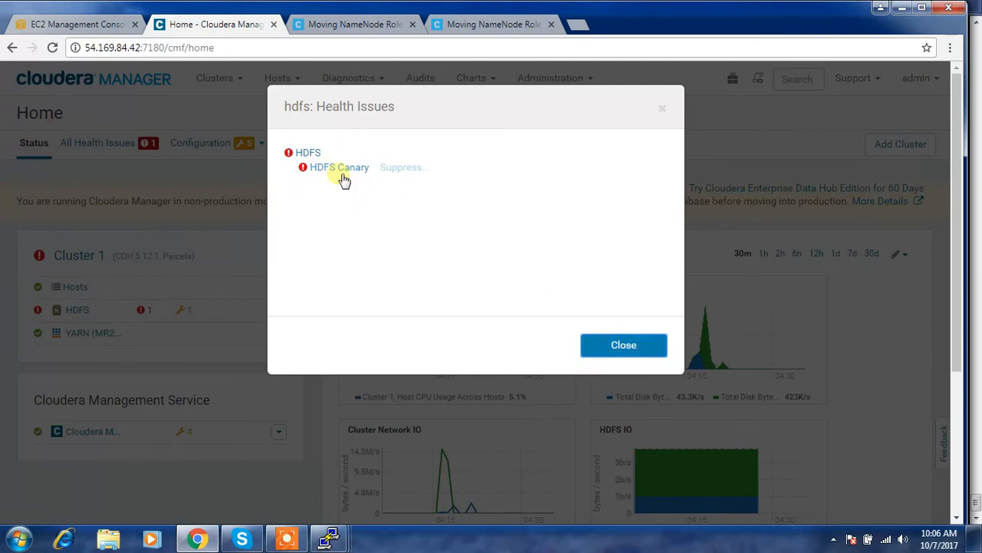
click(623, 345)
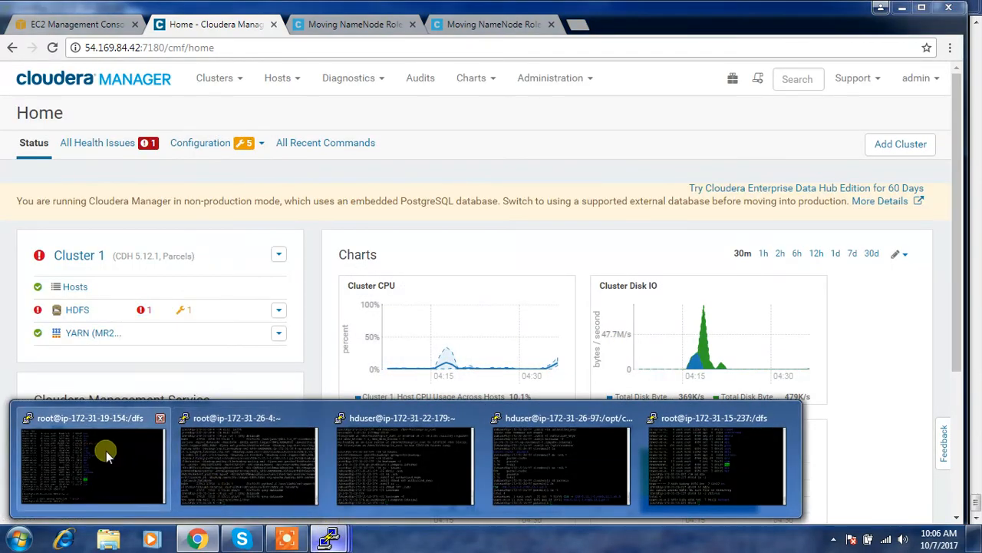
click(92, 465)
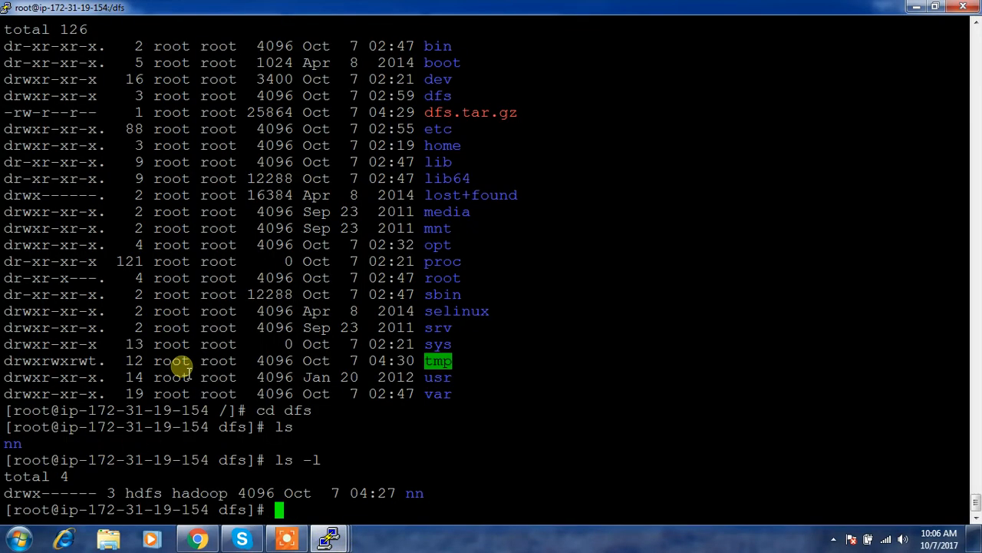
text(hdfs dfs -ls /)
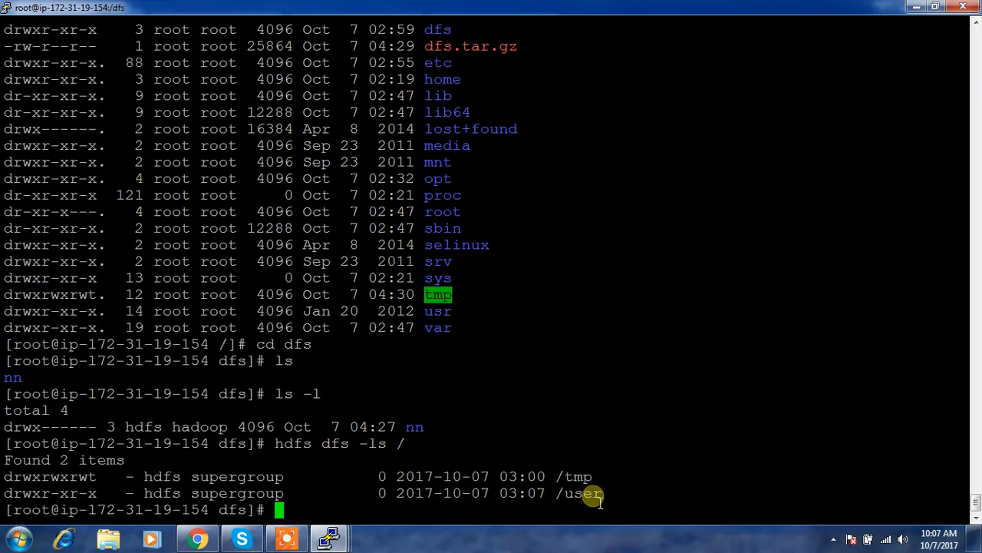
text(hdfs dfs -ls /use)
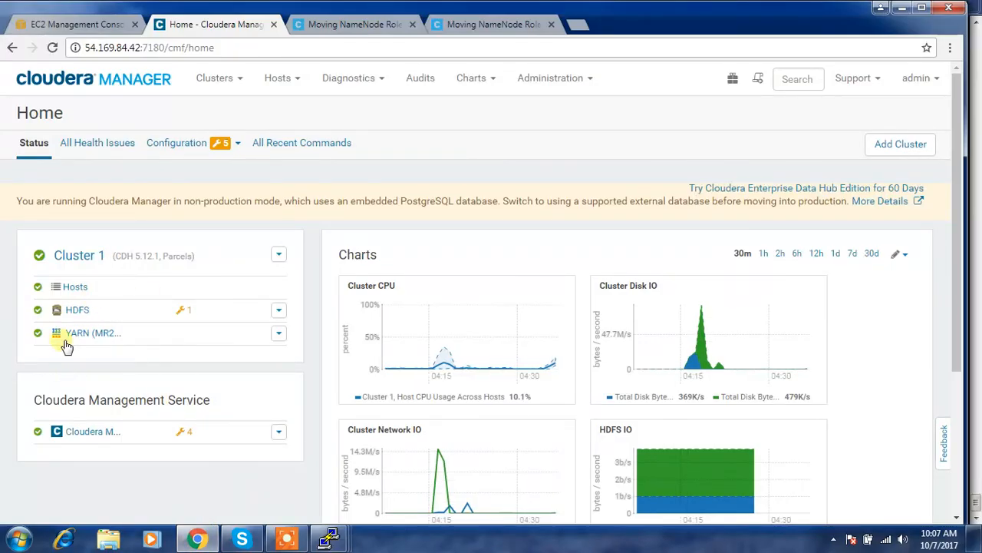
mouse_move(77, 333)
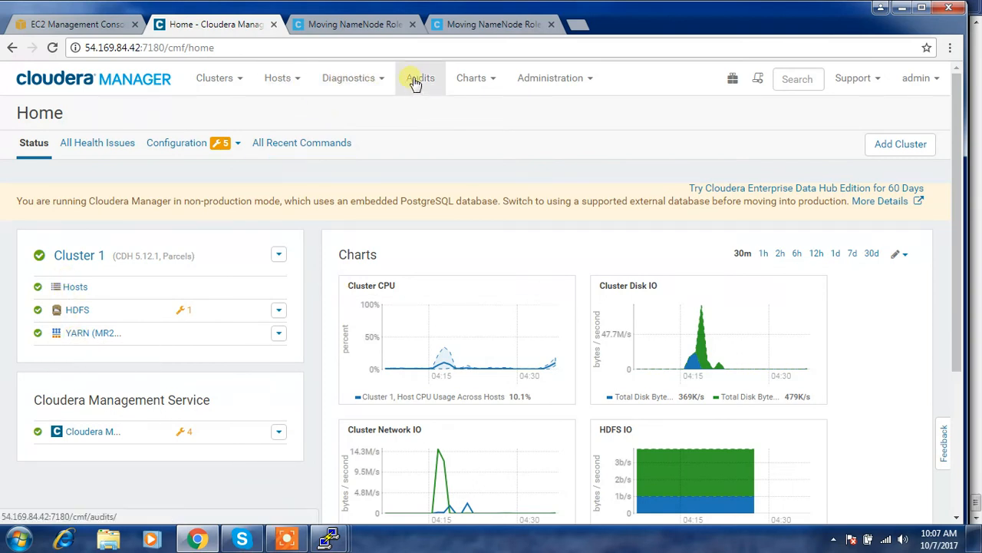
Step: Open All Hosts and expand the roles for 172.31.15.237 and 172.31.19.154
click(278, 78)
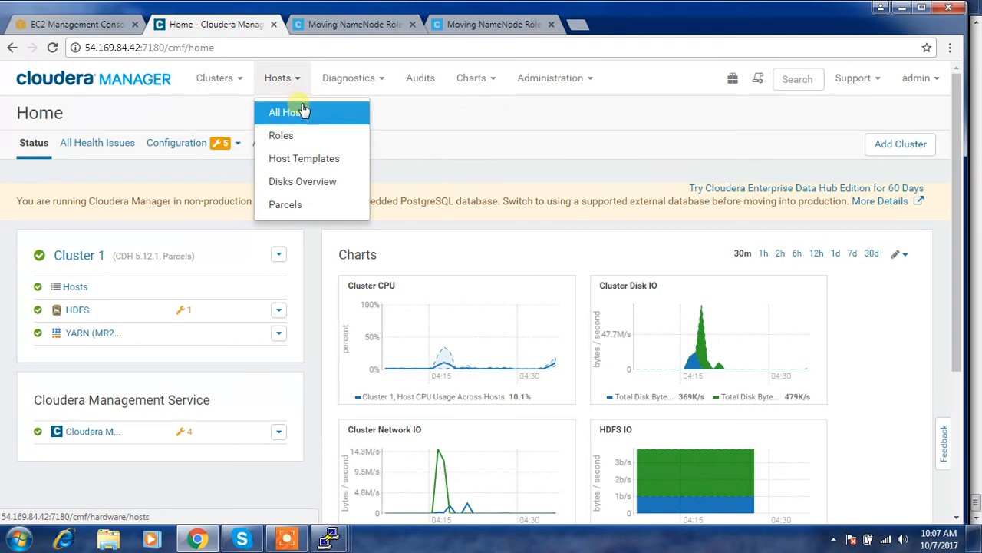
click(288, 112)
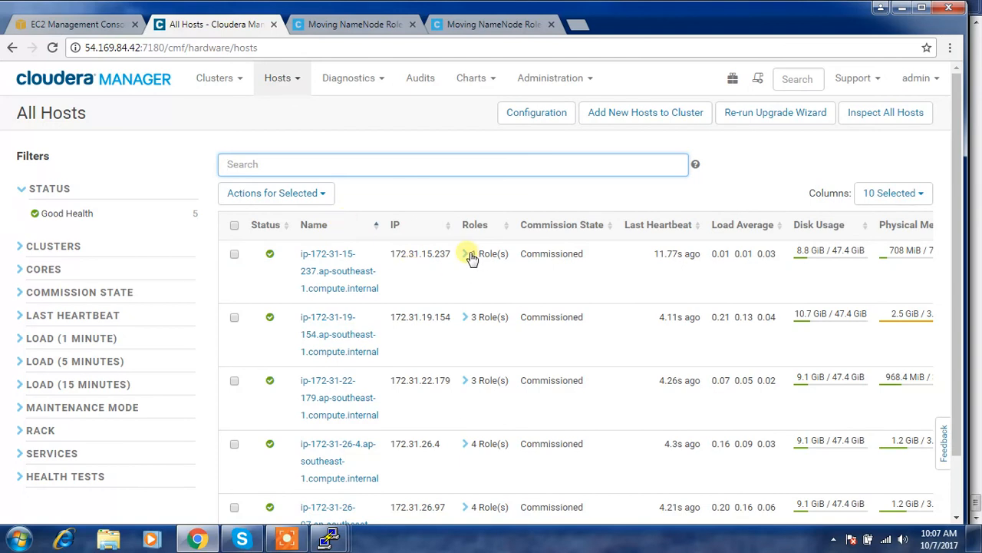
click(466, 253)
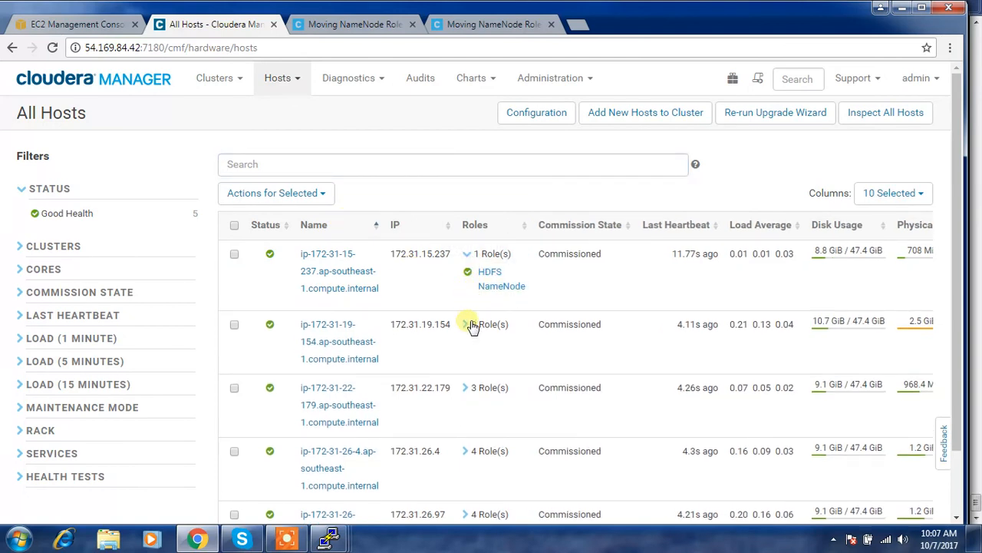
click(466, 324)
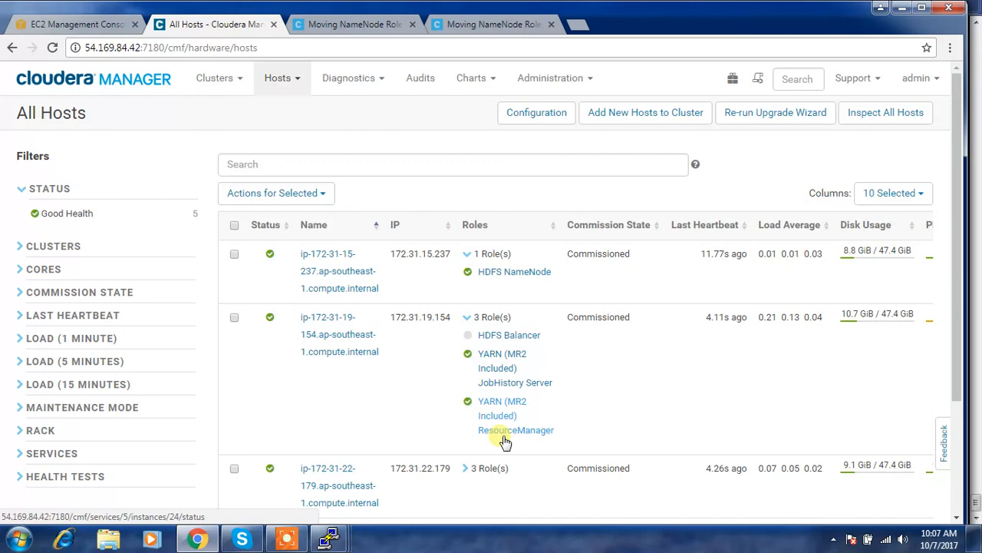